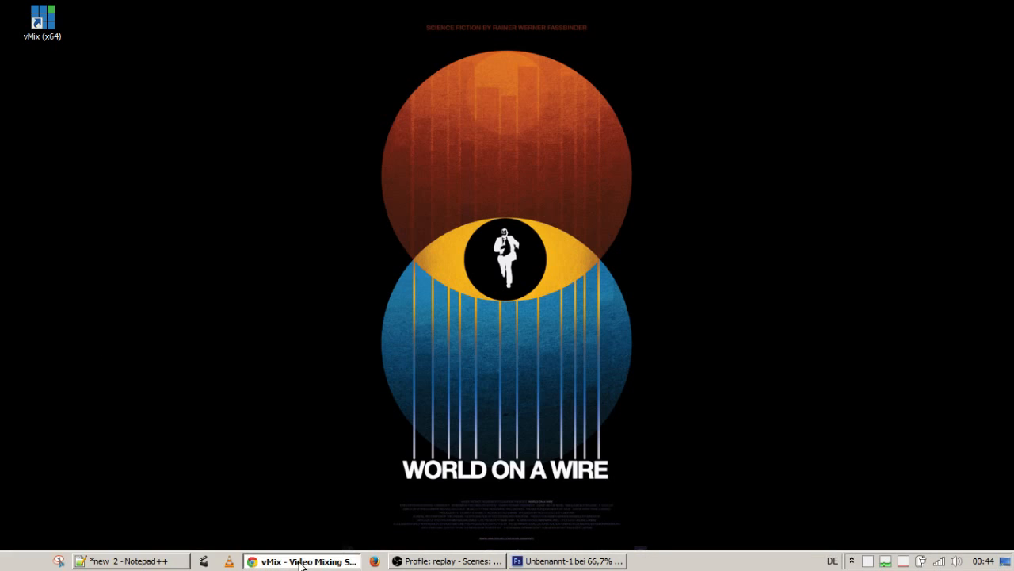
Bring the browser showing the vMix website home page to the front.
{"action": "left_click", "coordinate": [303, 561]}
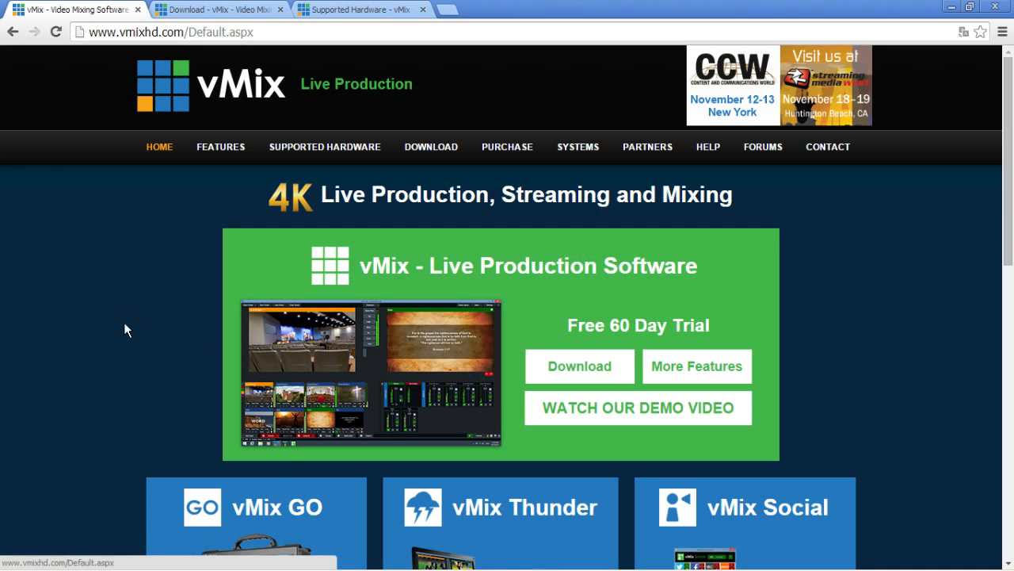
{"action": "mouse_move", "coordinate": [42, 212]}
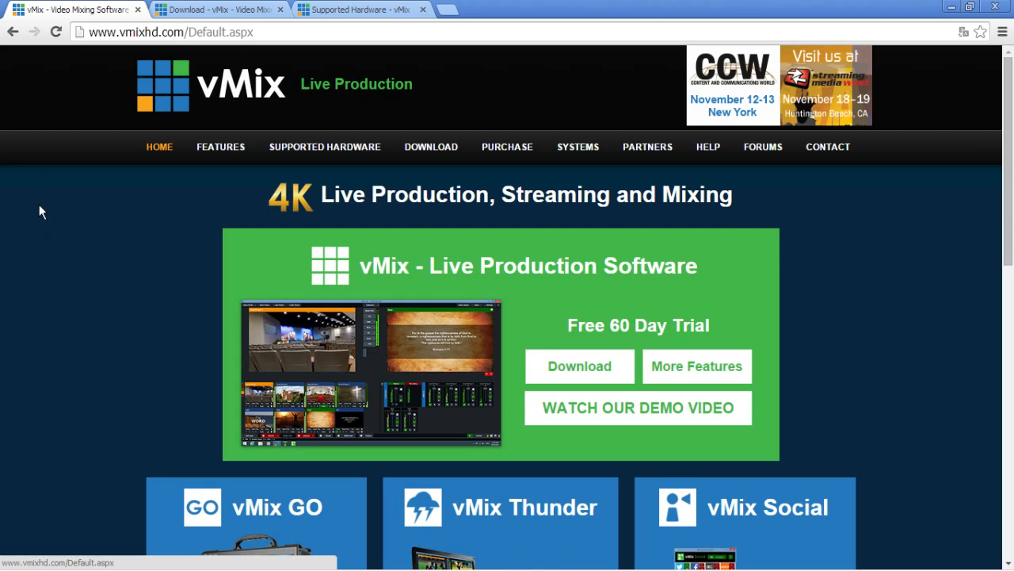
{"action": "mouse_move", "coordinate": [54, 127]}
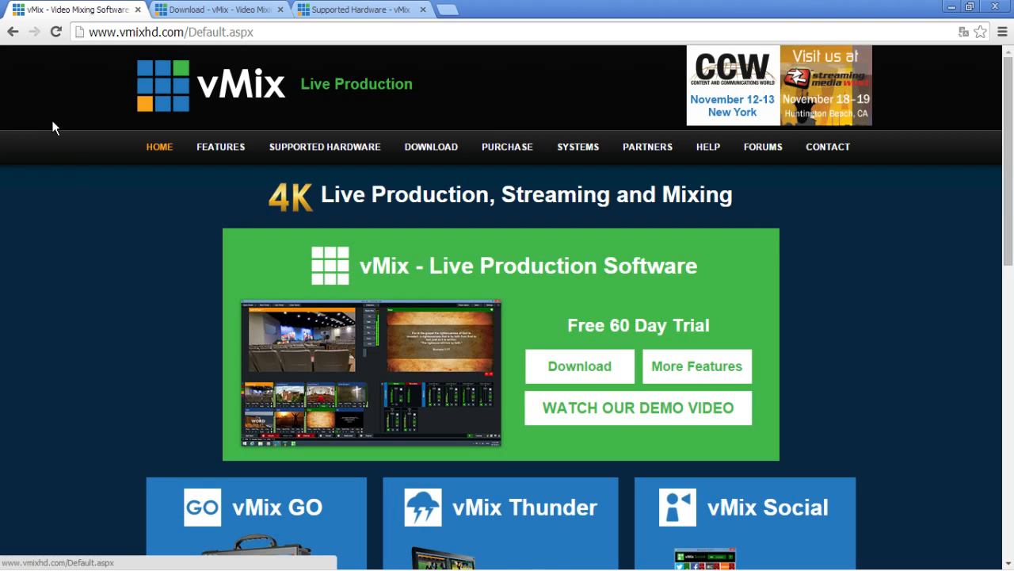
{"action": "mouse_move", "coordinate": [233, 114]}
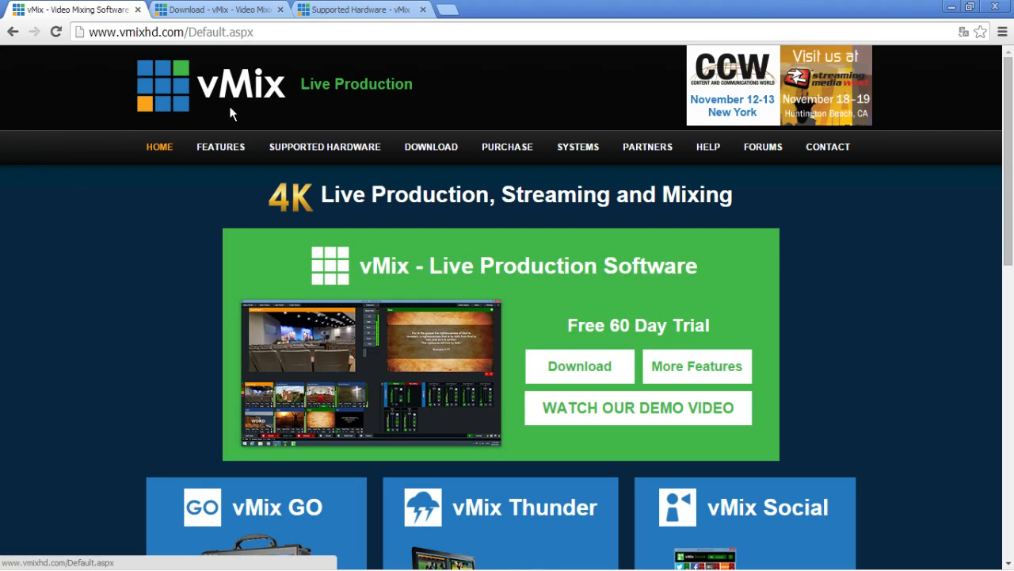
{"action": "mouse_move", "coordinate": [359, 102]}
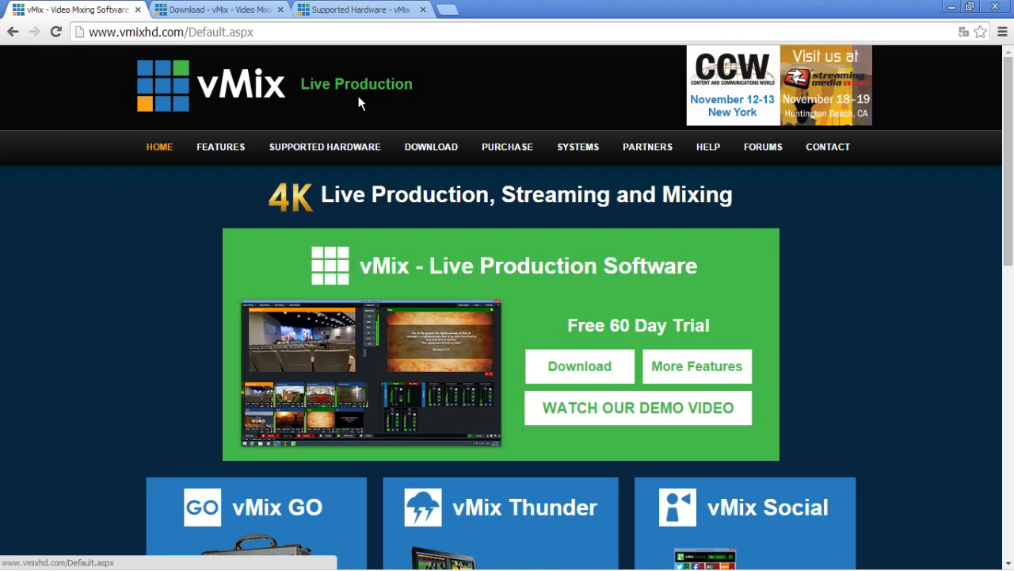
{"action": "mouse_move", "coordinate": [908, 250]}
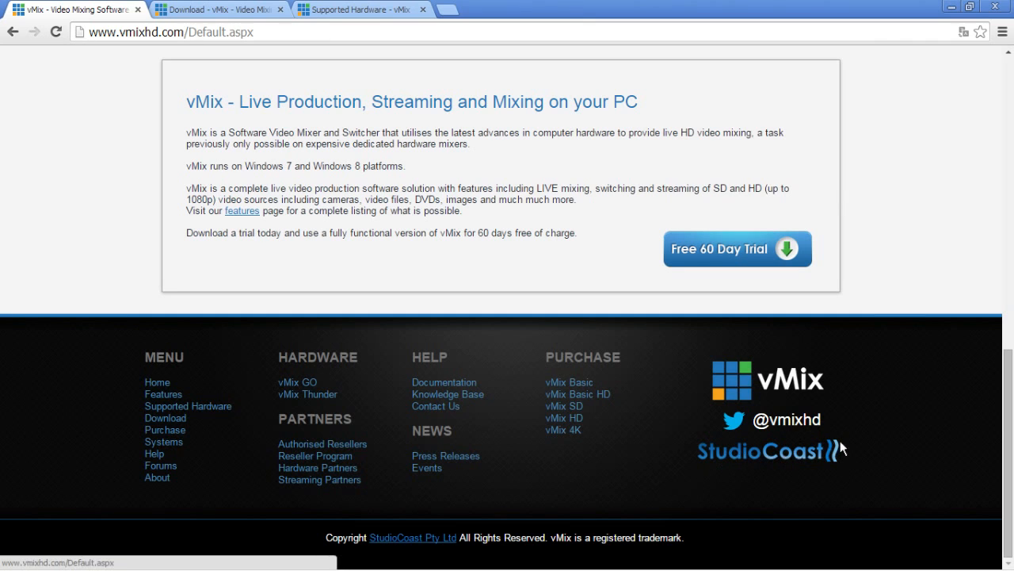
{"action": "mouse_move", "coordinate": [824, 424]}
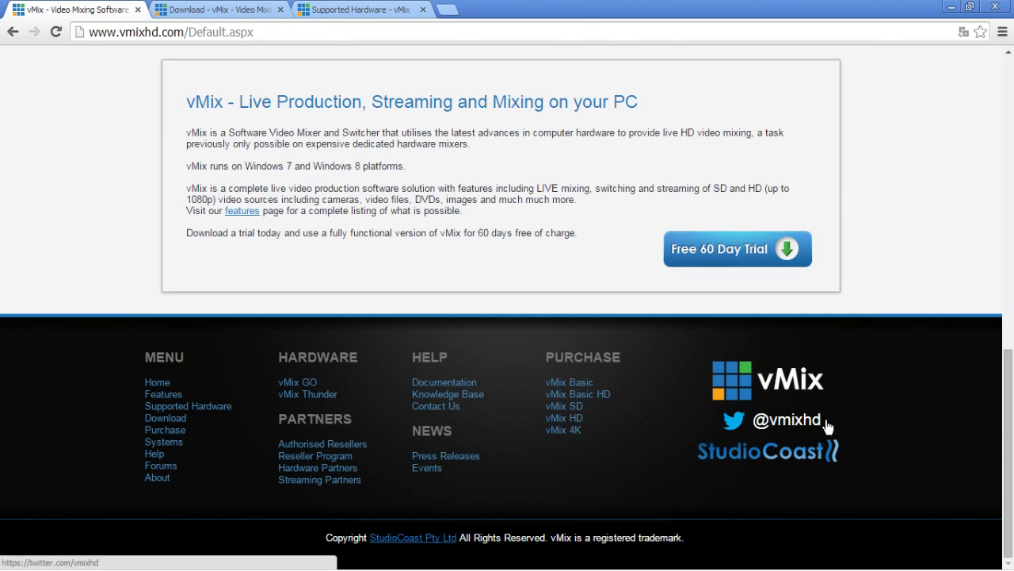
{"action": "mouse_move", "coordinate": [761, 435]}
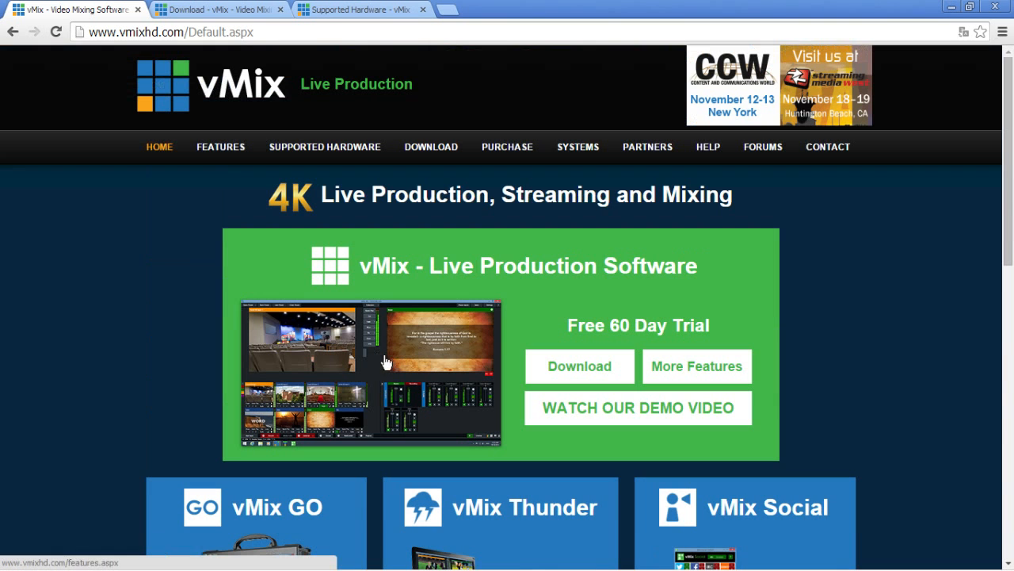
{"action": "mouse_move", "coordinate": [78, 313]}
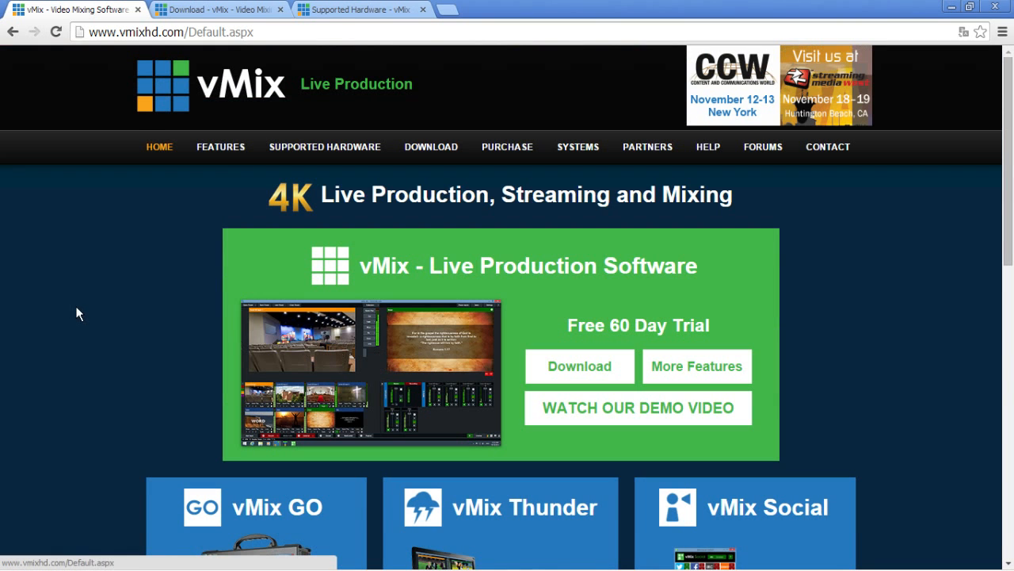
View the Purchase page's five-edition comparison of input limits, features and prices.
{"action": "left_click", "coordinate": [431, 146]}
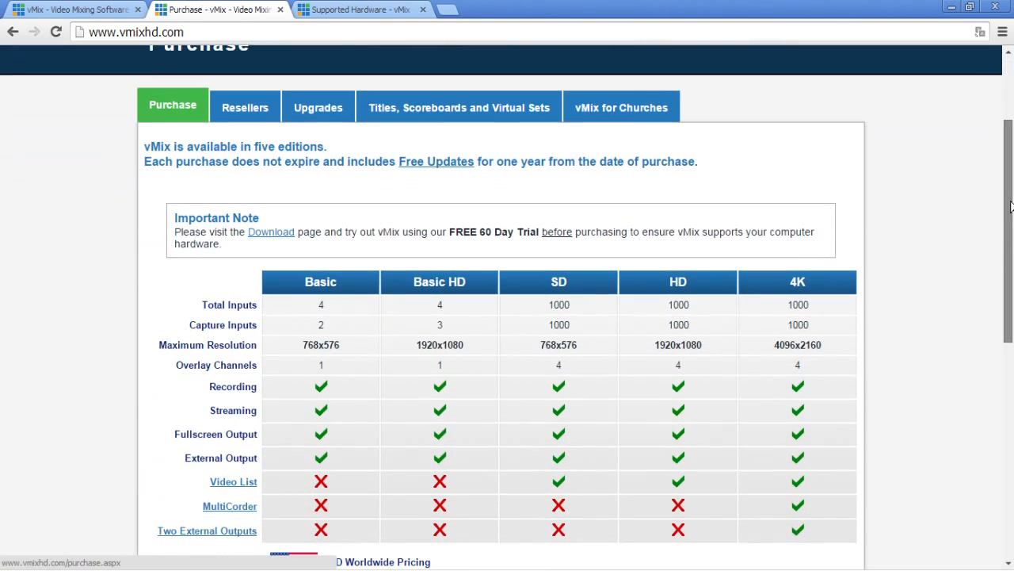
{"action": "scroll", "scroll_direction": "down", "scroll_amount": 3}
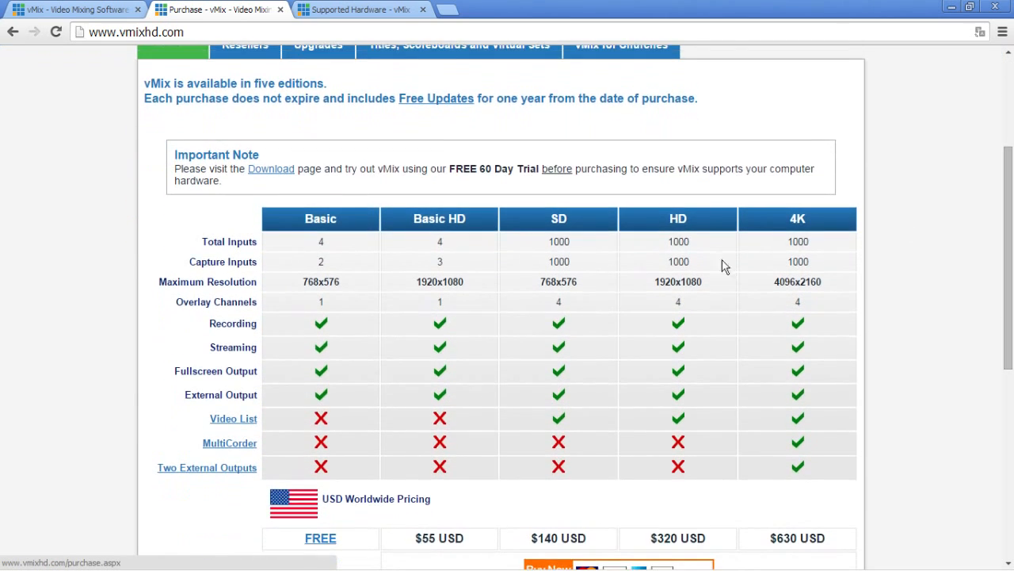
{"action": "mouse_move", "coordinate": [339, 378]}
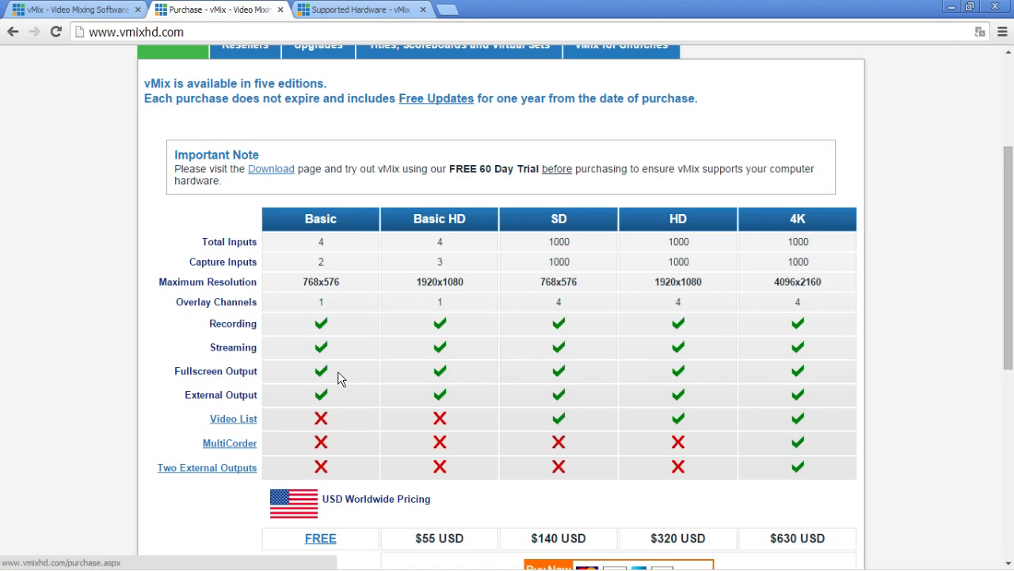
{"action": "mouse_move", "coordinate": [307, 218]}
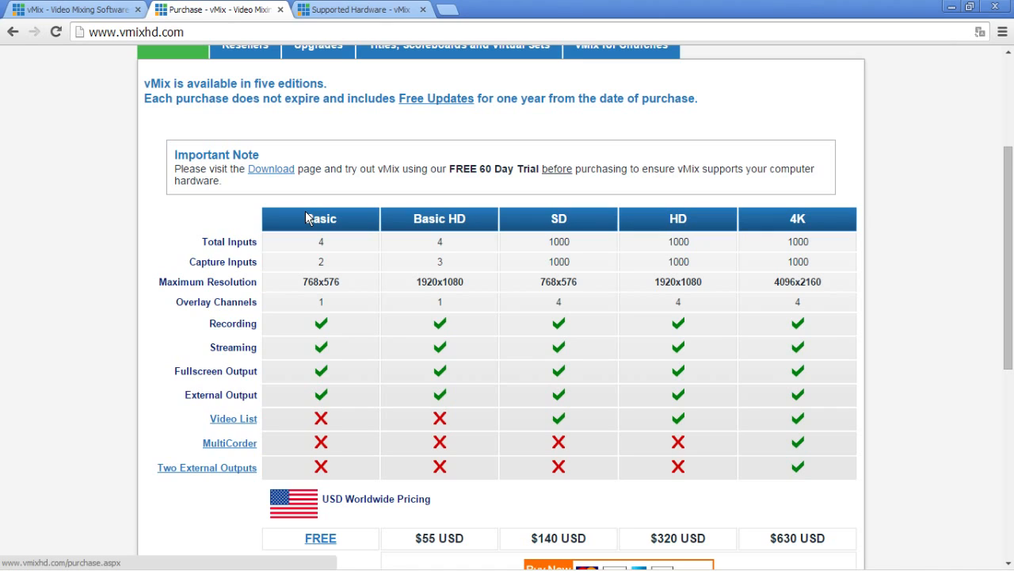
{"action": "mouse_move", "coordinate": [327, 221]}
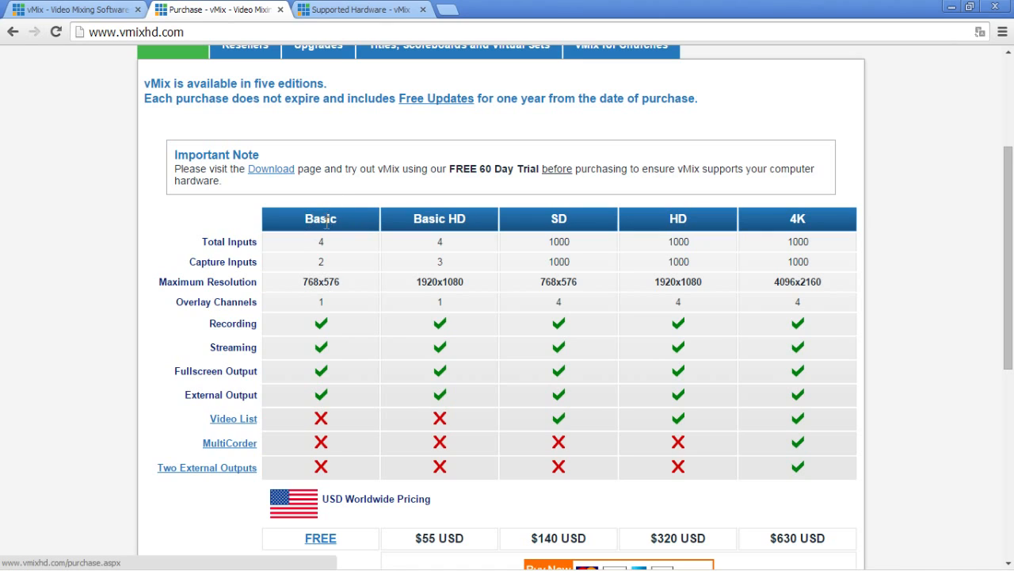
{"action": "mouse_move", "coordinate": [345, 311]}
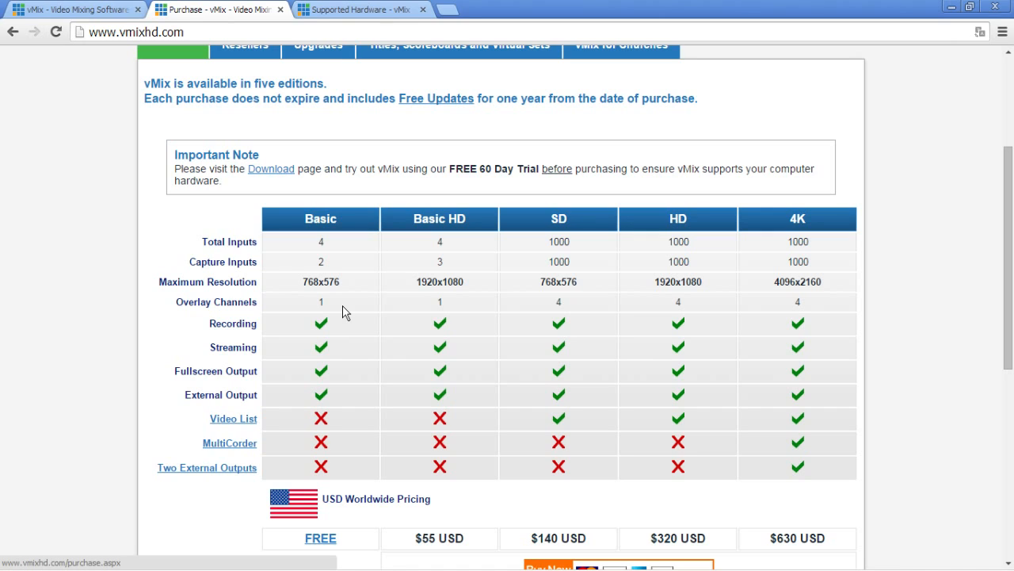
{"action": "mouse_move", "coordinate": [438, 245]}
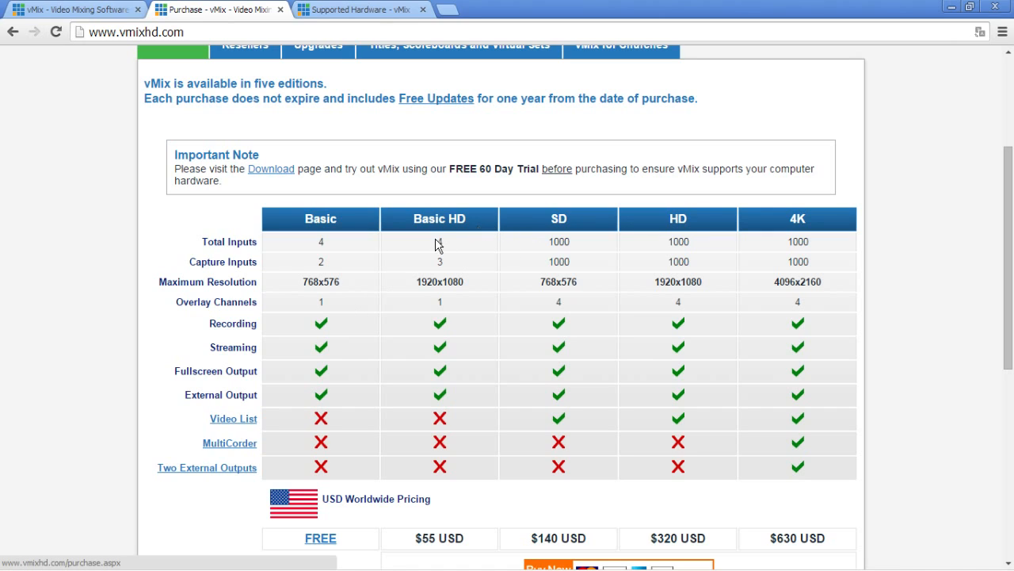
{"action": "mouse_move", "coordinate": [803, 219]}
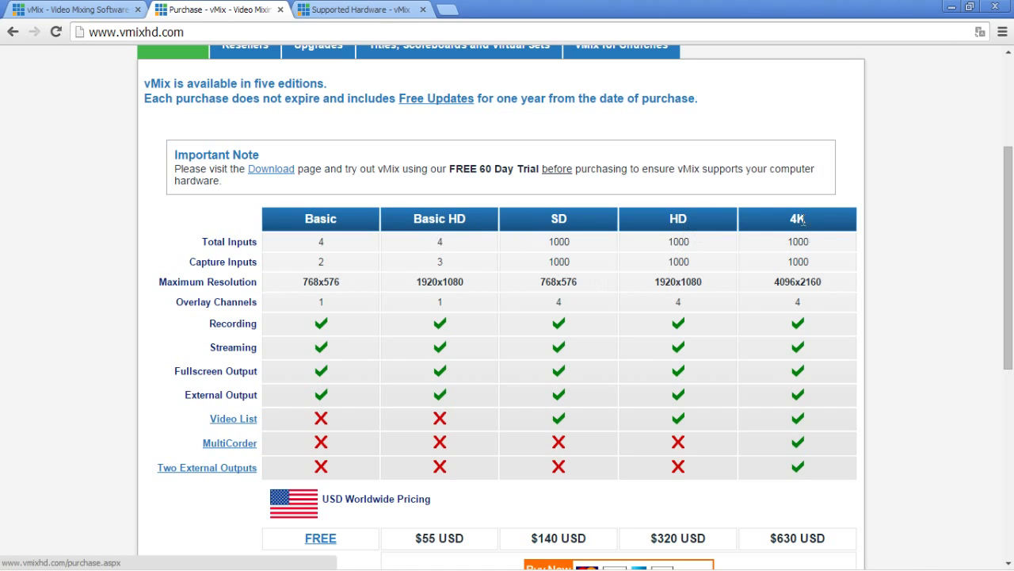
{"action": "mouse_move", "coordinate": [351, 244]}
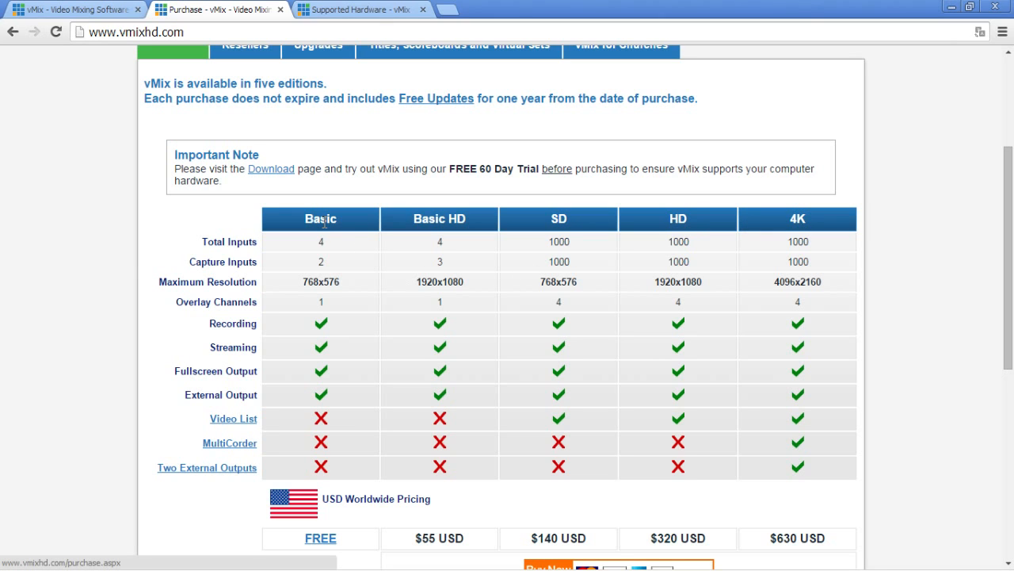
{"action": "scroll", "scroll_direction": "up", "scroll_amount": 3}
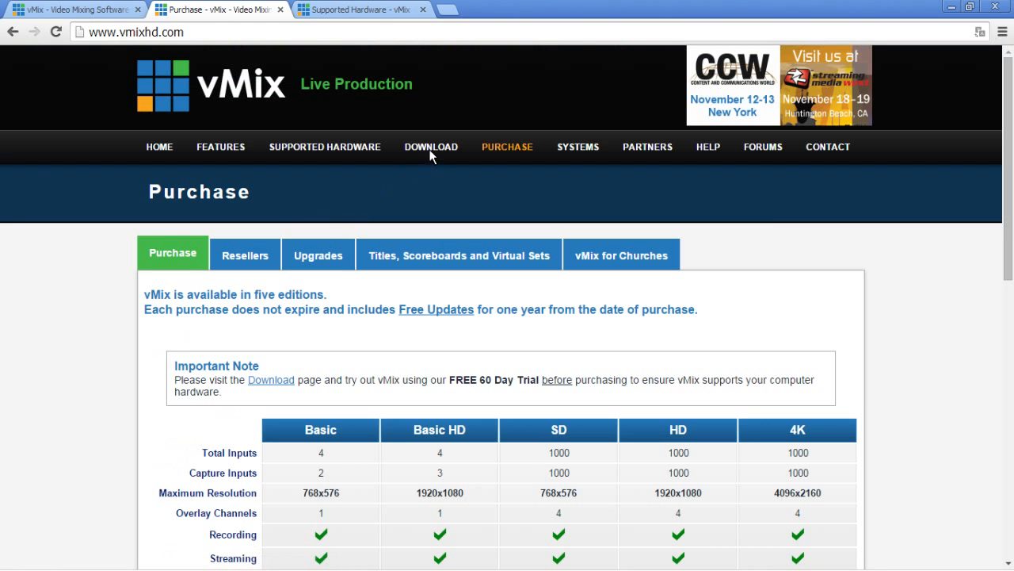
Go to the vMix 14 Download page with release notes.
{"action": "left_click", "coordinate": [430, 147]}
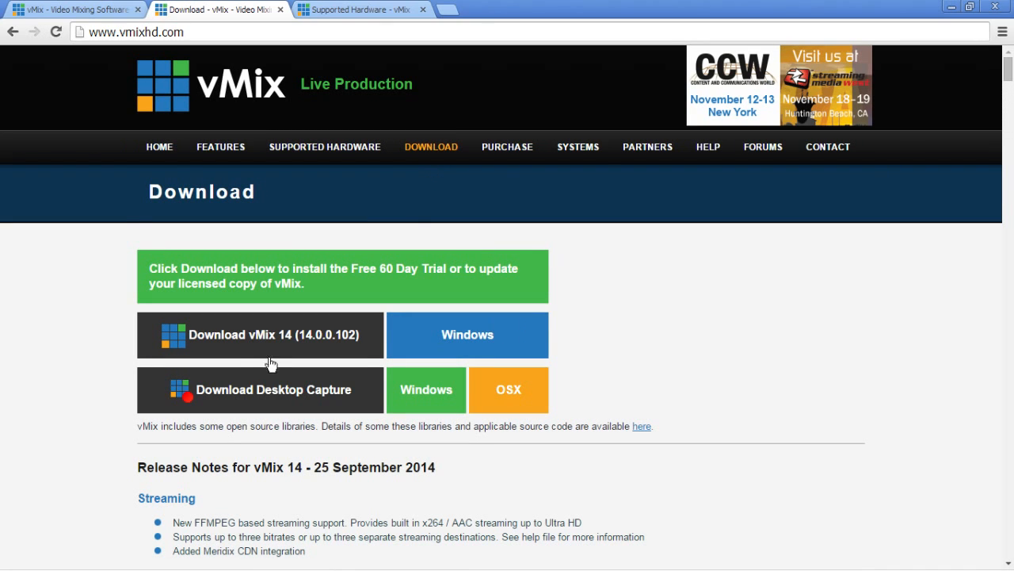
{"action": "mouse_move", "coordinate": [765, 252]}
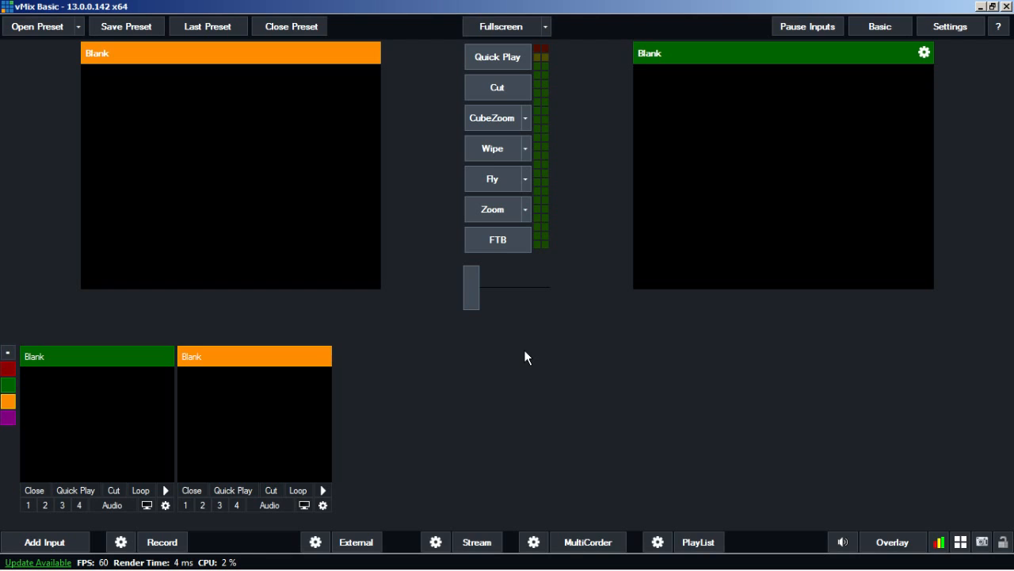
{"action": "mouse_move", "coordinate": [279, 165]}
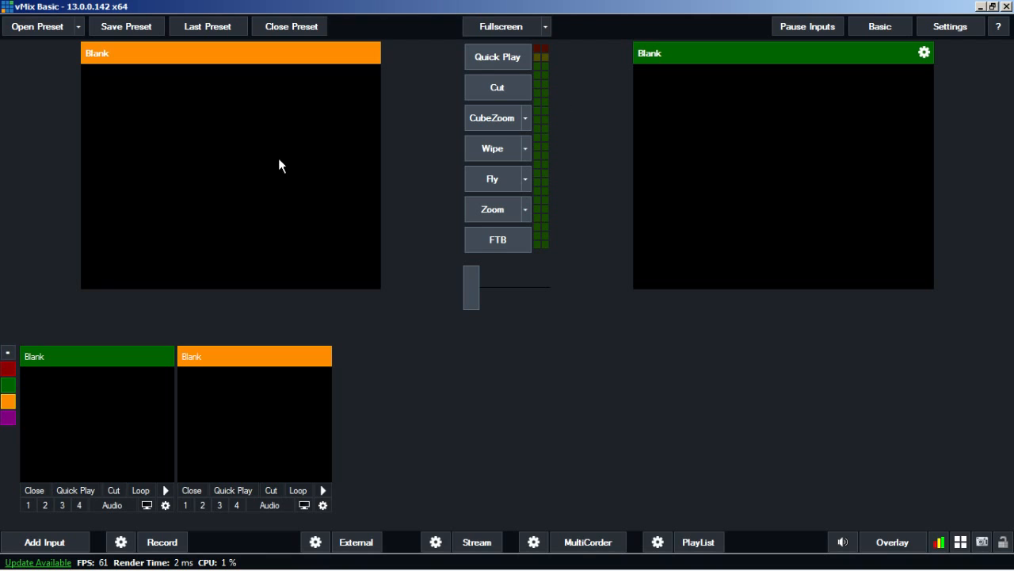
{"action": "mouse_move", "coordinate": [433, 434]}
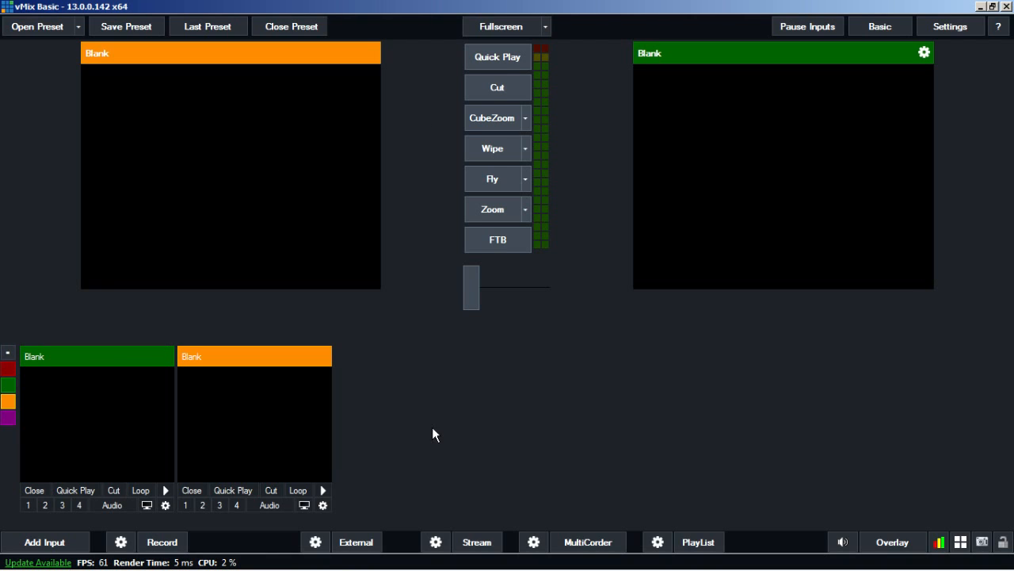
{"action": "mouse_move", "coordinate": [765, 111]}
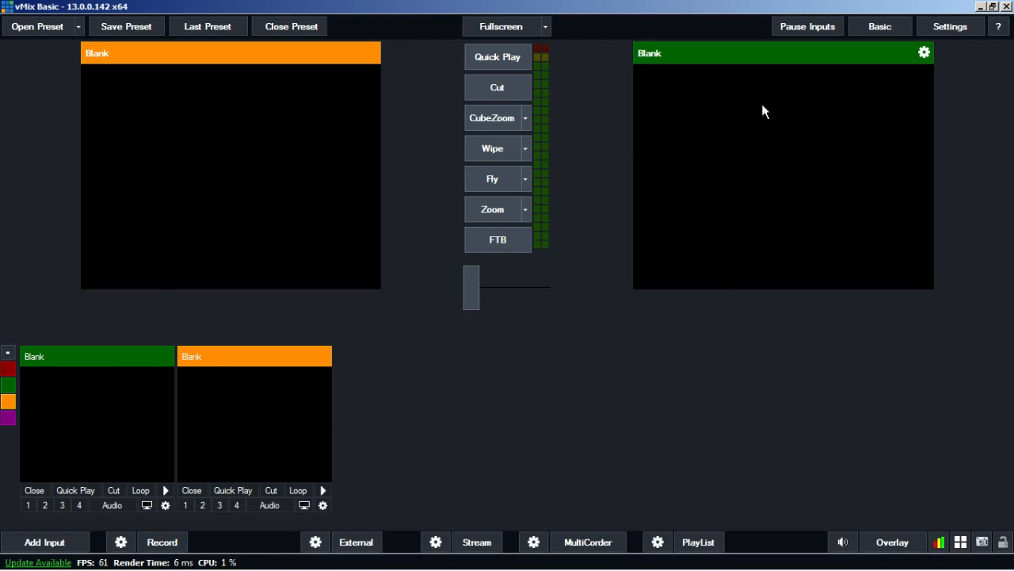
{"action": "mouse_move", "coordinate": [145, 307]}
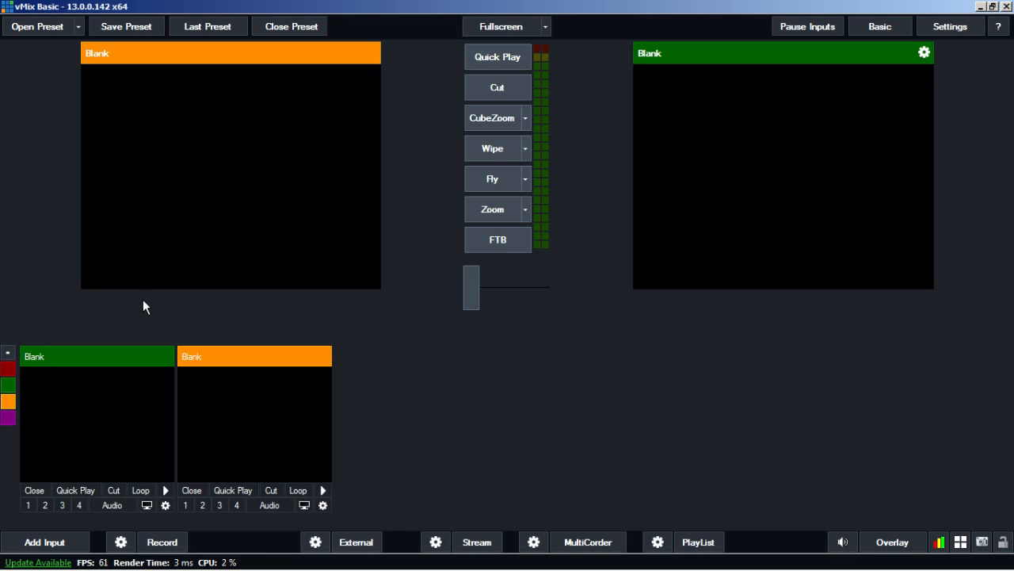
{"action": "mouse_move", "coordinate": [376, 316]}
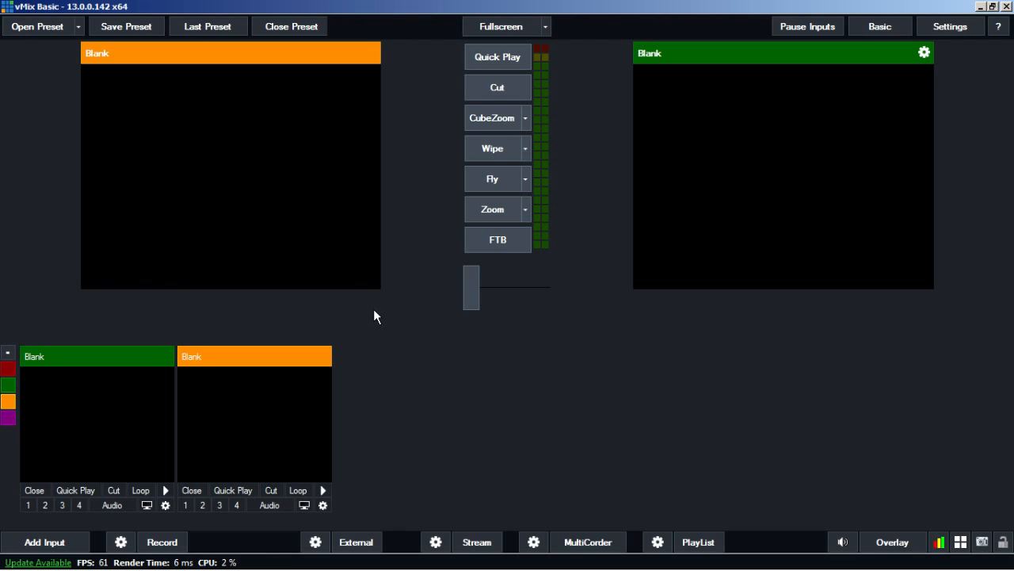
{"action": "mouse_move", "coordinate": [265, 165]}
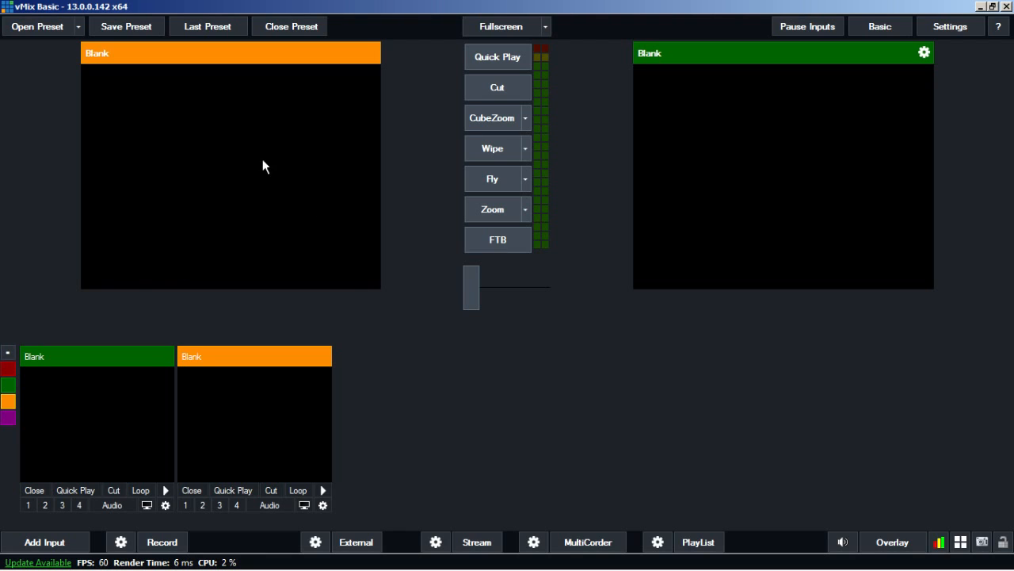
{"action": "mouse_move", "coordinate": [146, 220]}
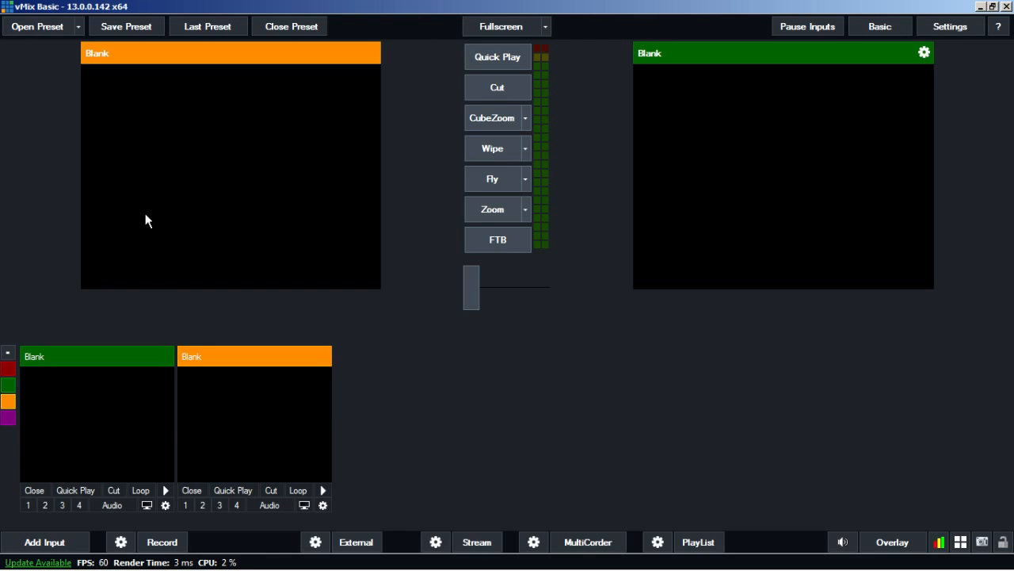
{"action": "mouse_move", "coordinate": [252, 380]}
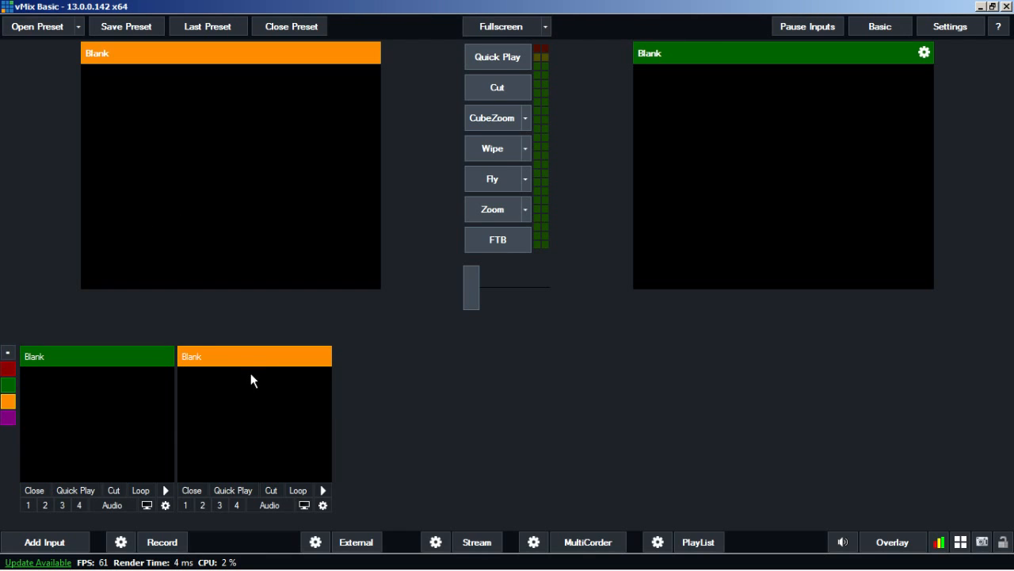
{"action": "mouse_move", "coordinate": [345, 230]}
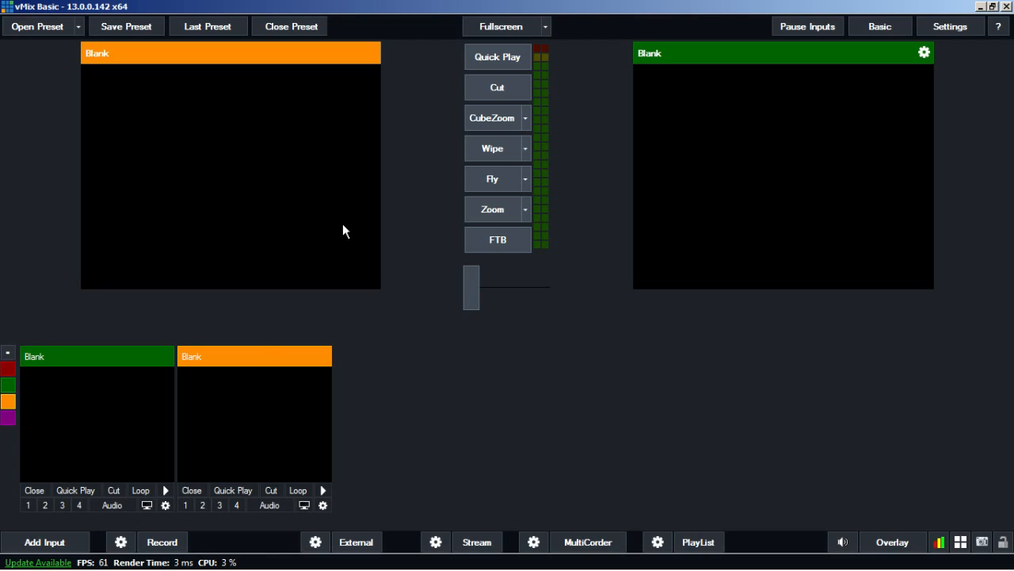
{"action": "mouse_move", "coordinate": [682, 173]}
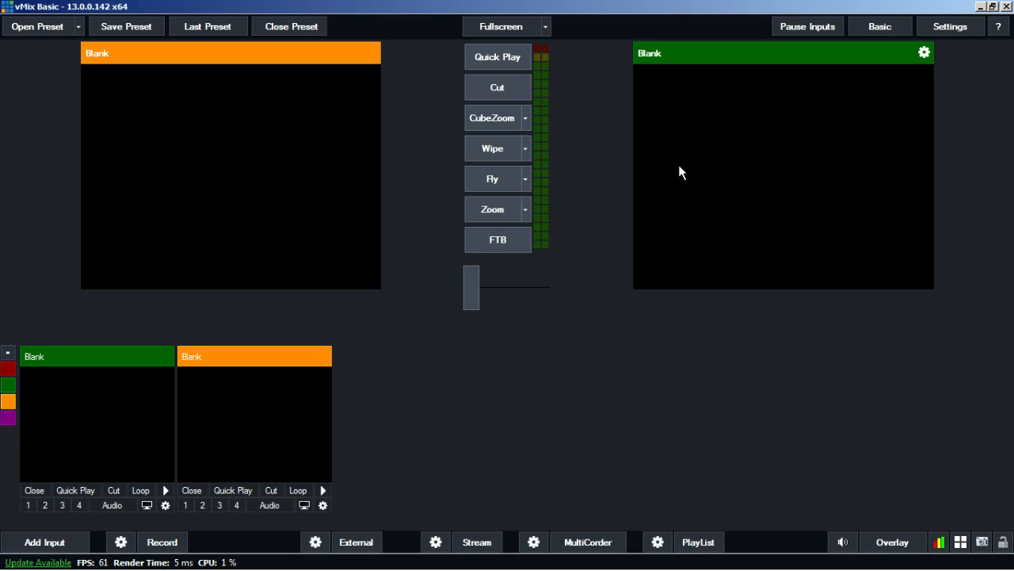
{"action": "mouse_move", "coordinate": [745, 169]}
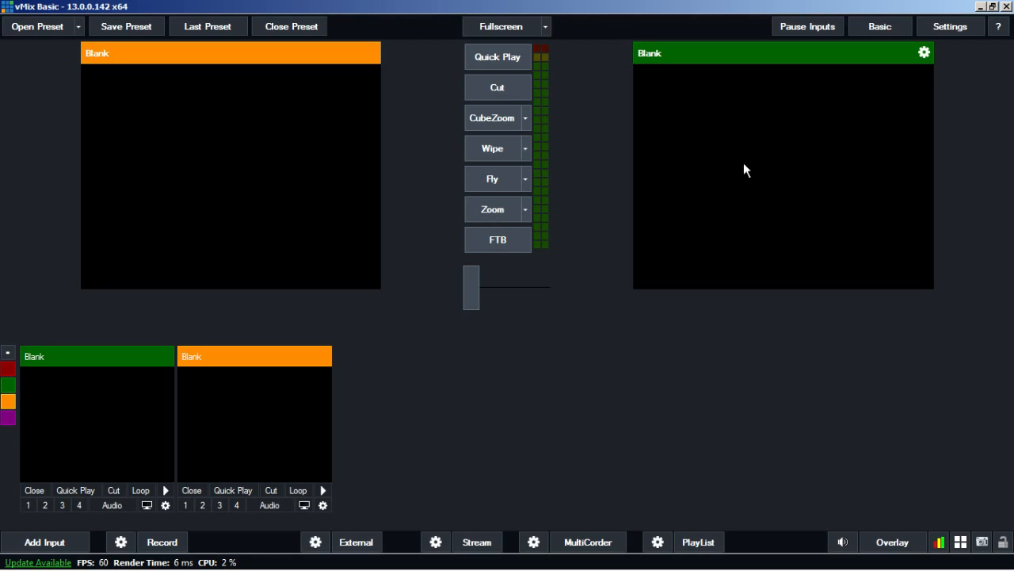
{"action": "mouse_move", "coordinate": [417, 179]}
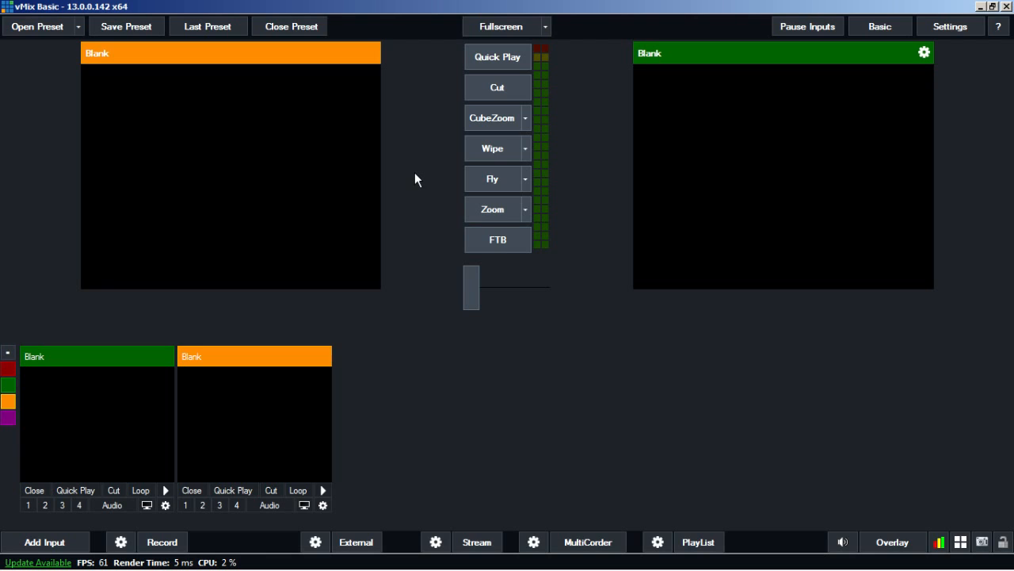
{"action": "mouse_move", "coordinate": [673, 166]}
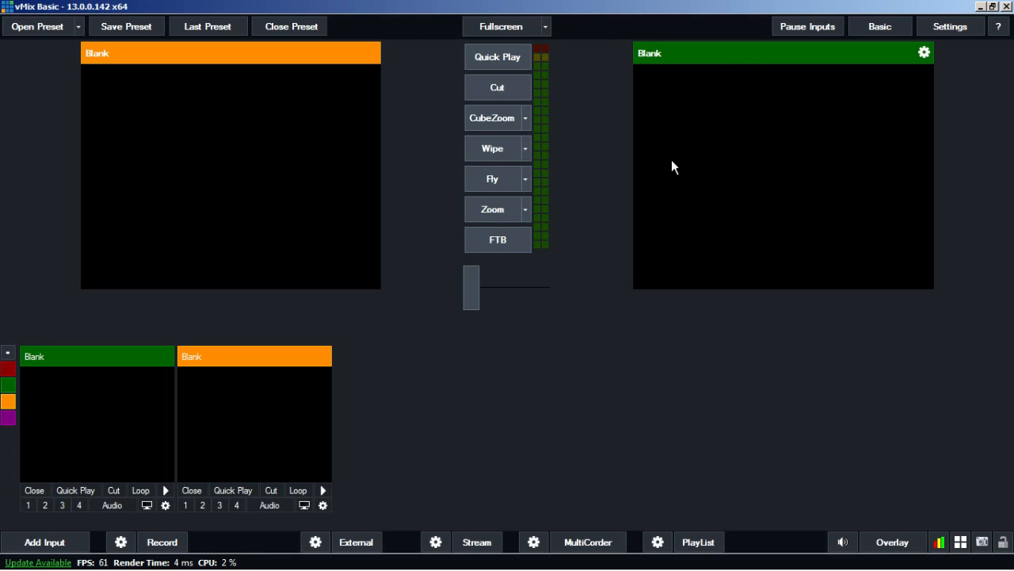
{"action": "mouse_move", "coordinate": [871, 156]}
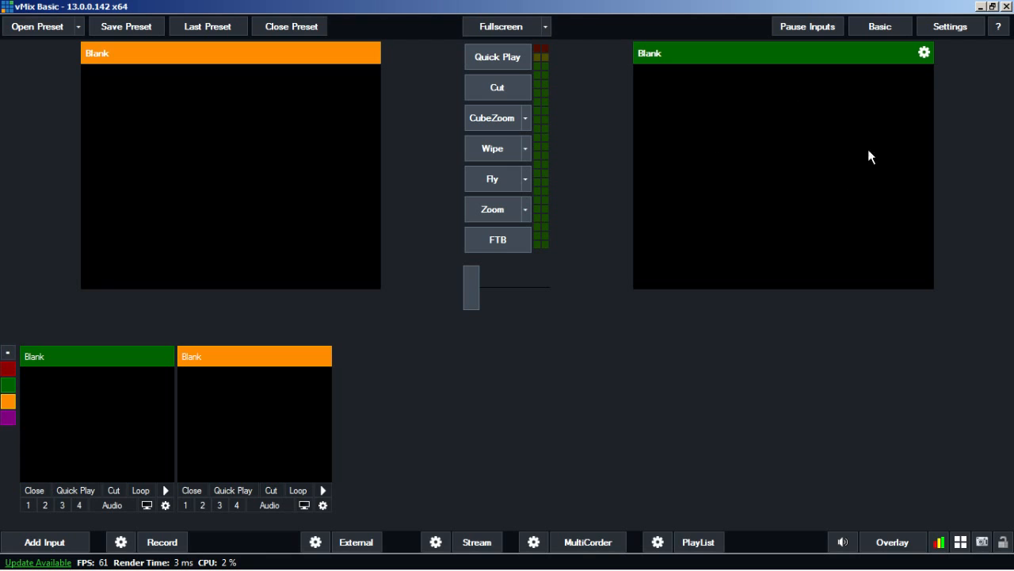
{"action": "mouse_move", "coordinate": [688, 124]}
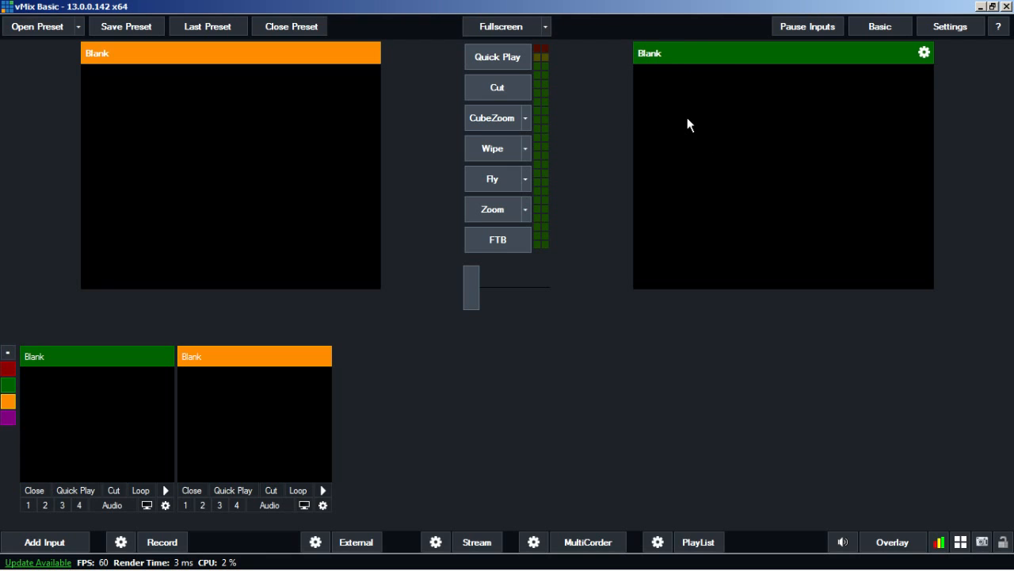
{"action": "mouse_move", "coordinate": [579, 255]}
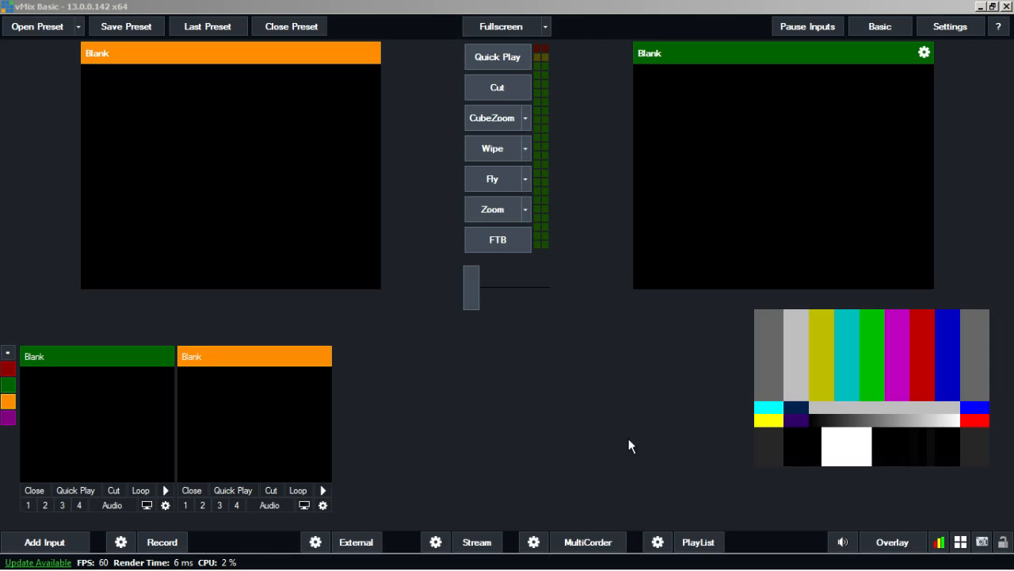
{"action": "mouse_move", "coordinate": [585, 385]}
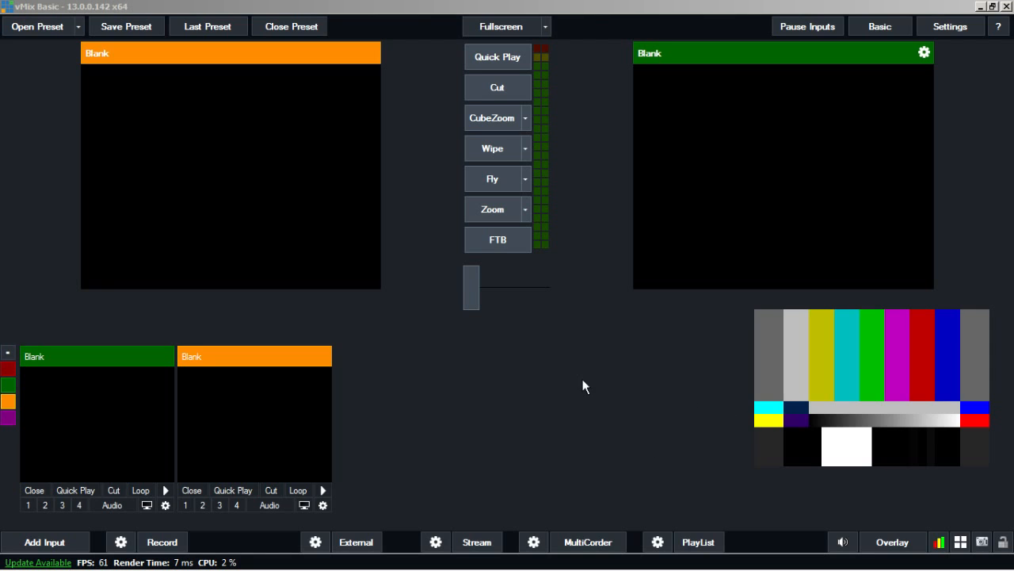
{"action": "mouse_move", "coordinate": [442, 401]}
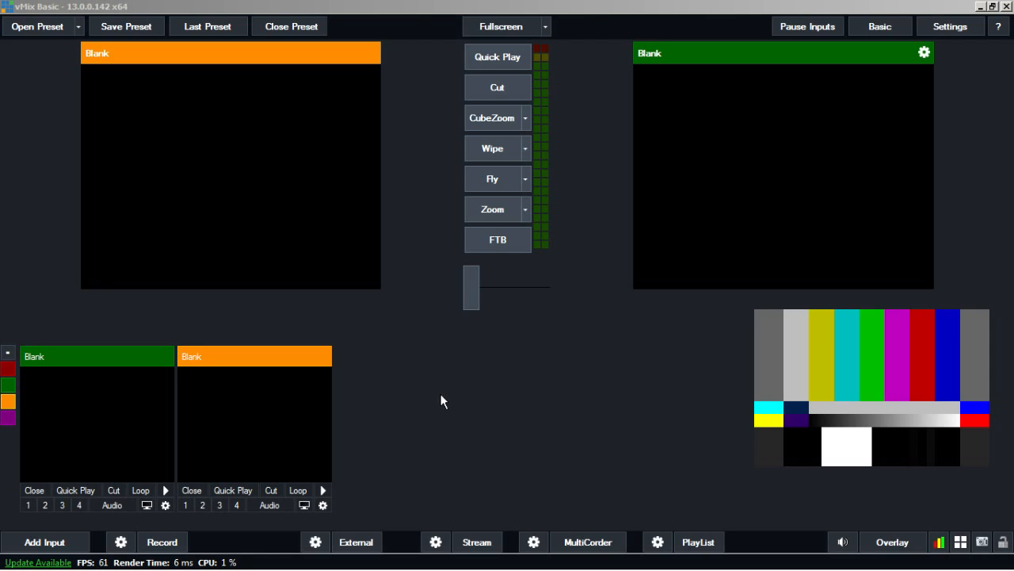
{"action": "mouse_move", "coordinate": [432, 404]}
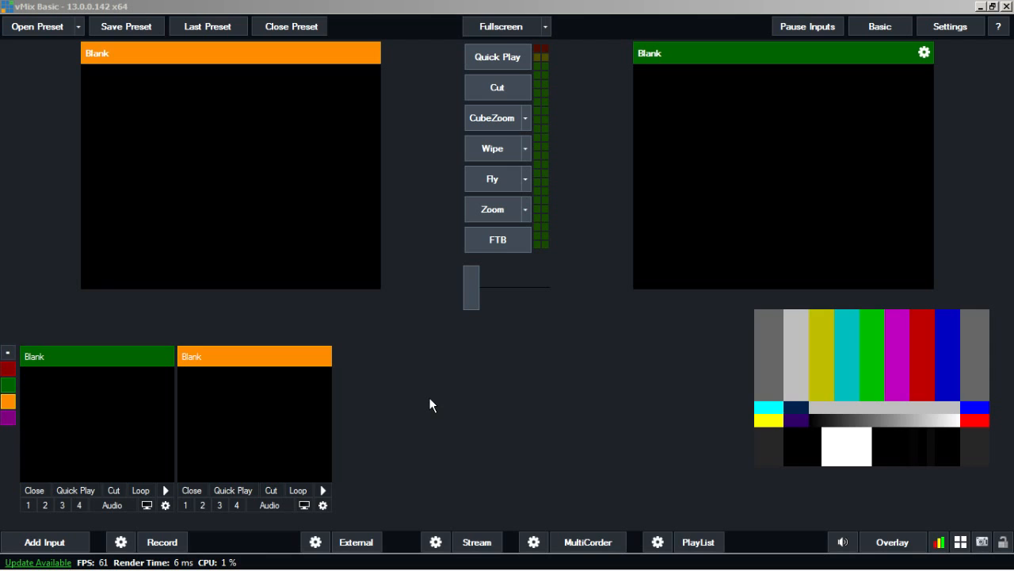
{"action": "mouse_move", "coordinate": [403, 473]}
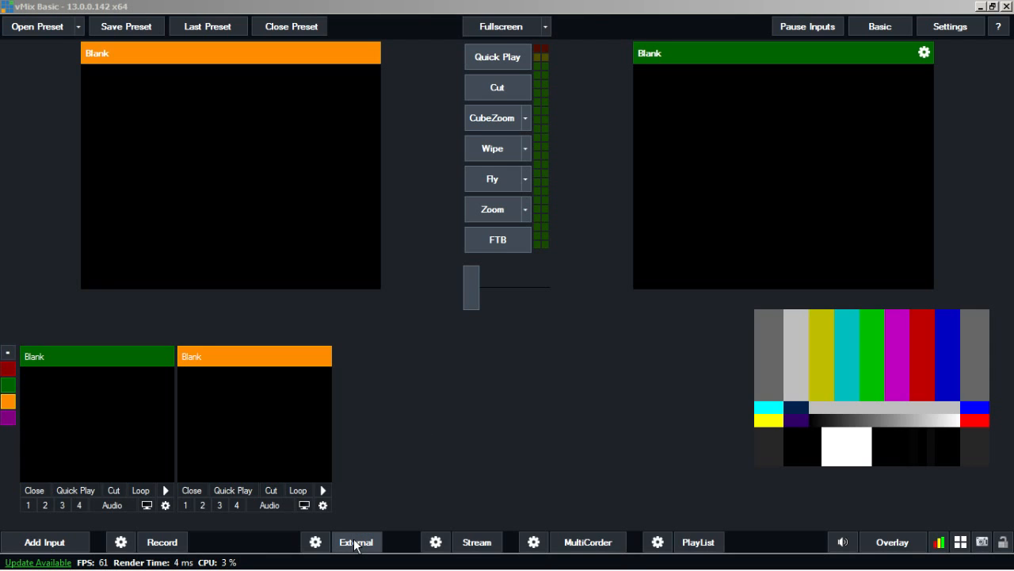
Start external output, then stop it and confirm with Ja.
{"action": "left_click", "coordinate": [355, 542]}
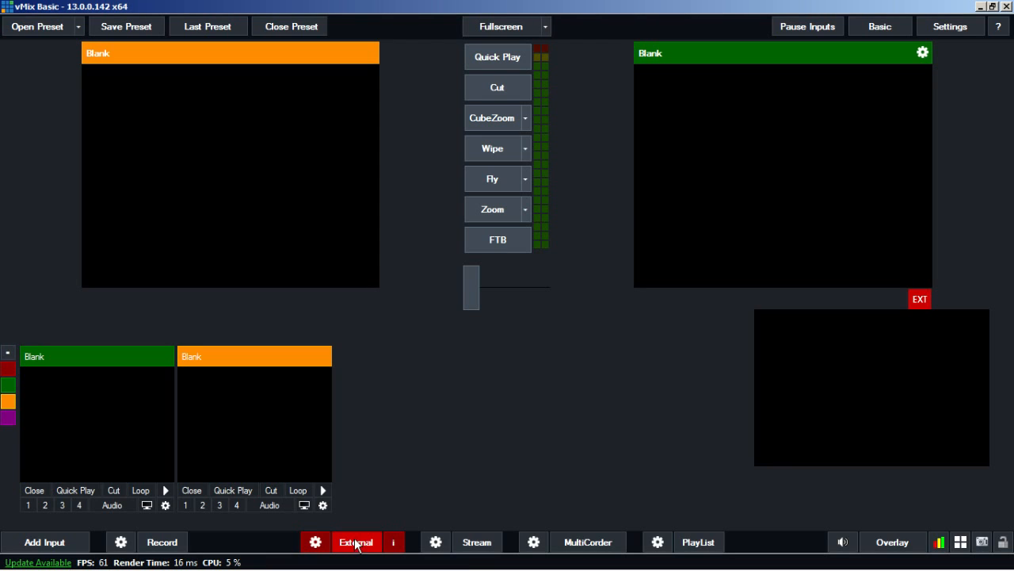
{"action": "left_click", "coordinate": [356, 541]}
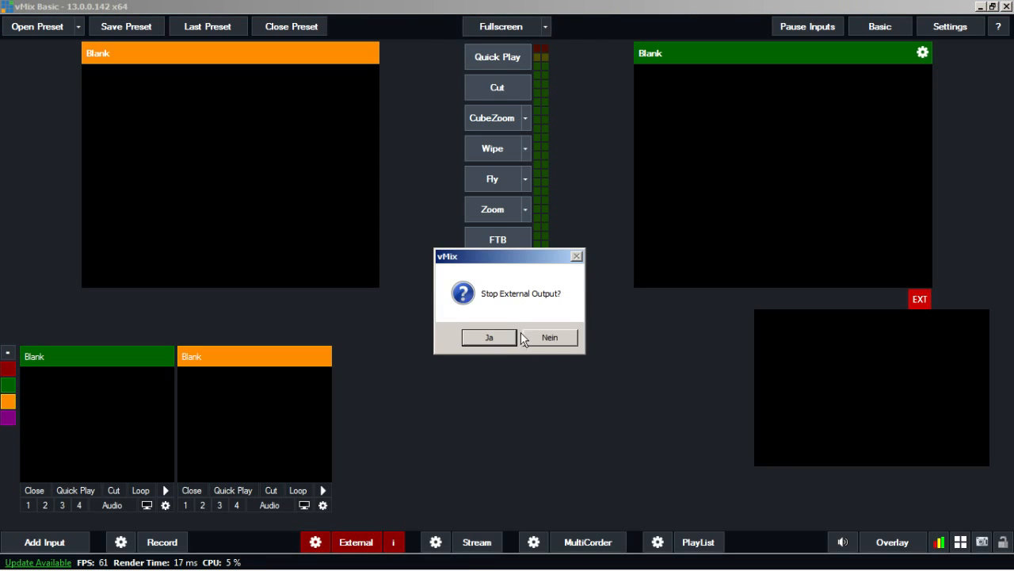
{"action": "left_click", "coordinate": [489, 337]}
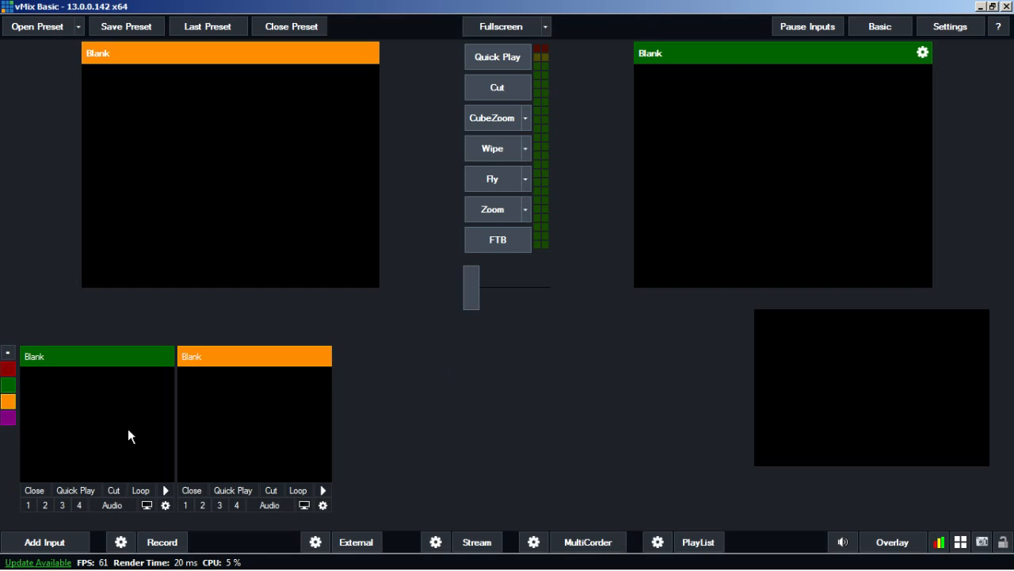
{"action": "mouse_move", "coordinate": [84, 433]}
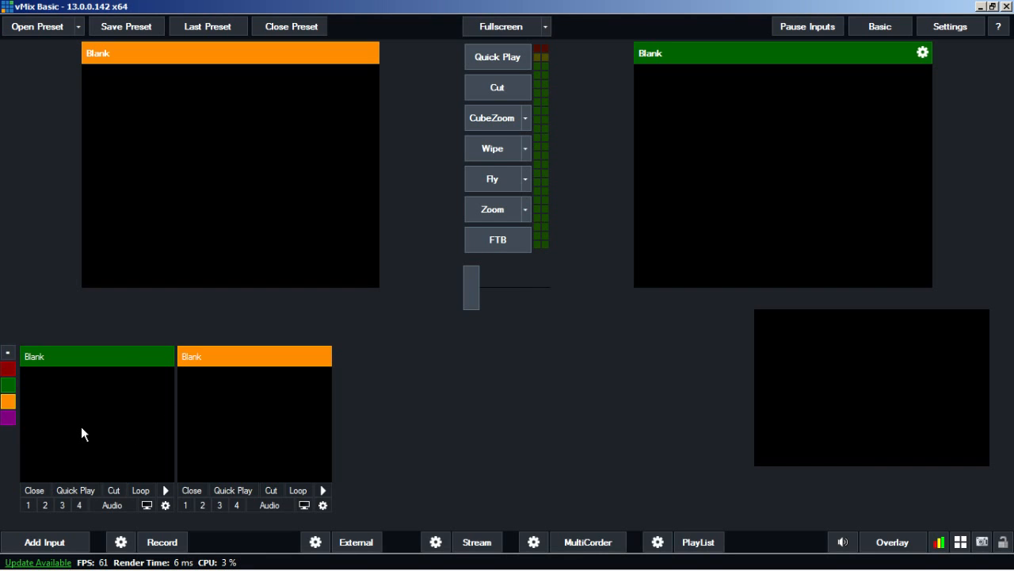
{"action": "mouse_move", "coordinate": [394, 387]}
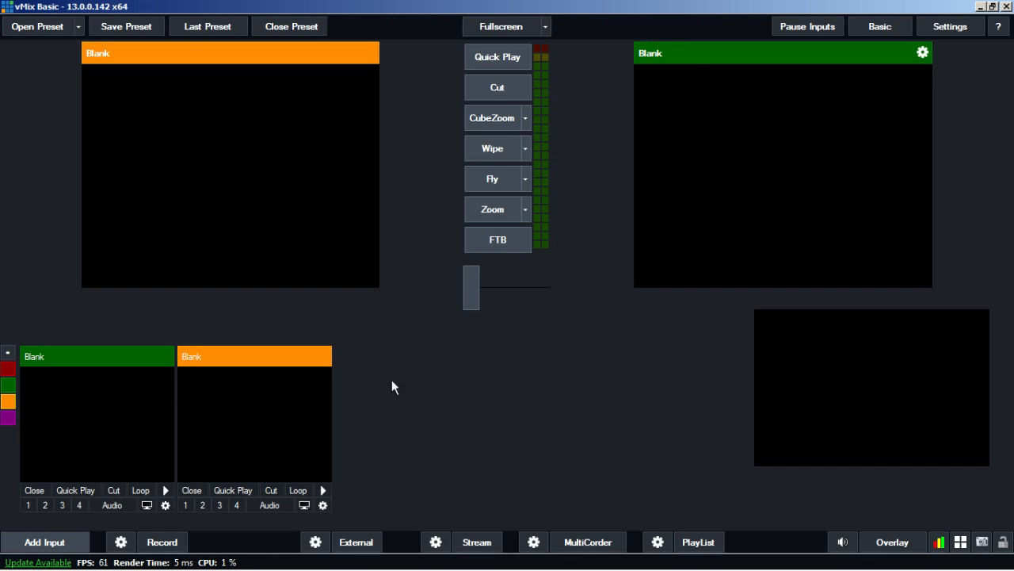
Open Add Input and choose the Camera input type.
{"action": "left_click", "coordinate": [44, 541]}
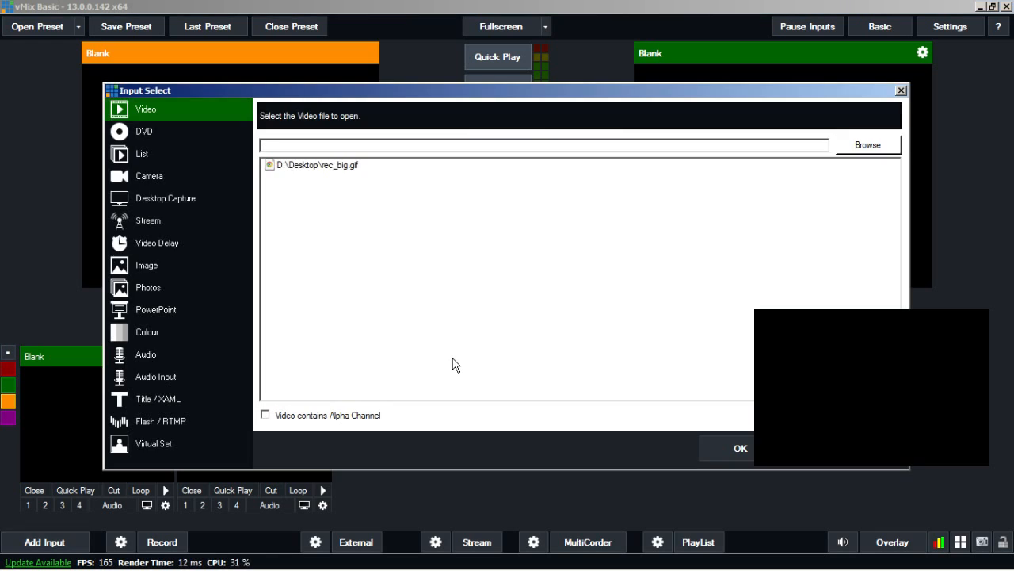
{"action": "mouse_move", "coordinate": [190, 268]}
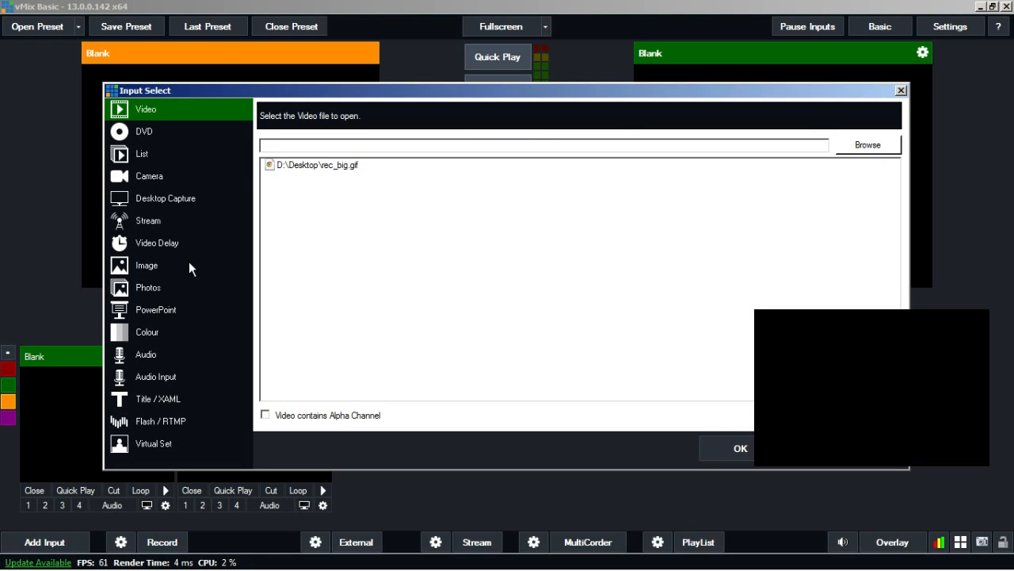
{"action": "left_click", "coordinate": [149, 176]}
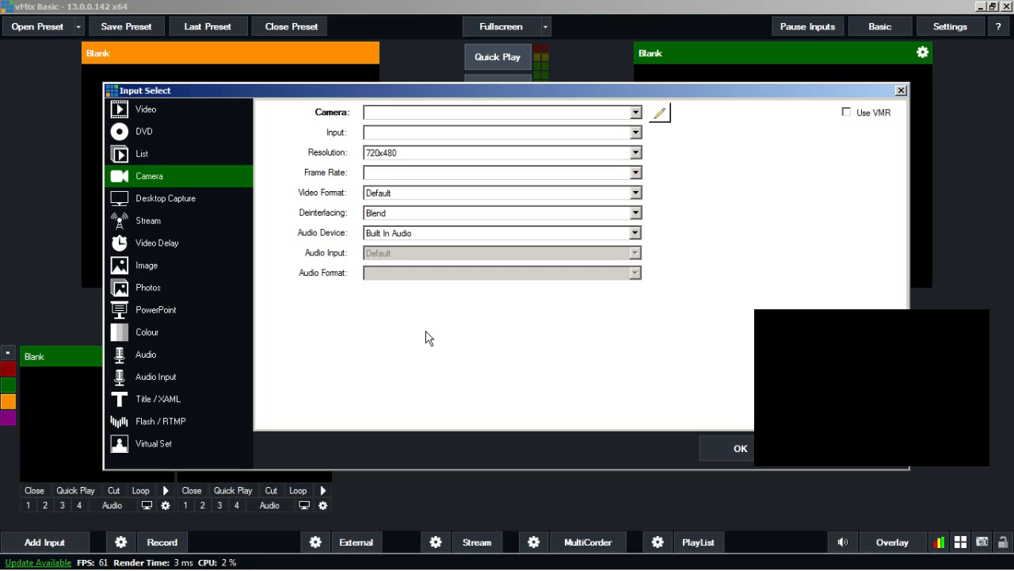
{"action": "mouse_move", "coordinate": [225, 227]}
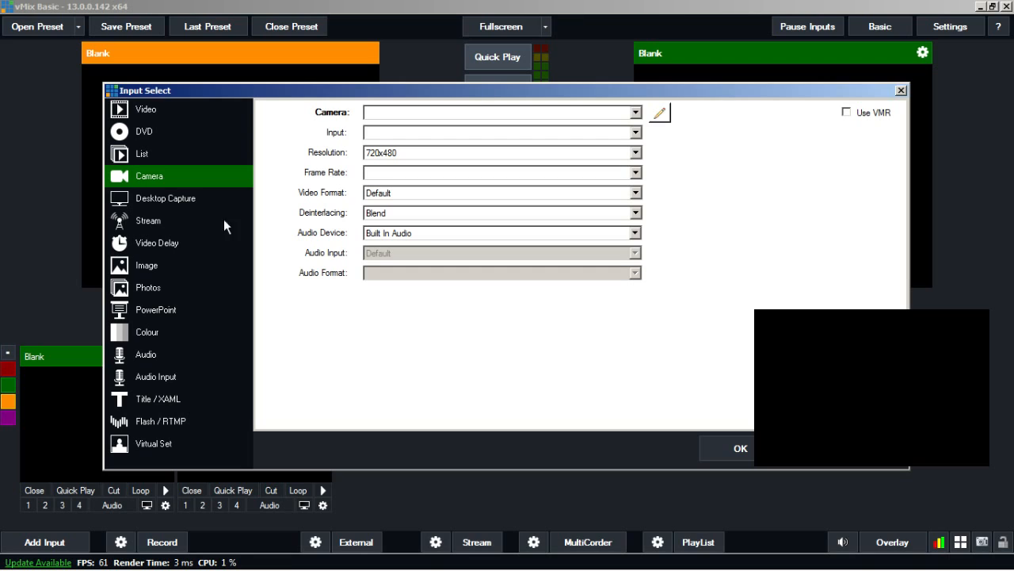
{"action": "mouse_move", "coordinate": [46, 541]}
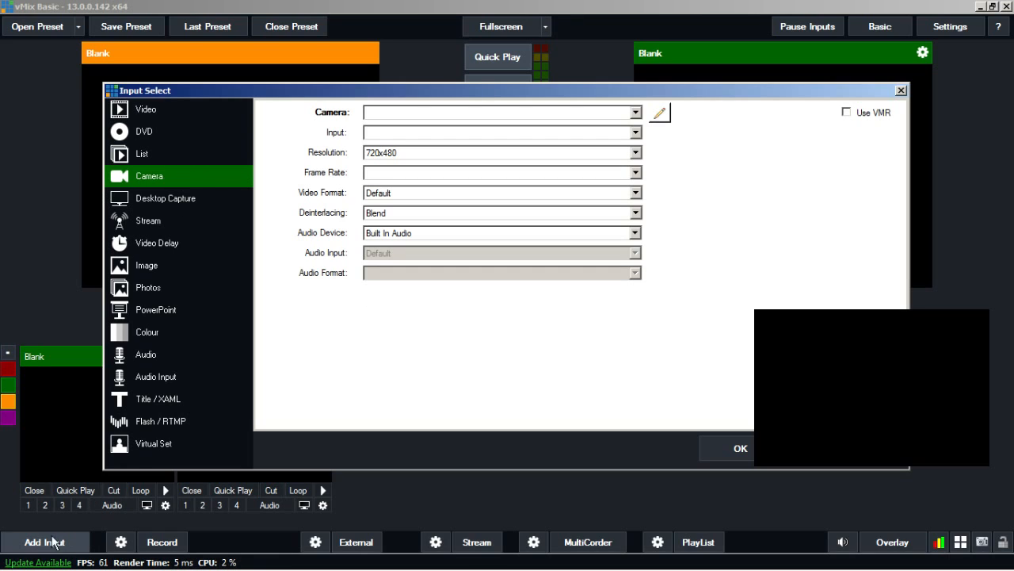
{"action": "mouse_move", "coordinate": [200, 184]}
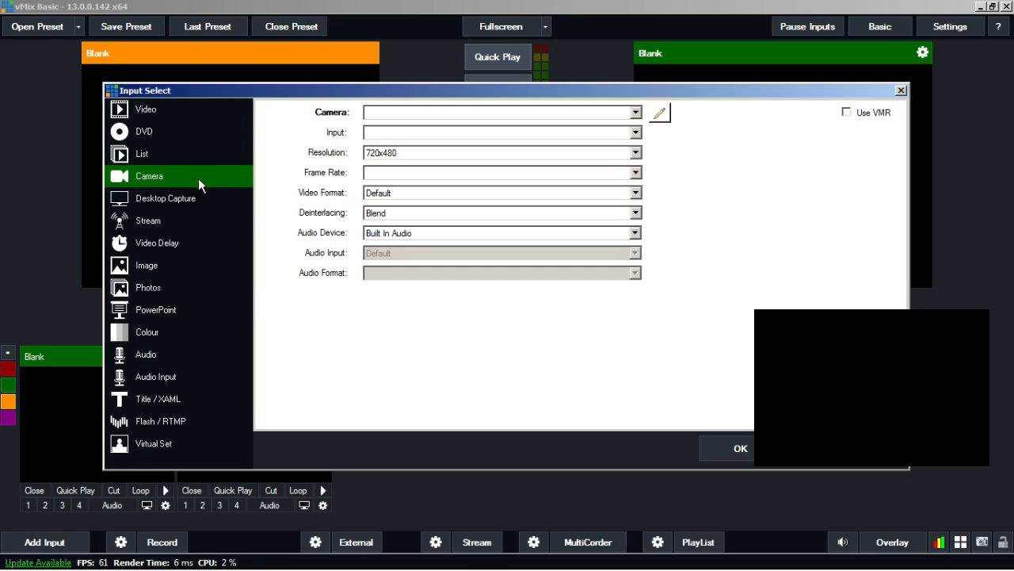
{"action": "mouse_move", "coordinate": [433, 121]}
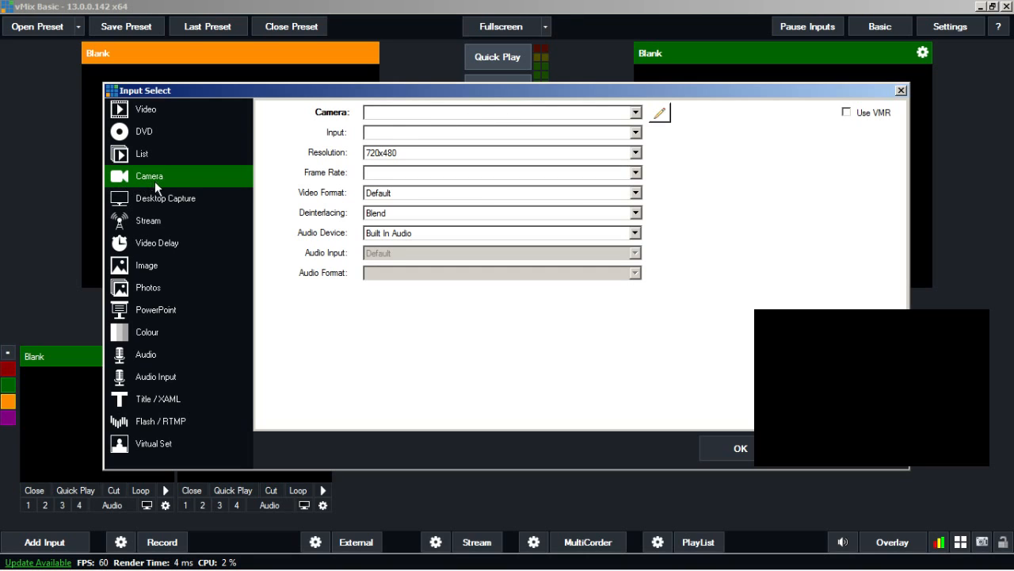
{"action": "mouse_move", "coordinate": [168, 193]}
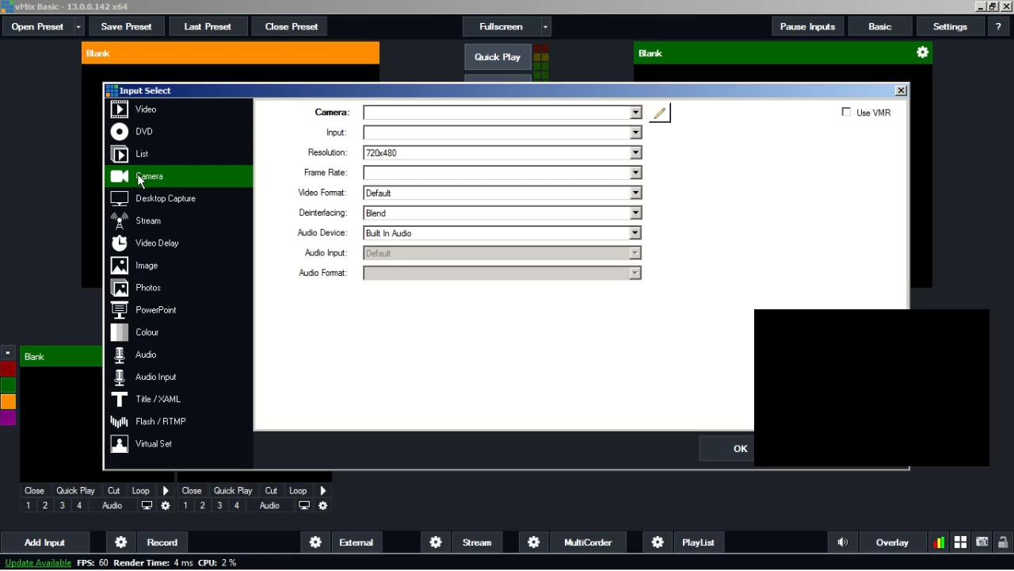
{"action": "mouse_move", "coordinate": [645, 119]}
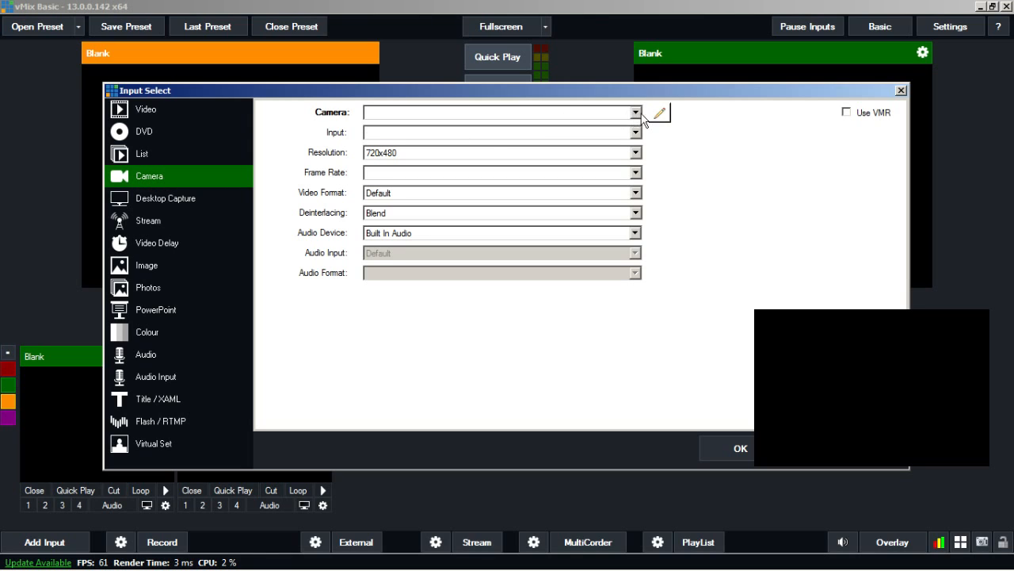
Drop down the Camera list to see Blackmagic, Decklink and vMix Video devices.
{"action": "left_click", "coordinate": [634, 111]}
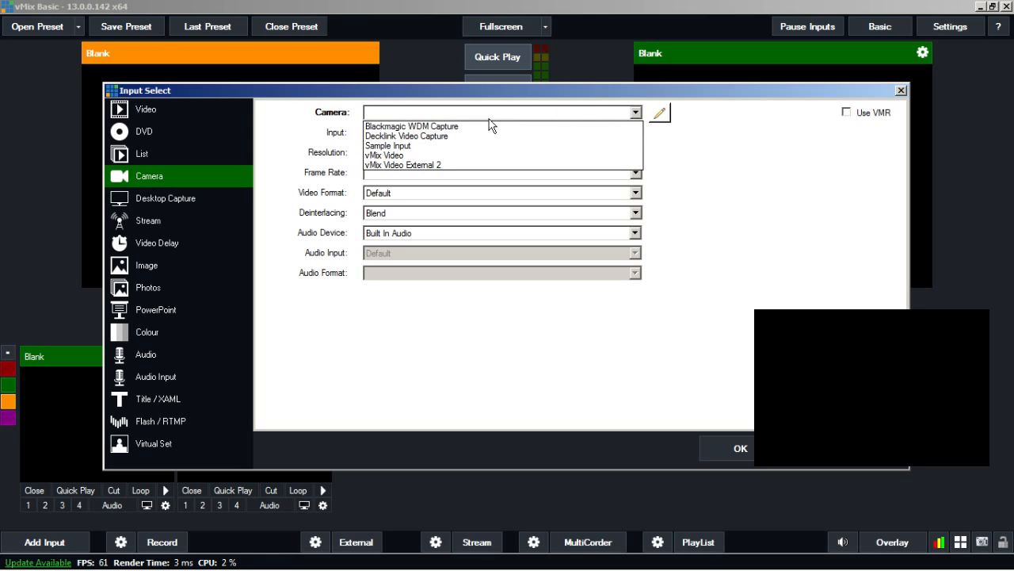
{"action": "mouse_move", "coordinate": [423, 137]}
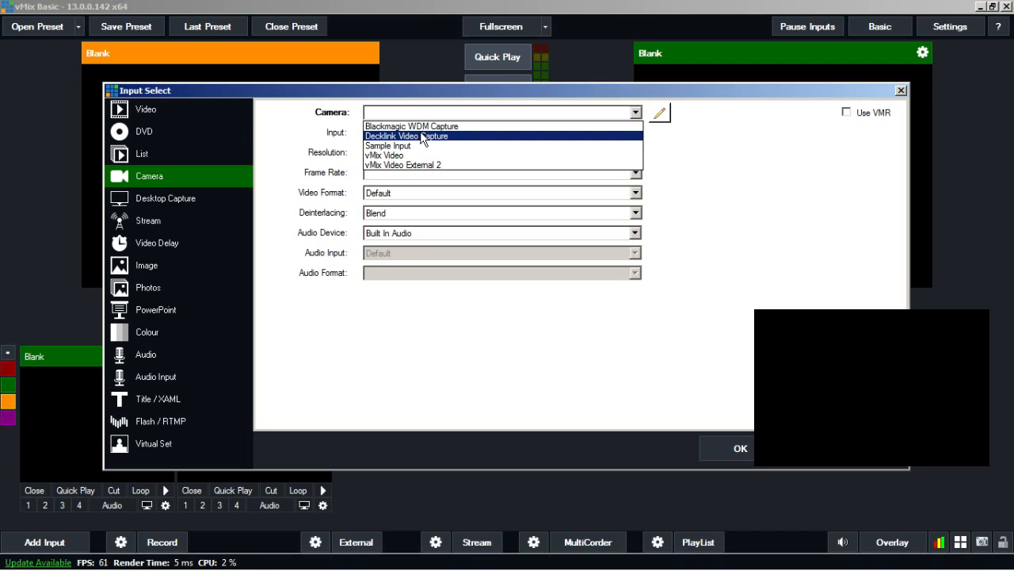
{"action": "mouse_move", "coordinate": [458, 143]}
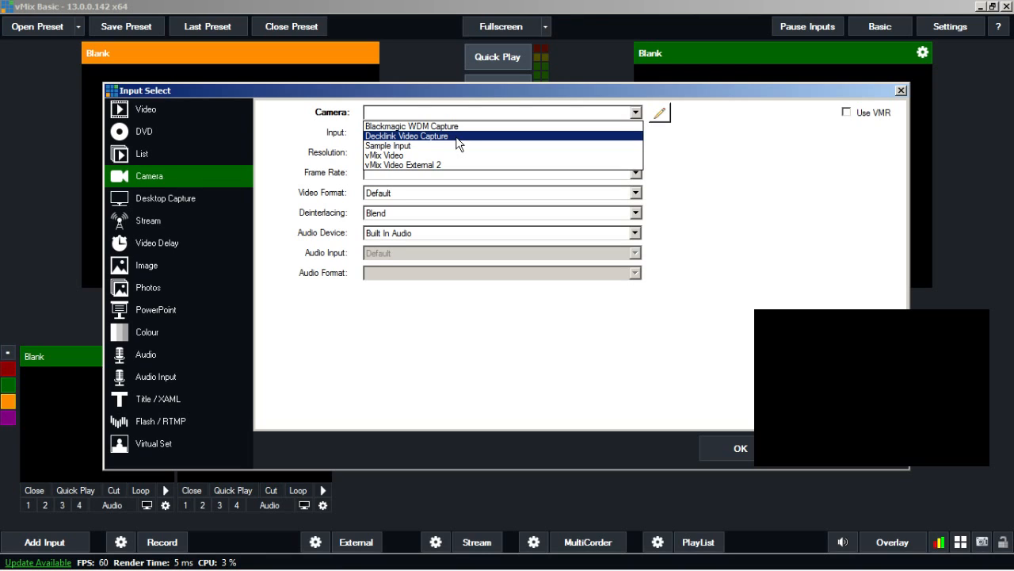
{"action": "mouse_move", "coordinate": [428, 145]}
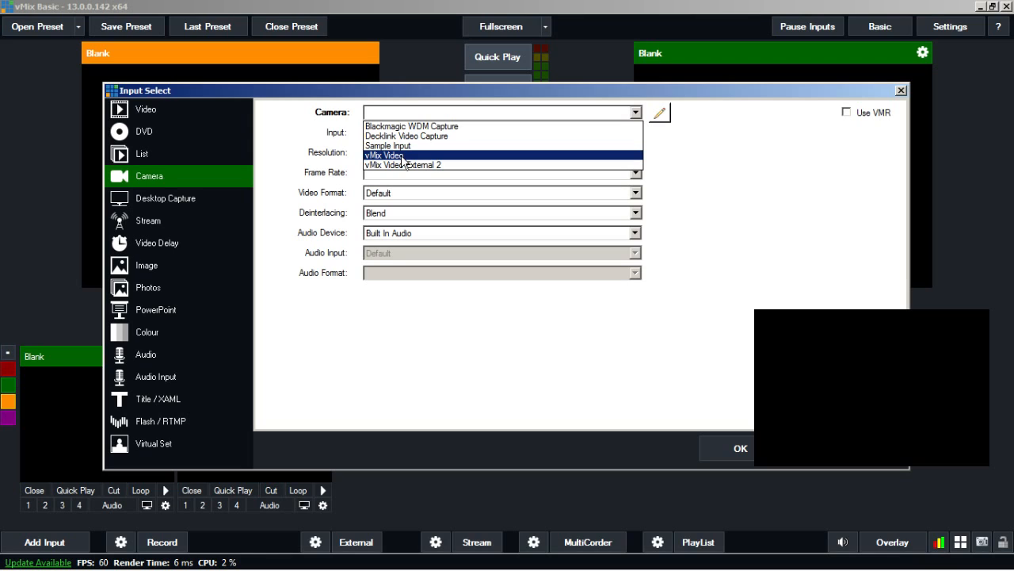
{"action": "mouse_move", "coordinate": [410, 126]}
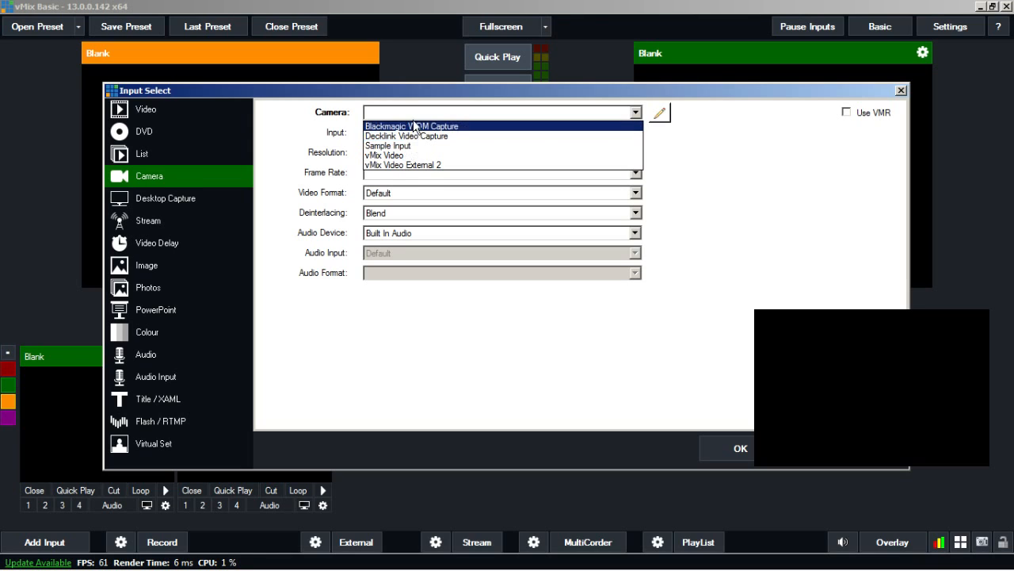
{"action": "left_click", "coordinate": [406, 136]}
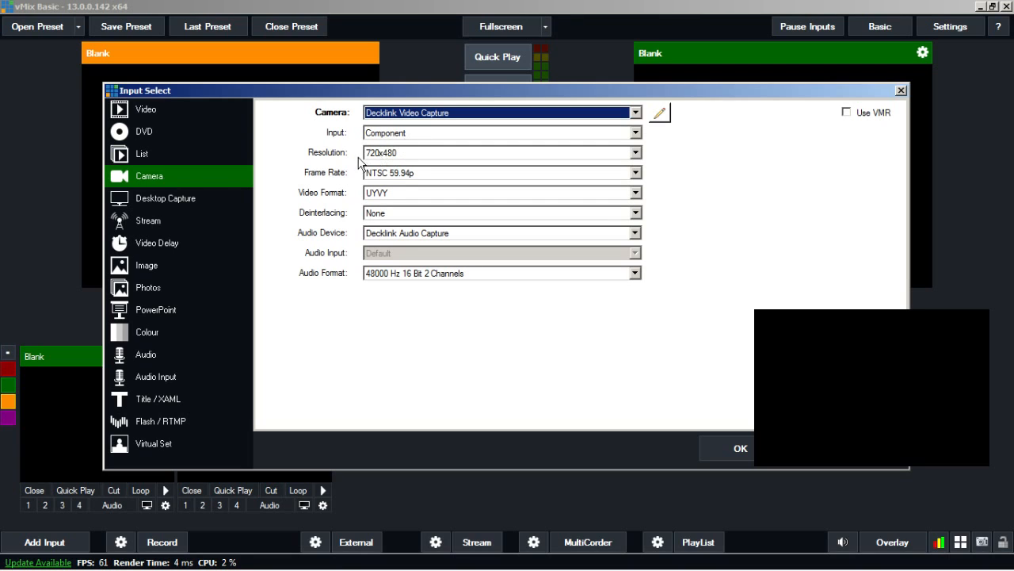
{"action": "mouse_move", "coordinate": [405, 176]}
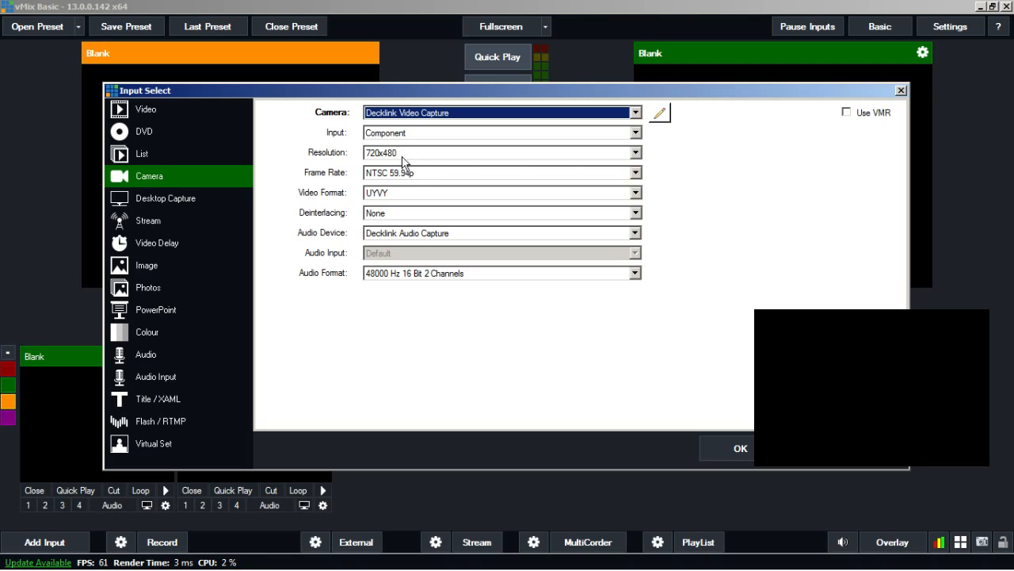
{"action": "mouse_move", "coordinate": [433, 163]}
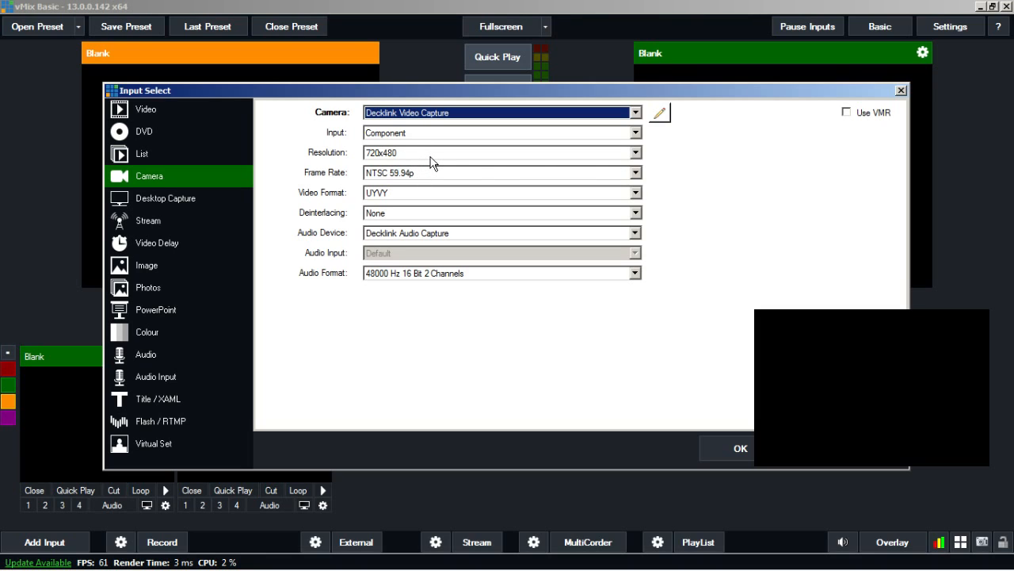
{"action": "mouse_move", "coordinate": [403, 179]}
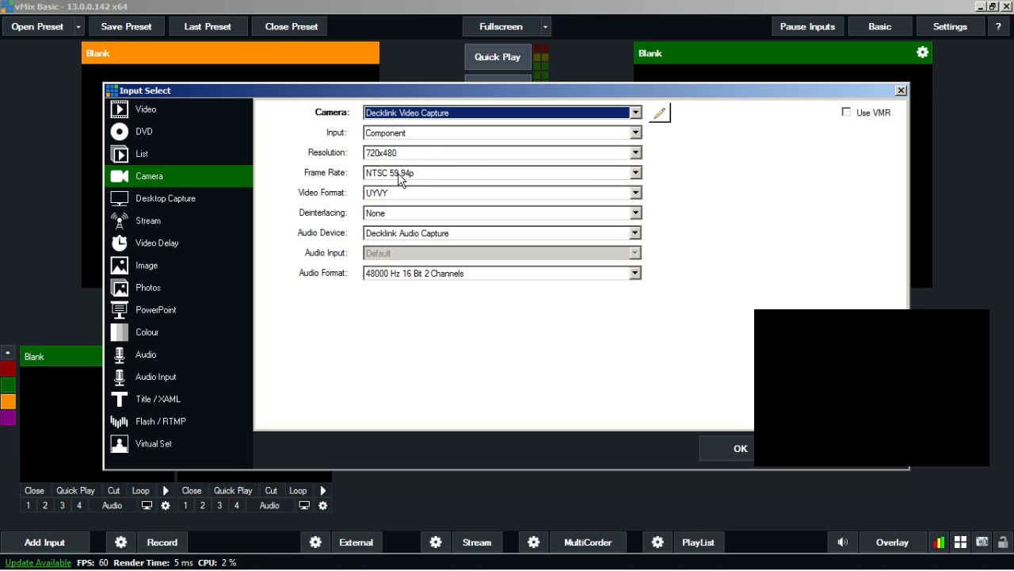
{"action": "mouse_move", "coordinate": [430, 184]}
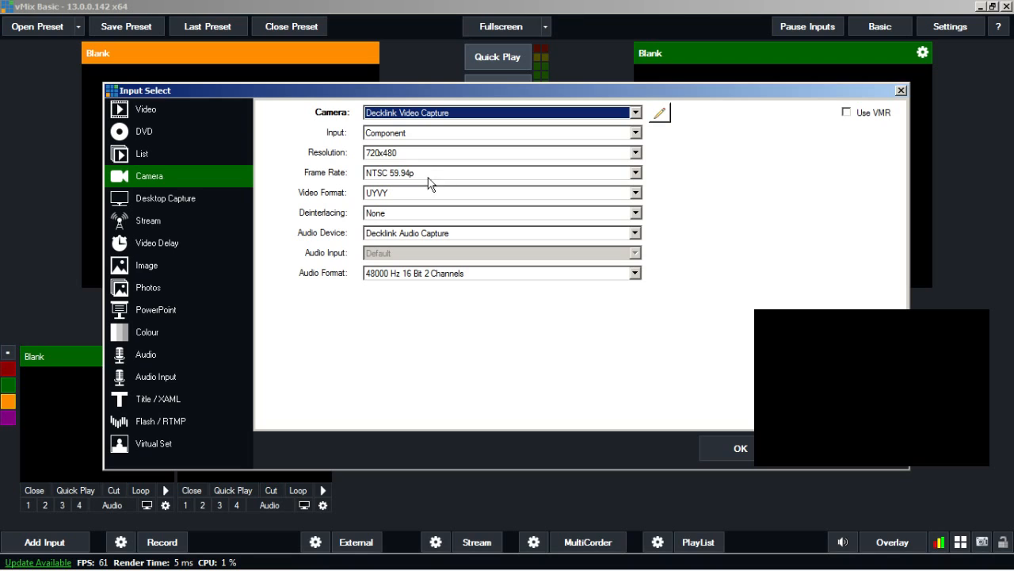
{"action": "mouse_move", "coordinate": [489, 160]}
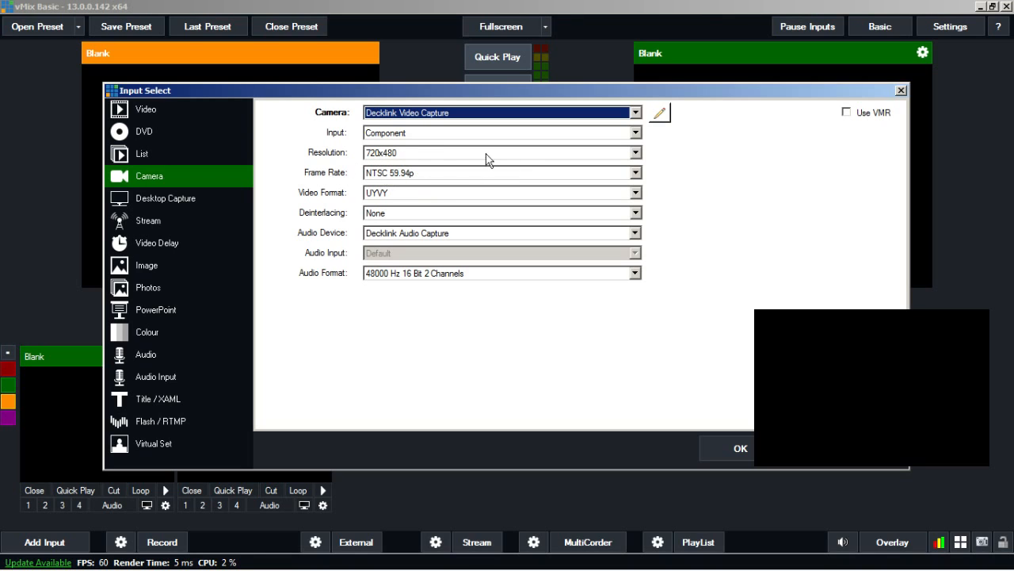
{"action": "mouse_move", "coordinate": [404, 175]}
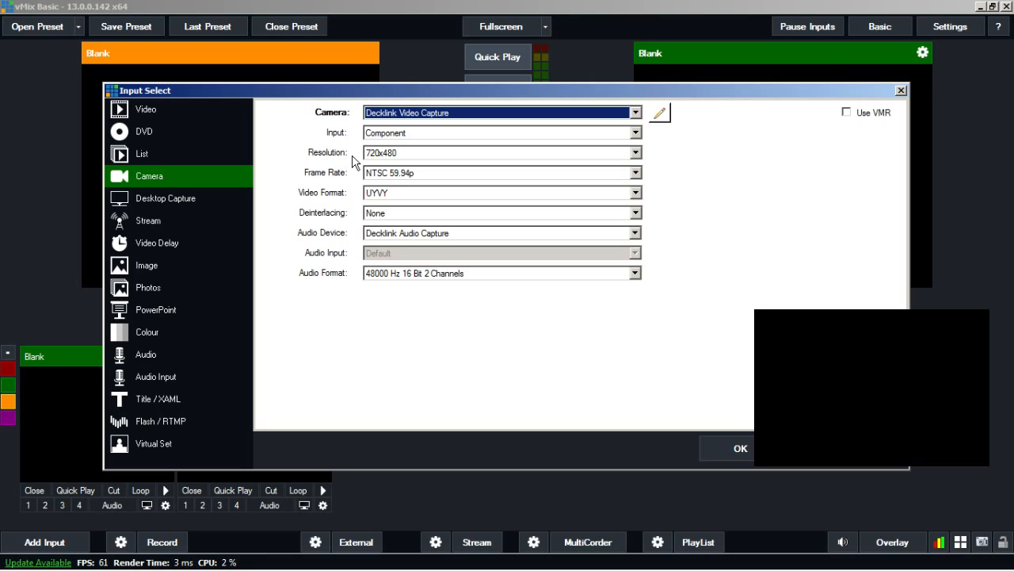
{"action": "mouse_move", "coordinate": [372, 154]}
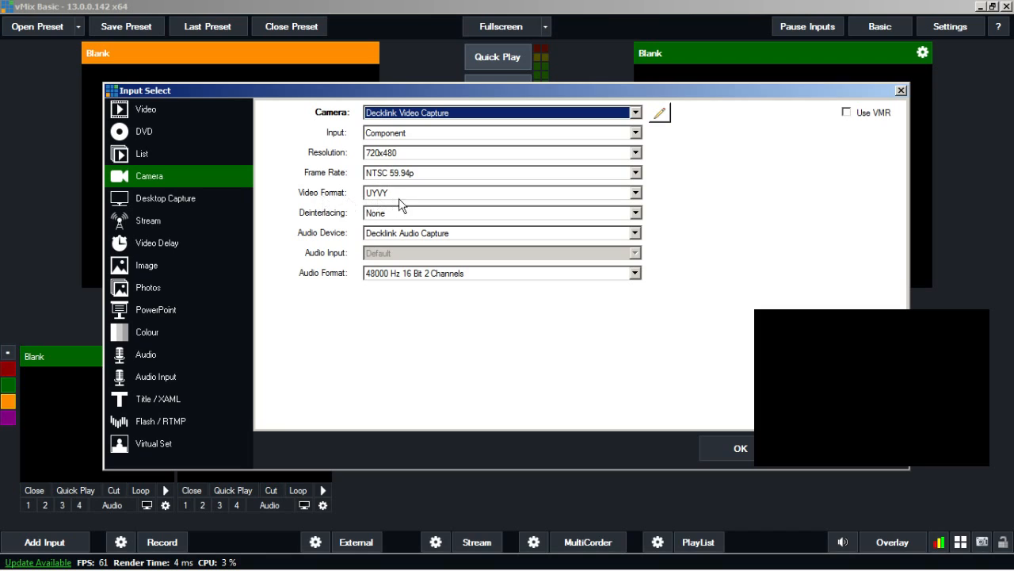
{"action": "mouse_move", "coordinate": [389, 205]}
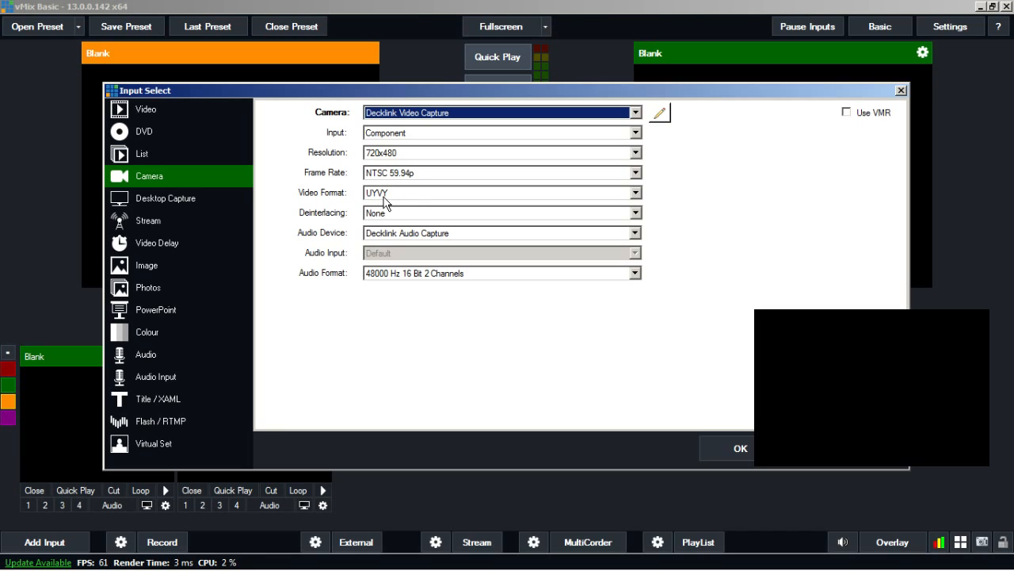
{"action": "mouse_move", "coordinate": [383, 228]}
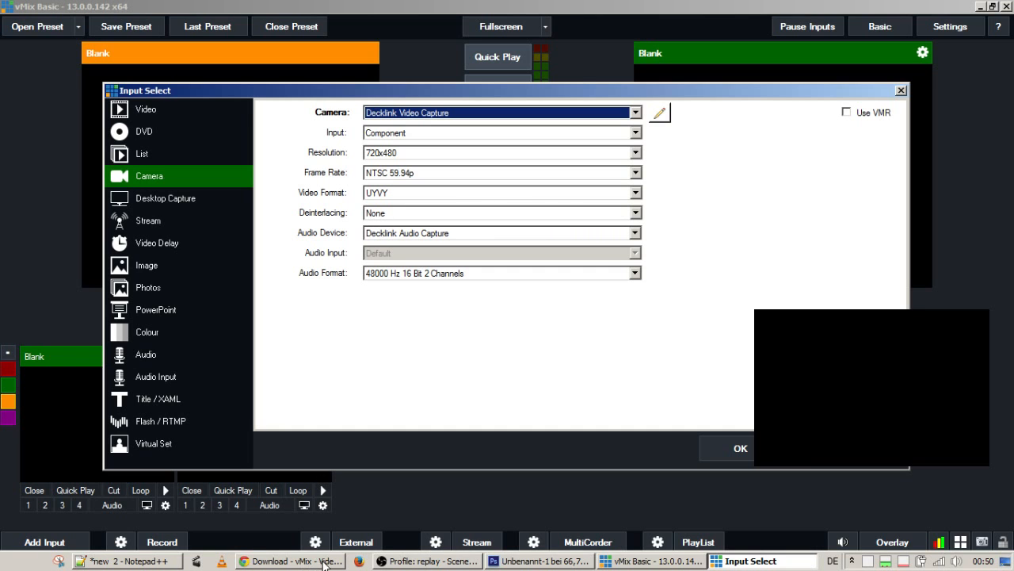
Switch to Chrome and view the Supported Hardware video capture table.
{"action": "left_click", "coordinate": [288, 561]}
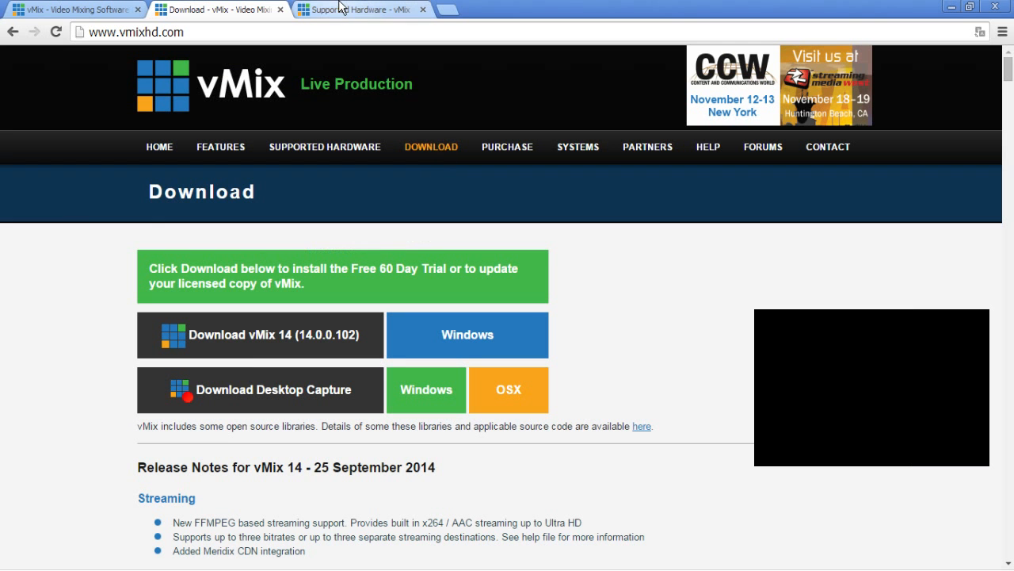
{"action": "left_click", "coordinate": [360, 10]}
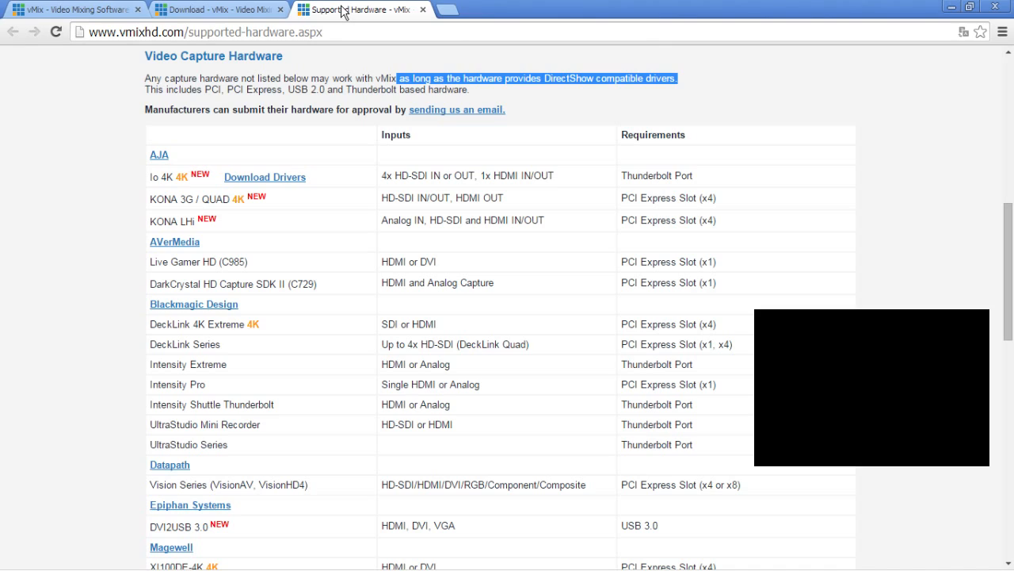
{"action": "mouse_move", "coordinate": [444, 132]}
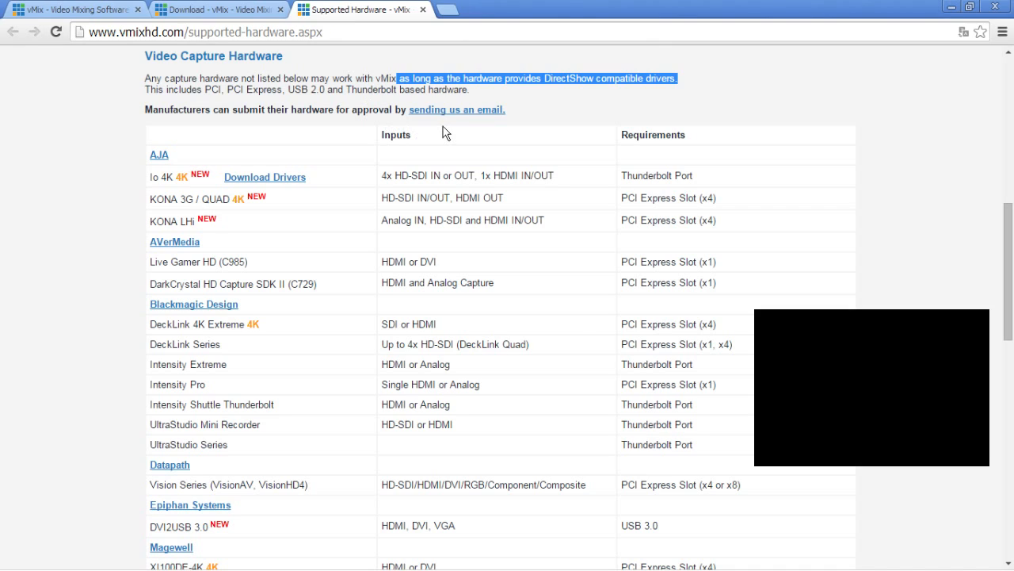
{"action": "mouse_move", "coordinate": [357, 267]}
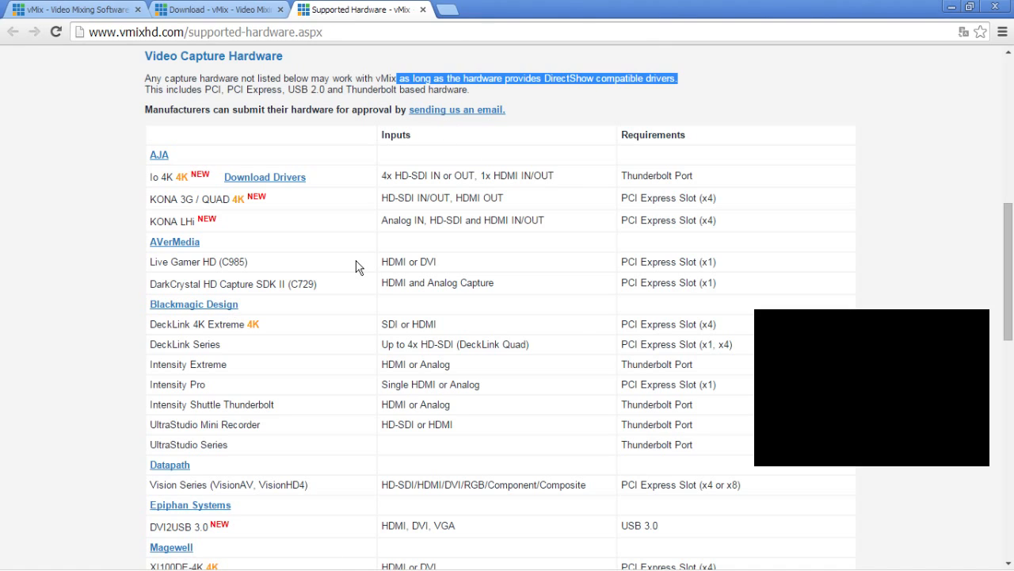
{"action": "mouse_move", "coordinate": [135, 286]}
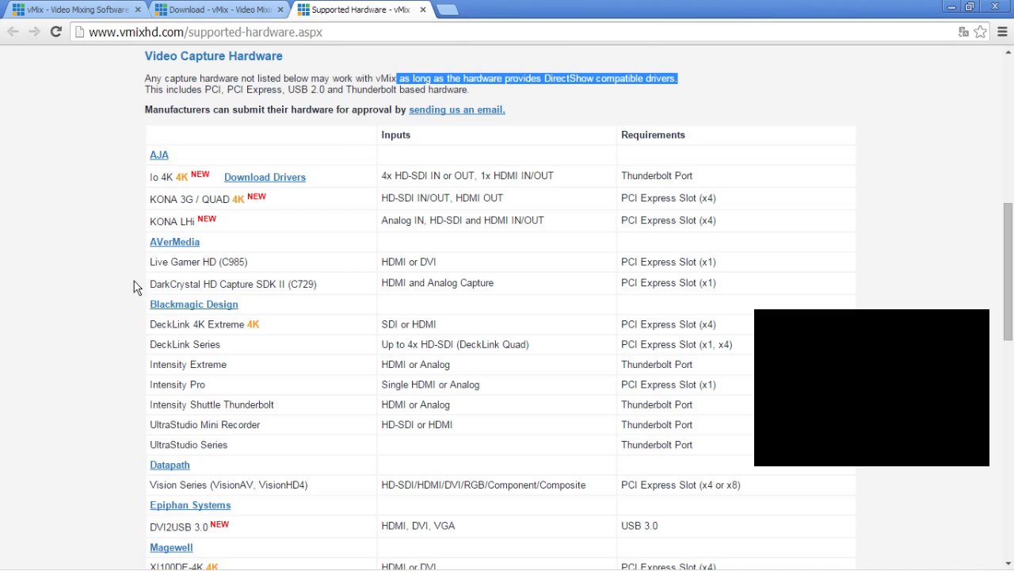
{"action": "mouse_move", "coordinate": [270, 270]}
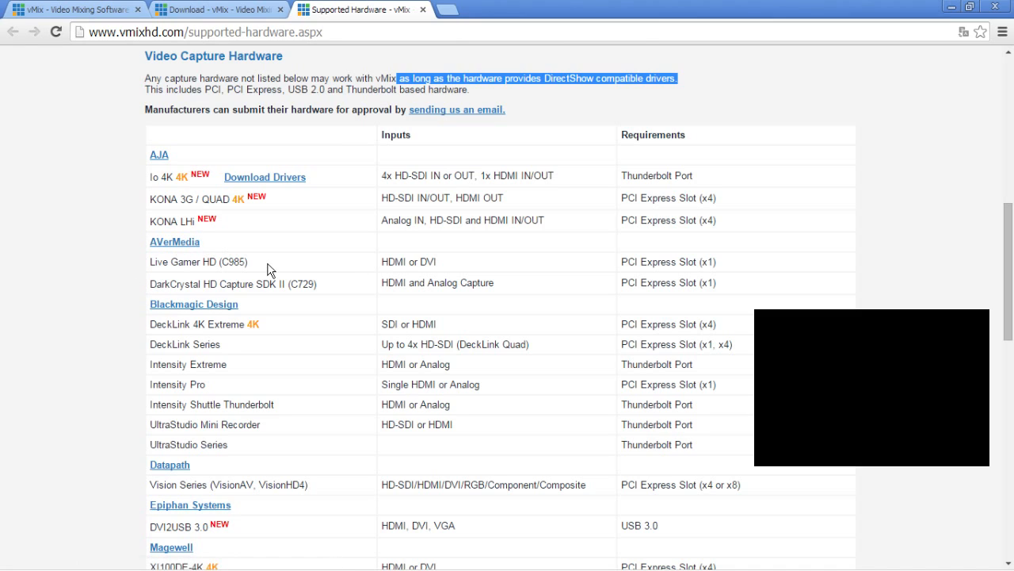
{"action": "mouse_move", "coordinate": [178, 257]}
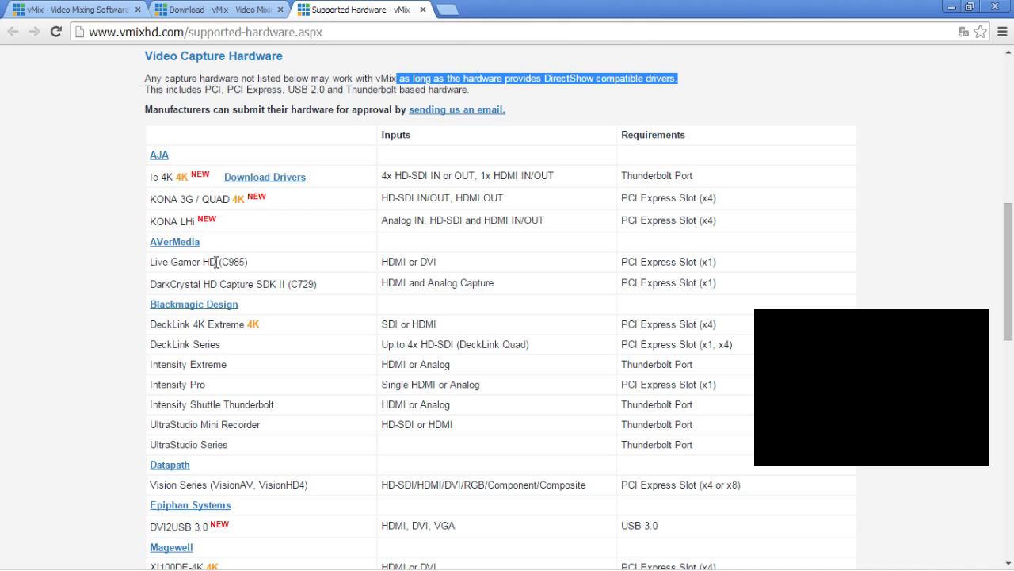
{"action": "mouse_move", "coordinate": [131, 323]}
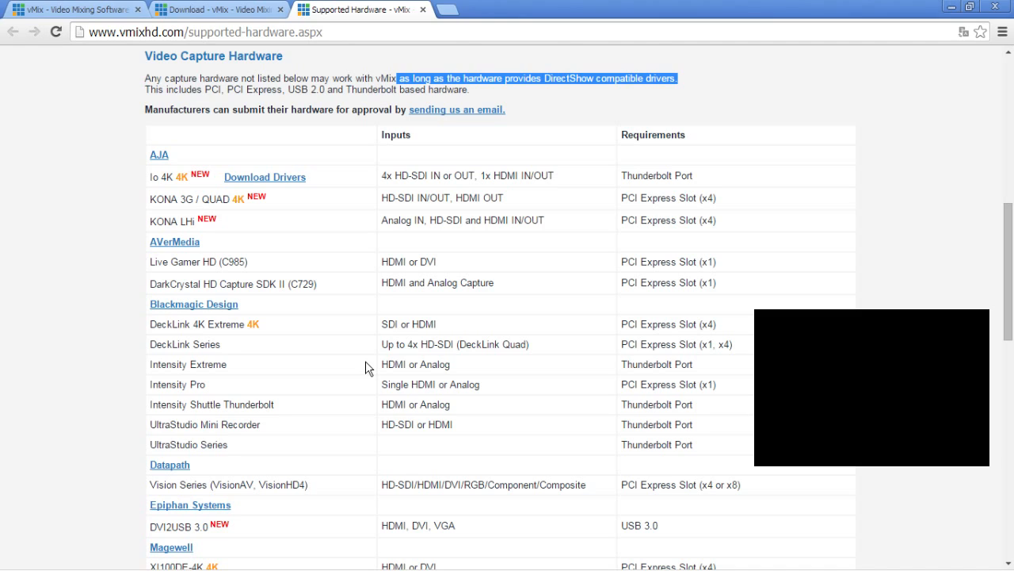
{"action": "mouse_move", "coordinate": [440, 109]}
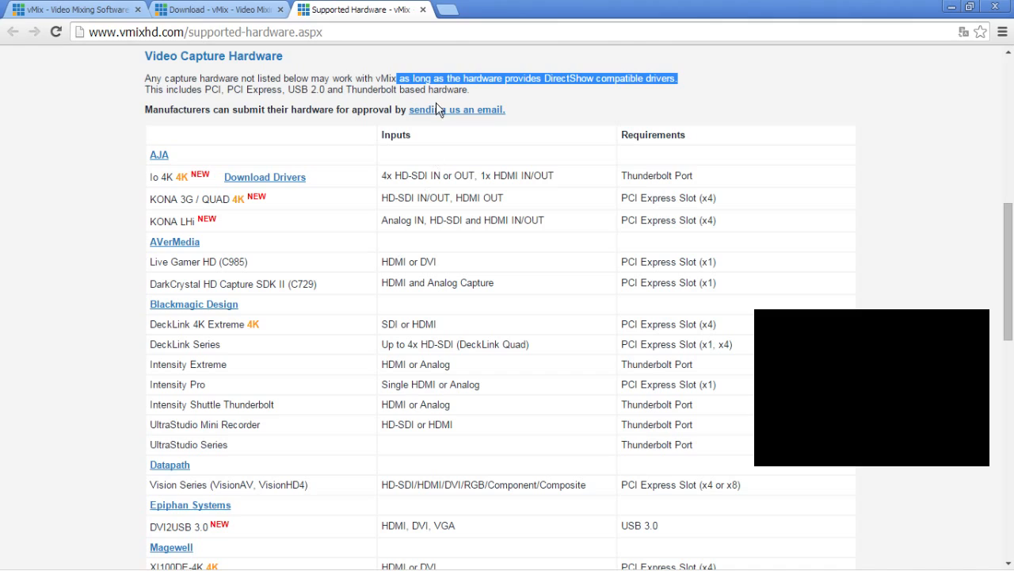
{"action": "mouse_move", "coordinate": [558, 78]}
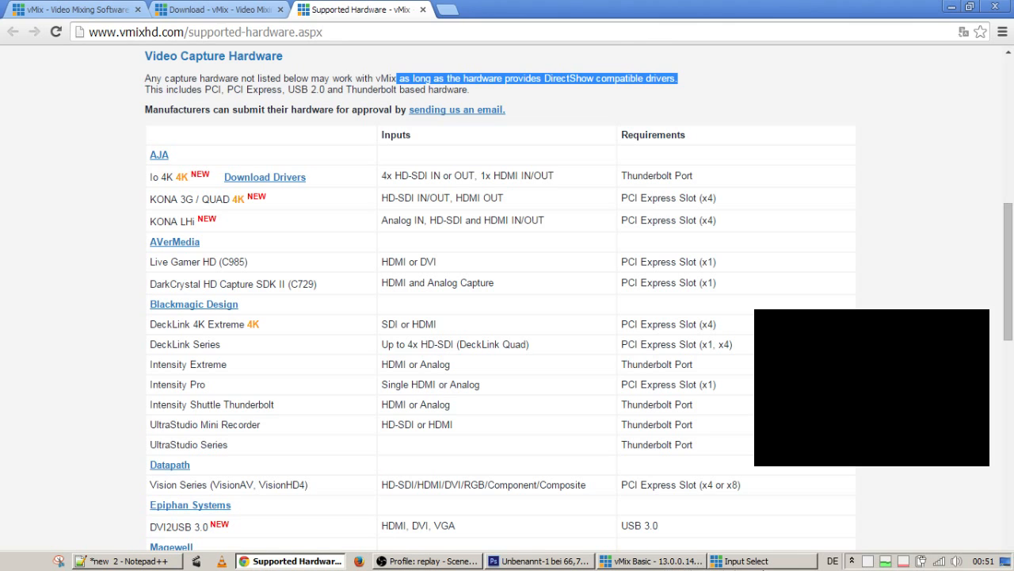
Return to vMix and add the Decklink Video Capture camera input with no audio.
{"action": "left_click", "coordinate": [720, 561]}
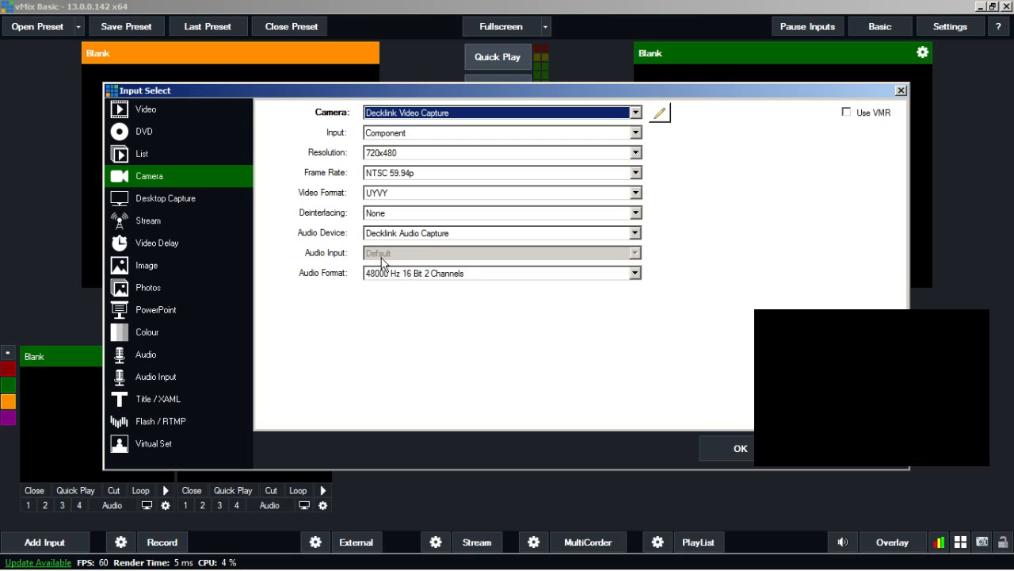
{"action": "mouse_move", "coordinate": [387, 216]}
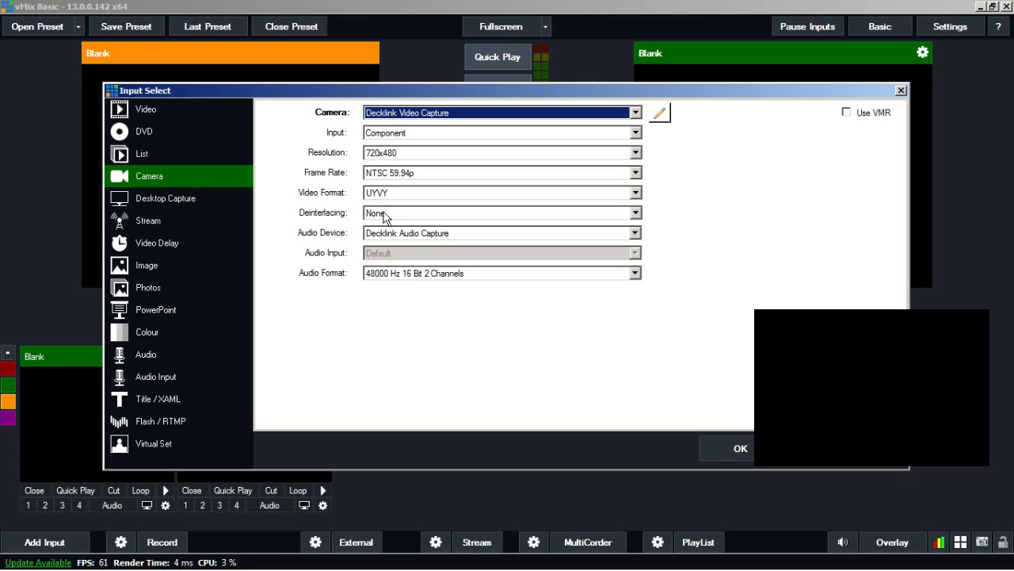
{"action": "mouse_move", "coordinate": [391, 240]}
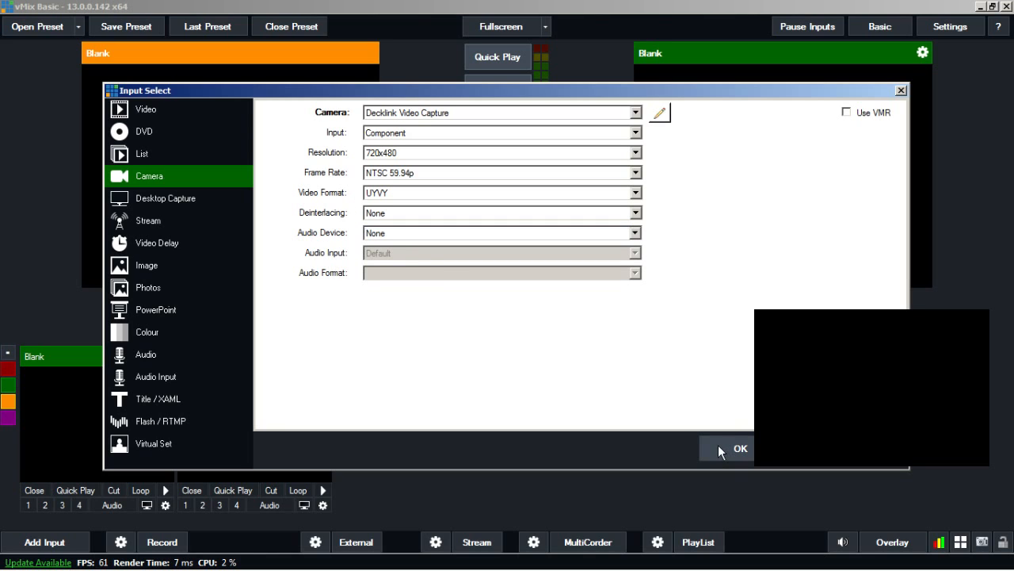
{"action": "left_click", "coordinate": [740, 448]}
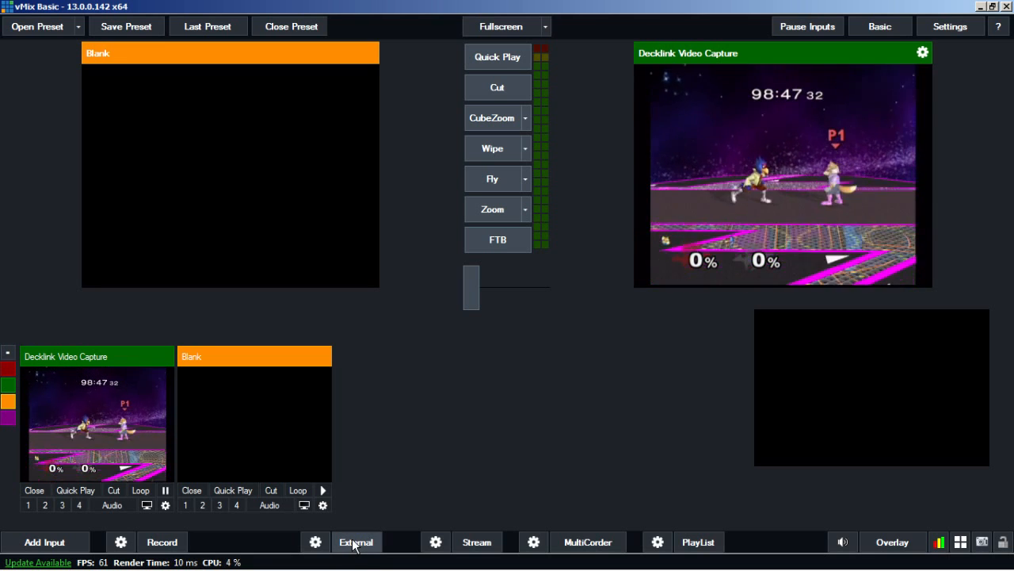
Enable external output to send the live game footage to the external display.
{"action": "left_click", "coordinate": [356, 542]}
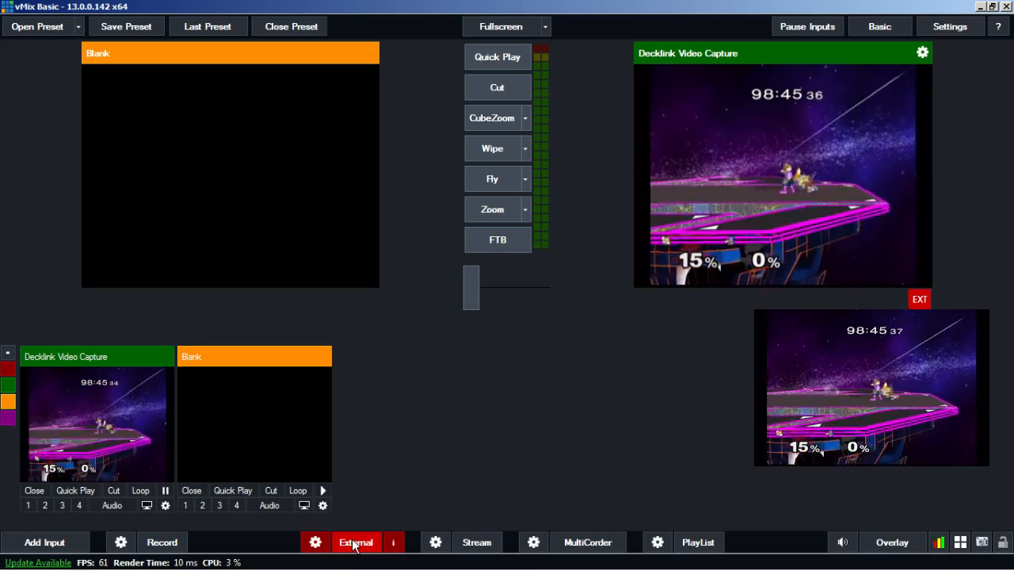
{"action": "mouse_move", "coordinate": [210, 507]}
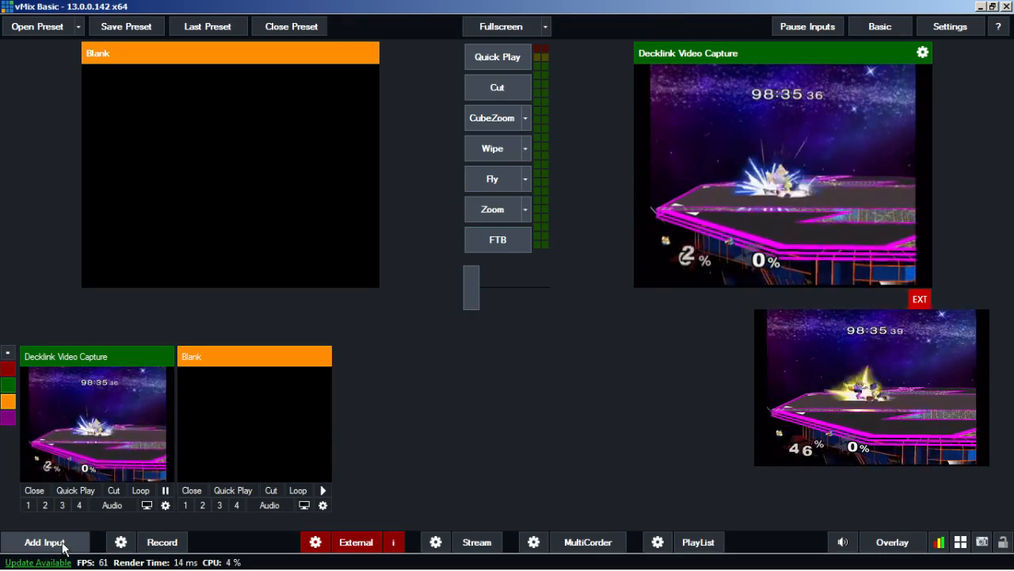
Add a Video Delay input of the Decklink capture with a 25-second buffer.
{"action": "left_click", "coordinate": [44, 542]}
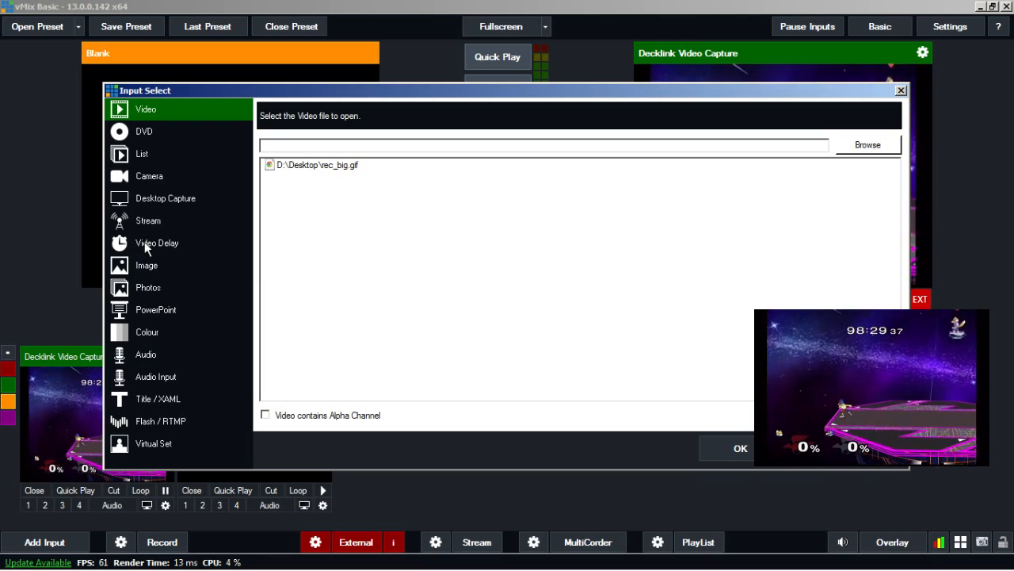
{"action": "left_click", "coordinate": [157, 242]}
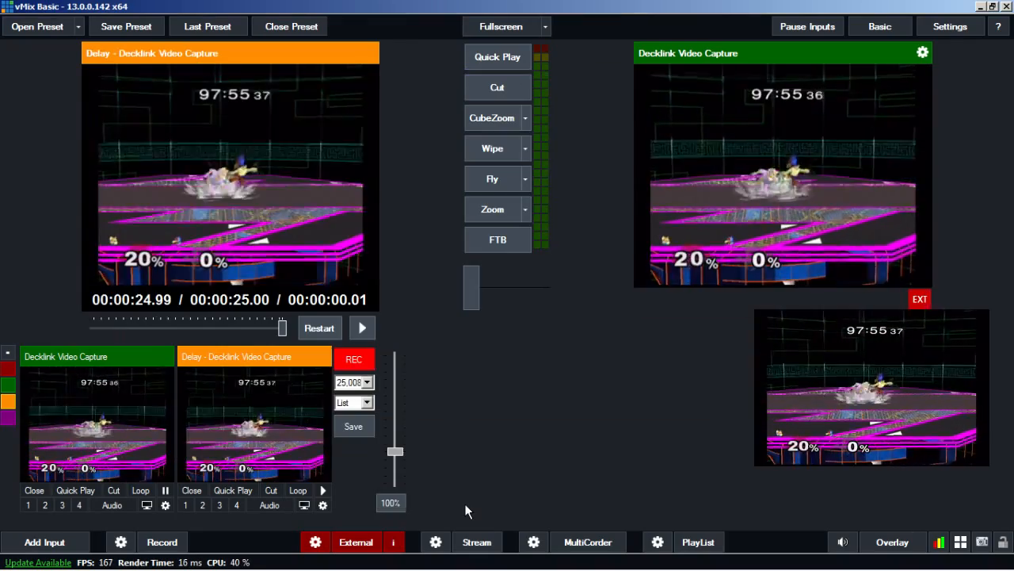
{"action": "mouse_move", "coordinate": [533, 438]}
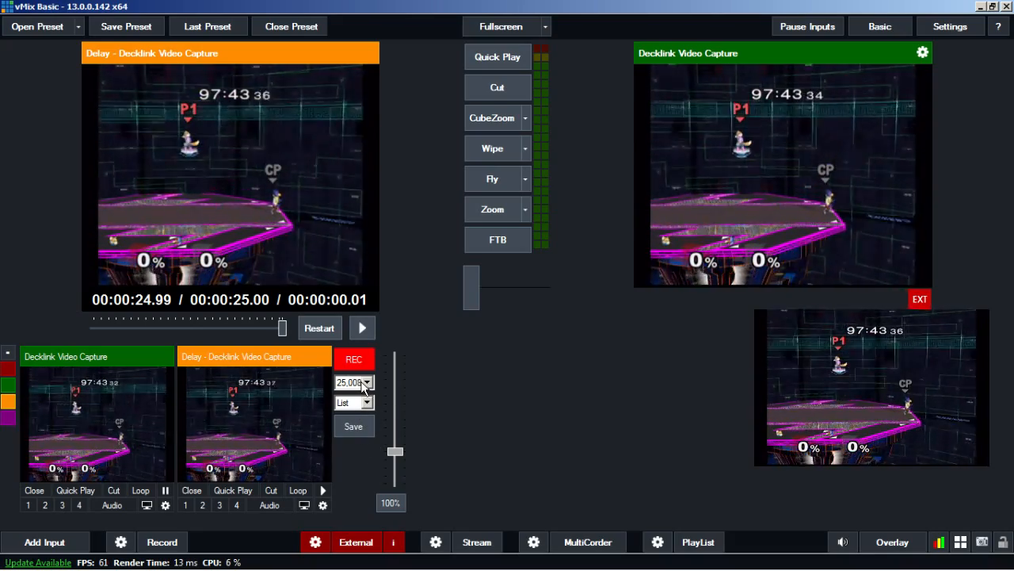
{"action": "mouse_move", "coordinate": [444, 303]}
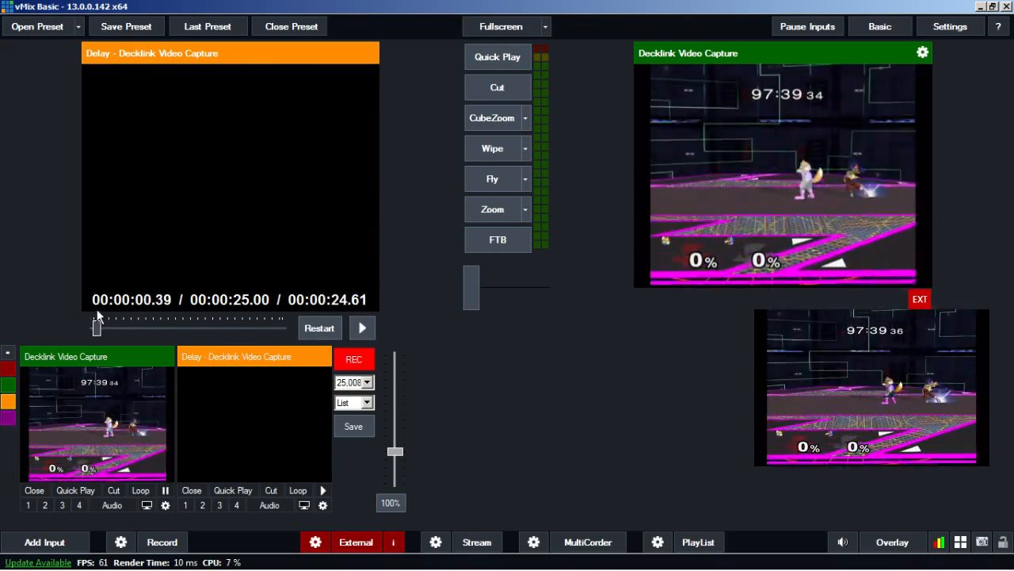
Rewind the delay replay to its buffer start, then scrub just past the start.
{"action": "left_click", "coordinate": [319, 327]}
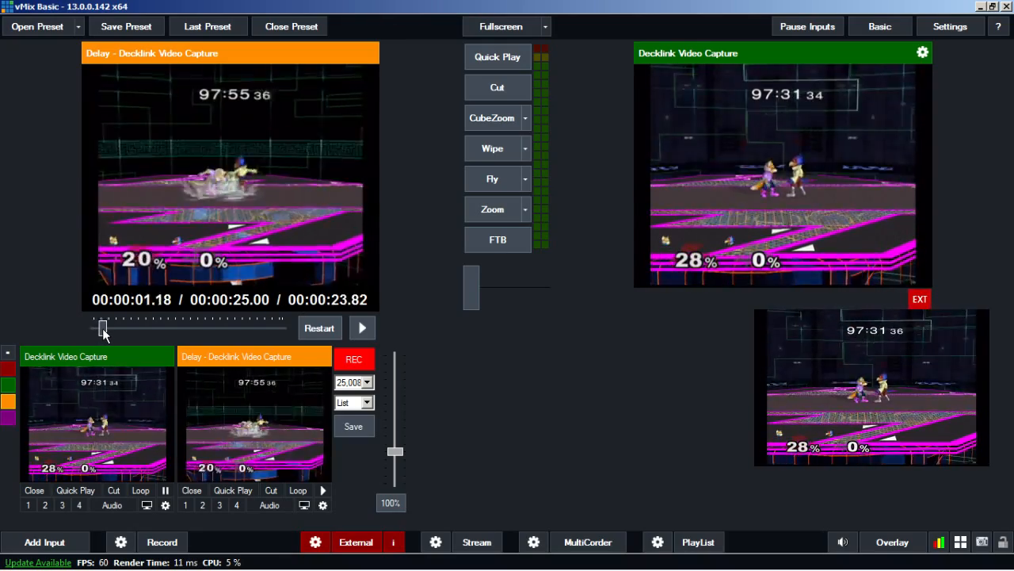
{"action": "left_click_drag", "start_coordinate": [103, 327], "coordinate": [223, 327]}
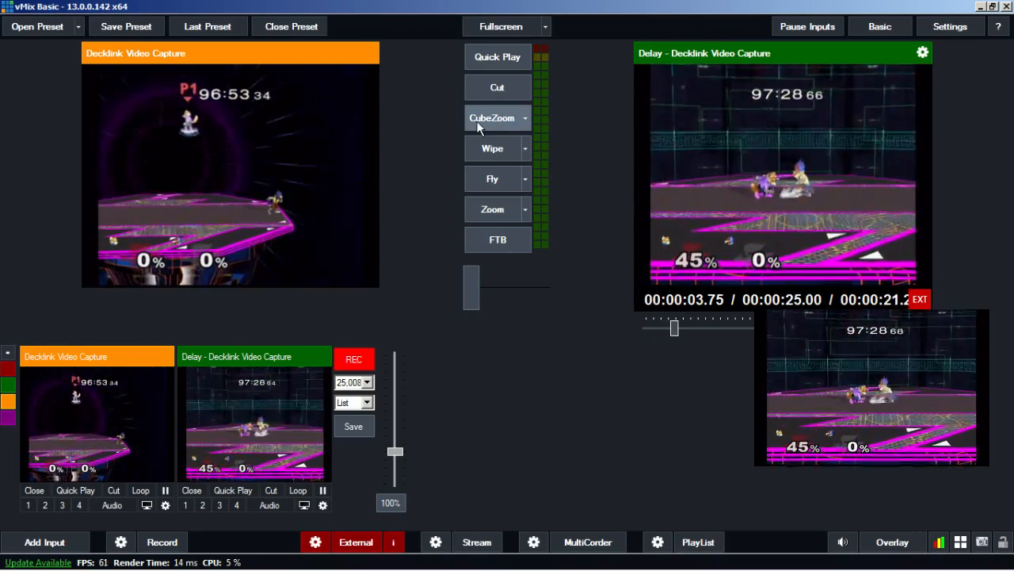
Return the live camera to air and scrub the delay replay about 15 seconds into its buffer.
{"action": "left_click", "coordinate": [497, 87]}
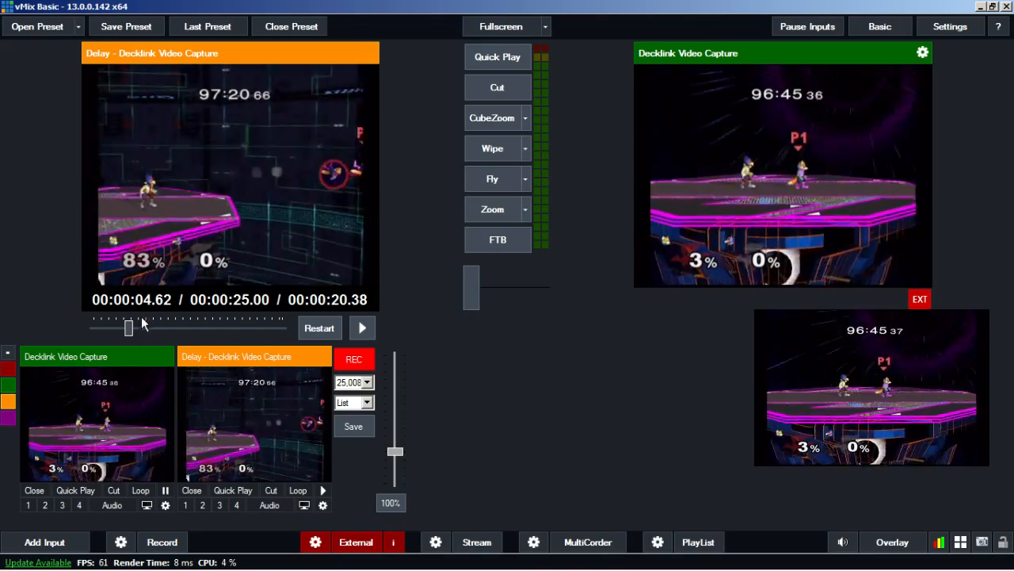
{"action": "left_click_drag", "start_coordinate": [129, 327], "coordinate": [198, 327]}
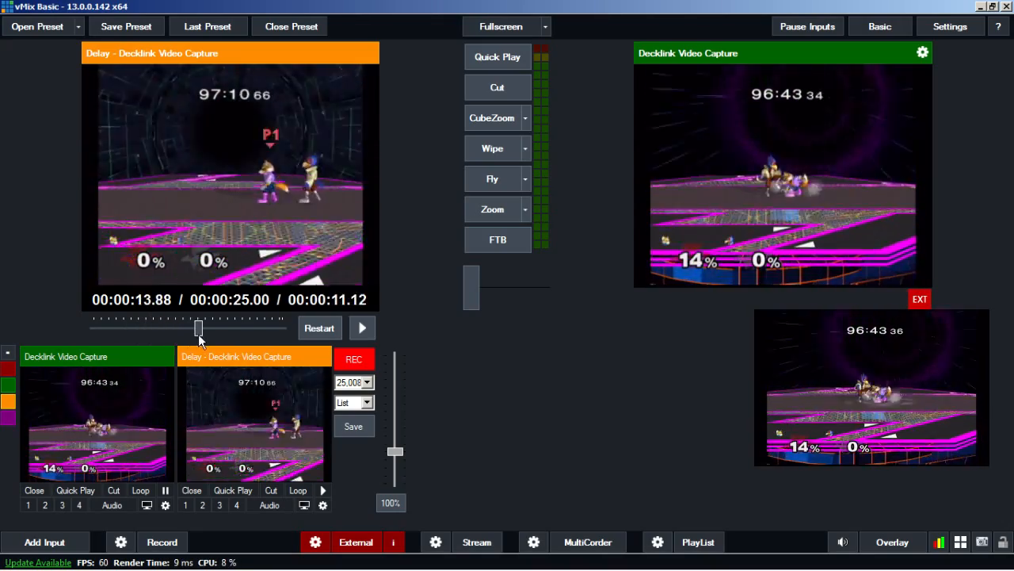
{"action": "left_click_drag", "start_coordinate": [198, 327], "coordinate": [191, 327]}
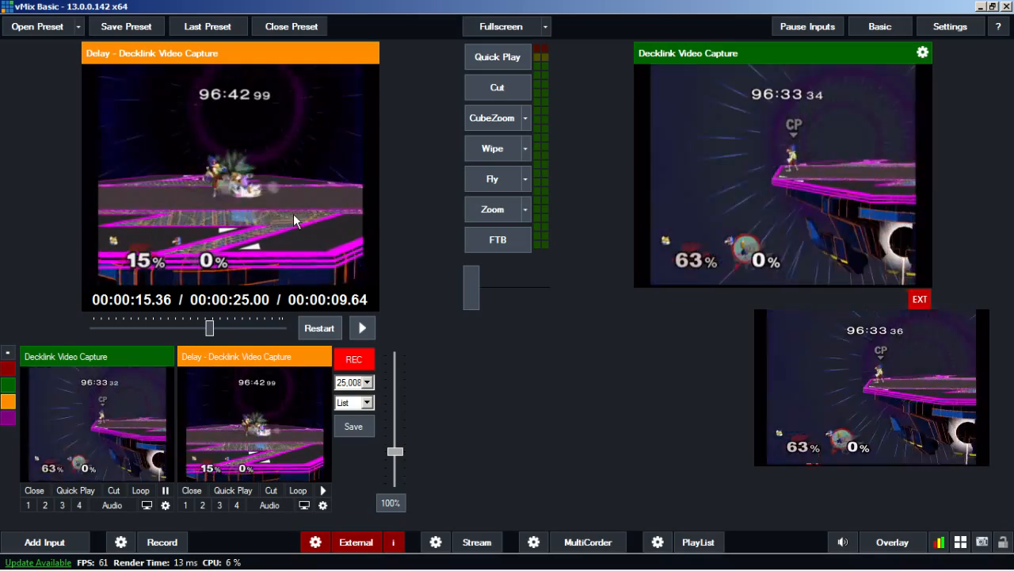
{"action": "mouse_move", "coordinate": [395, 185]}
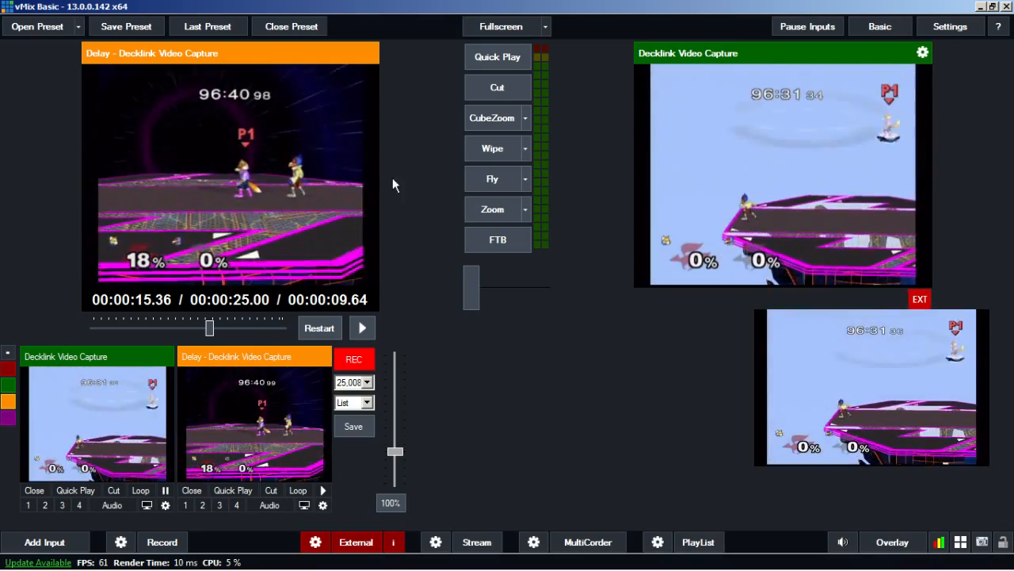
{"action": "mouse_move", "coordinate": [317, 205]}
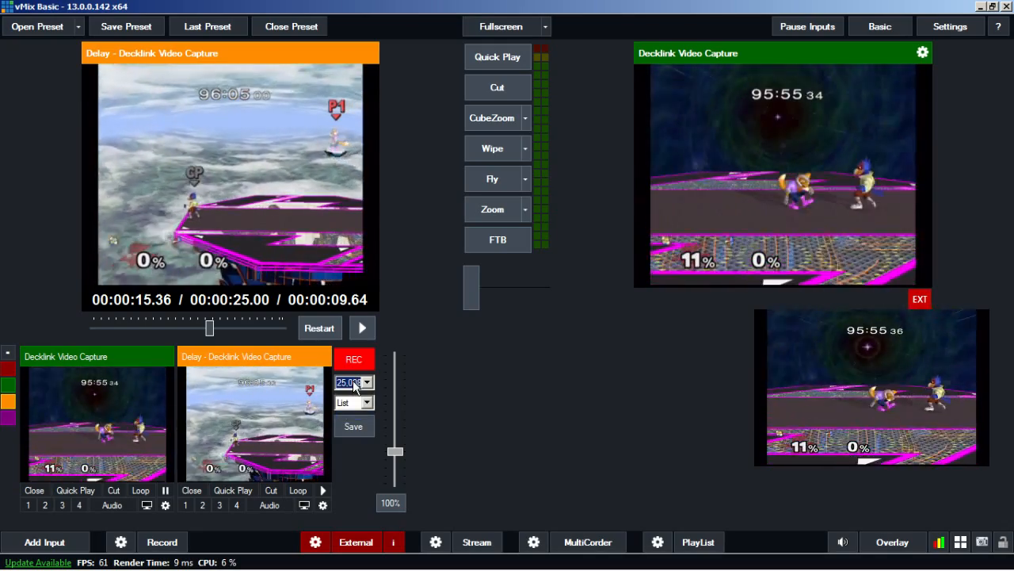
Set the replay duration to 10 seconds and review the save destination choices.
{"action": "left_click", "coordinate": [366, 382]}
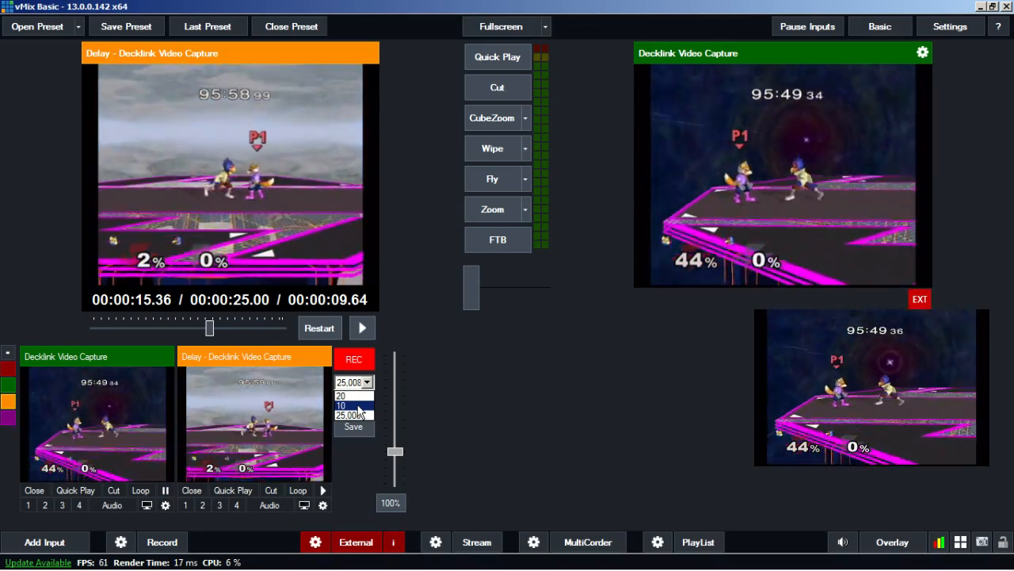
{"action": "left_click", "coordinate": [340, 405]}
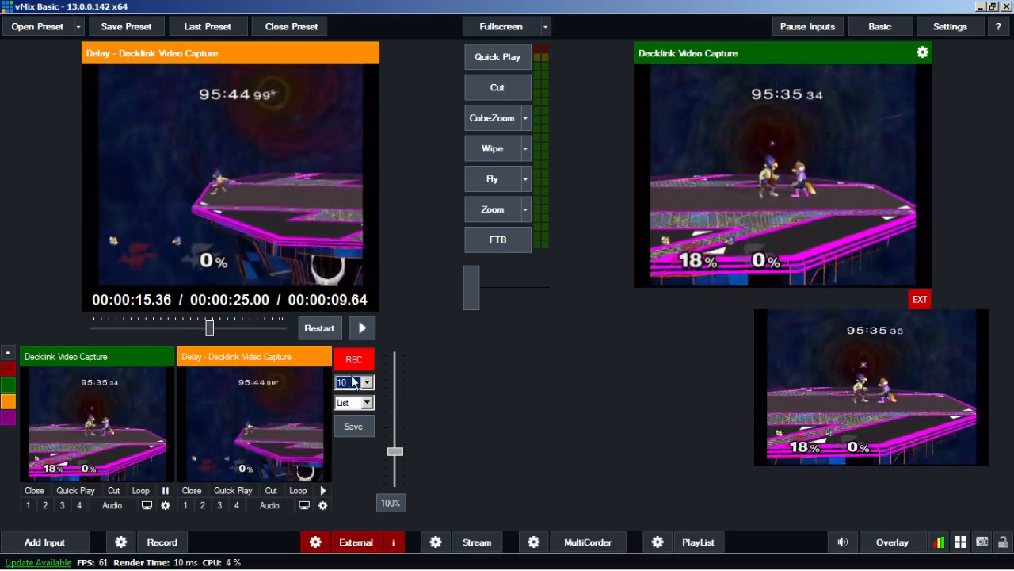
{"action": "left_click", "coordinate": [365, 382]}
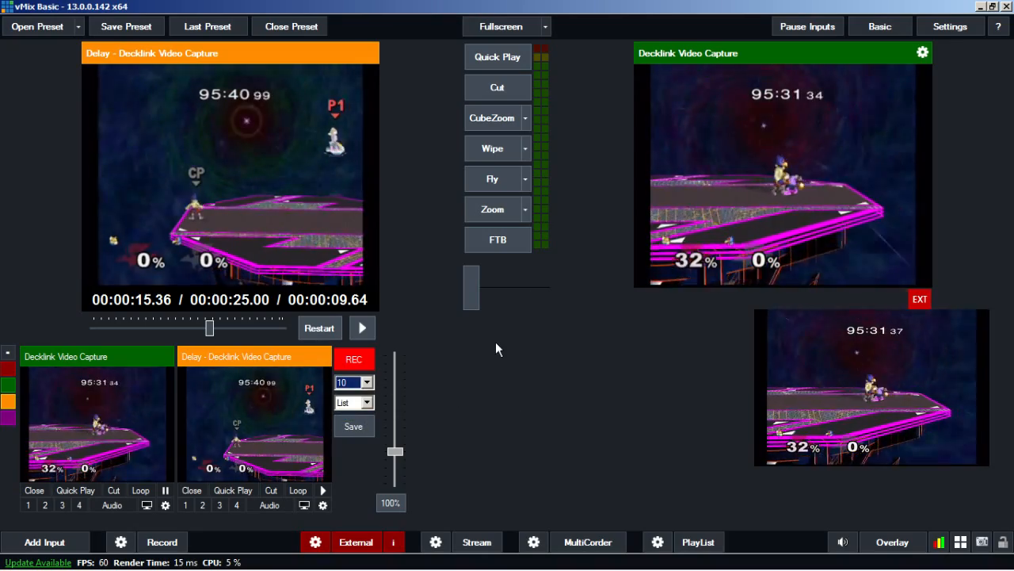
{"action": "mouse_move", "coordinate": [424, 414]}
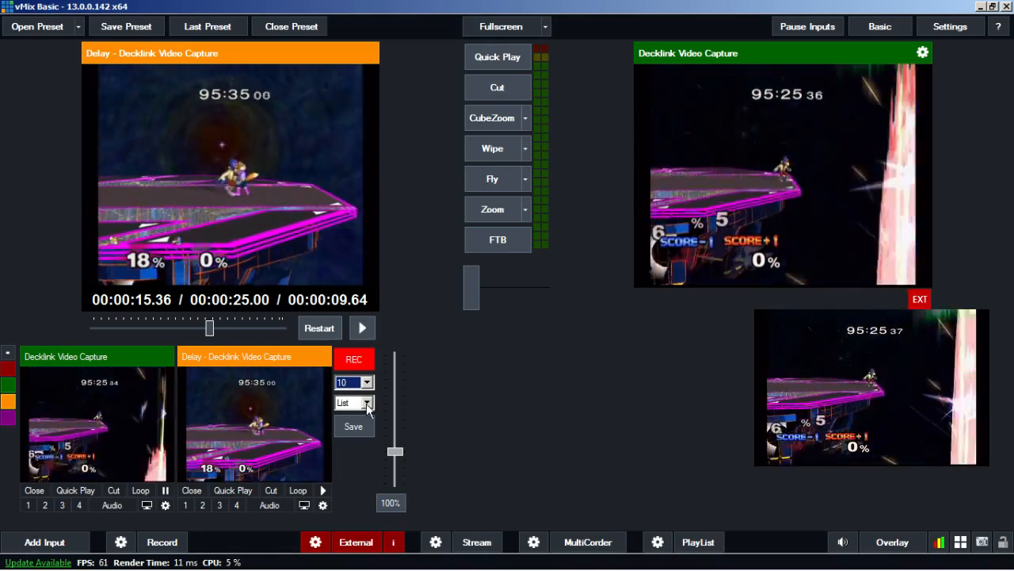
{"action": "left_click", "coordinate": [347, 402]}
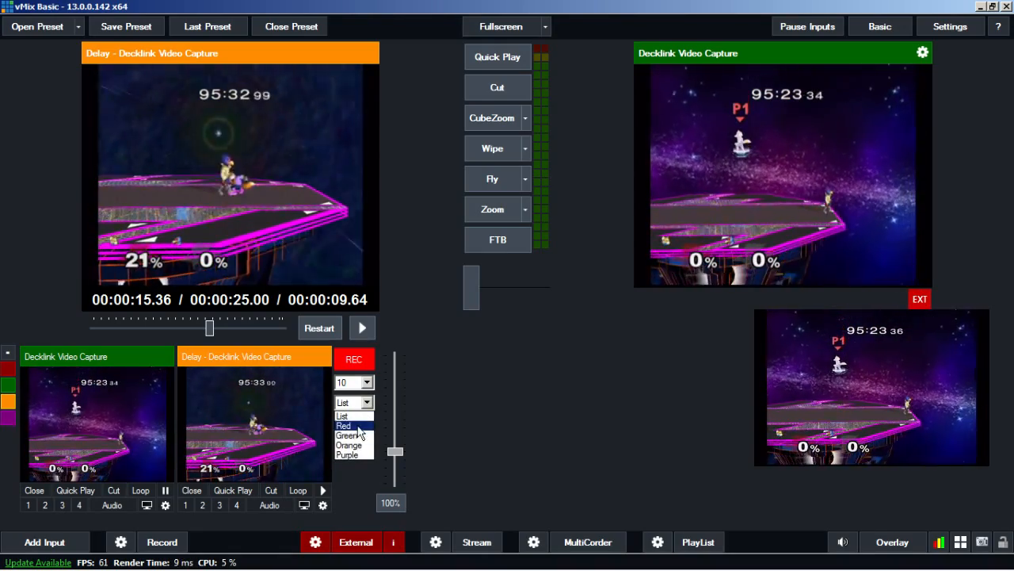
{"action": "mouse_move", "coordinate": [349, 445]}
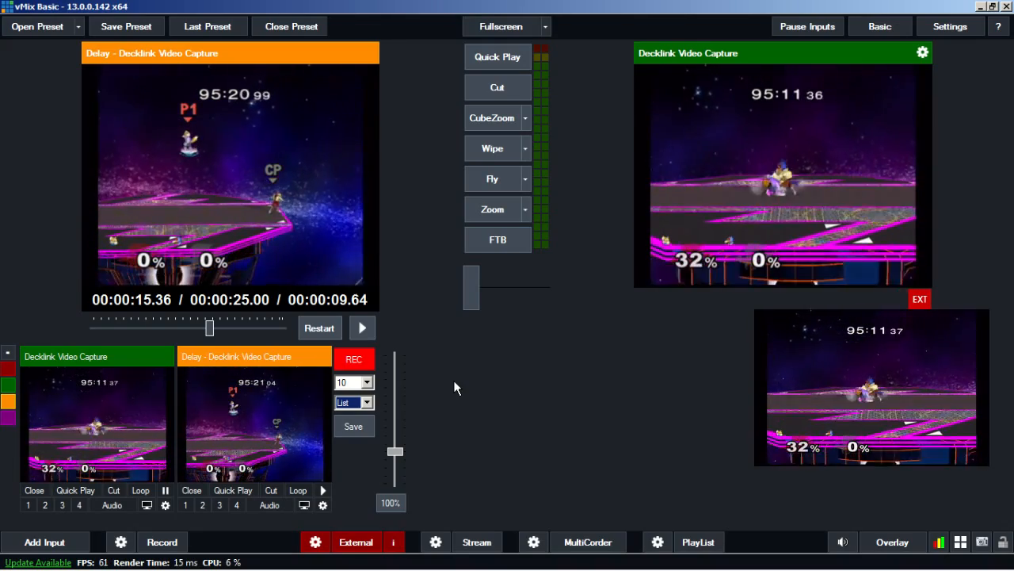
{"action": "mouse_move", "coordinate": [515, 400]}
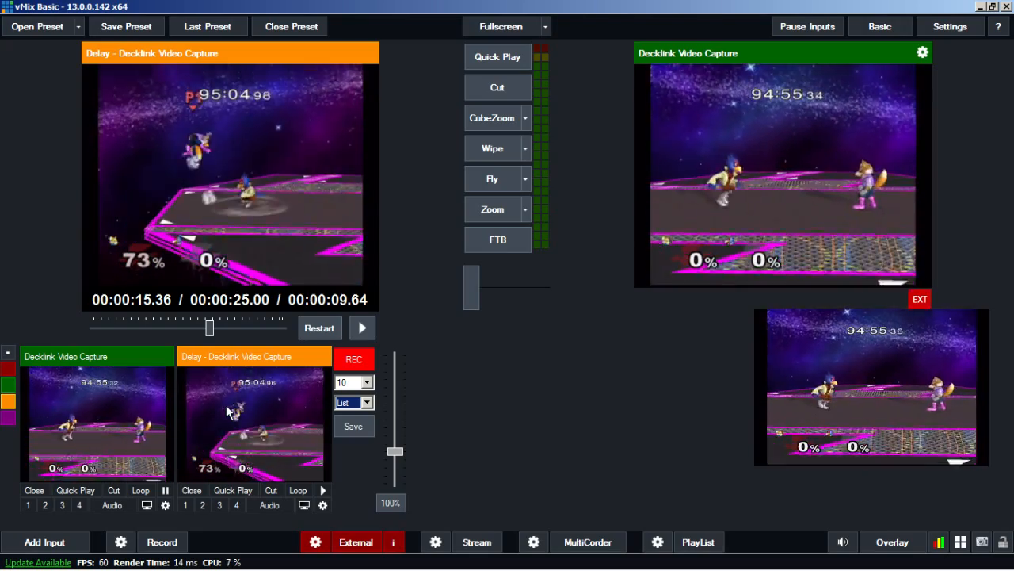
{"action": "left_click", "coordinate": [365, 403]}
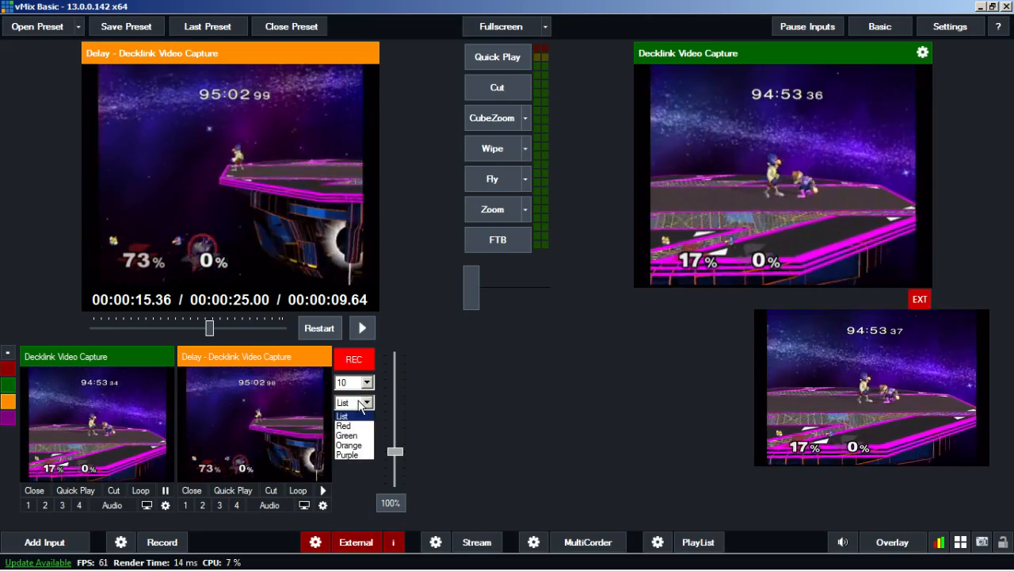
{"action": "left_click", "coordinate": [343, 426]}
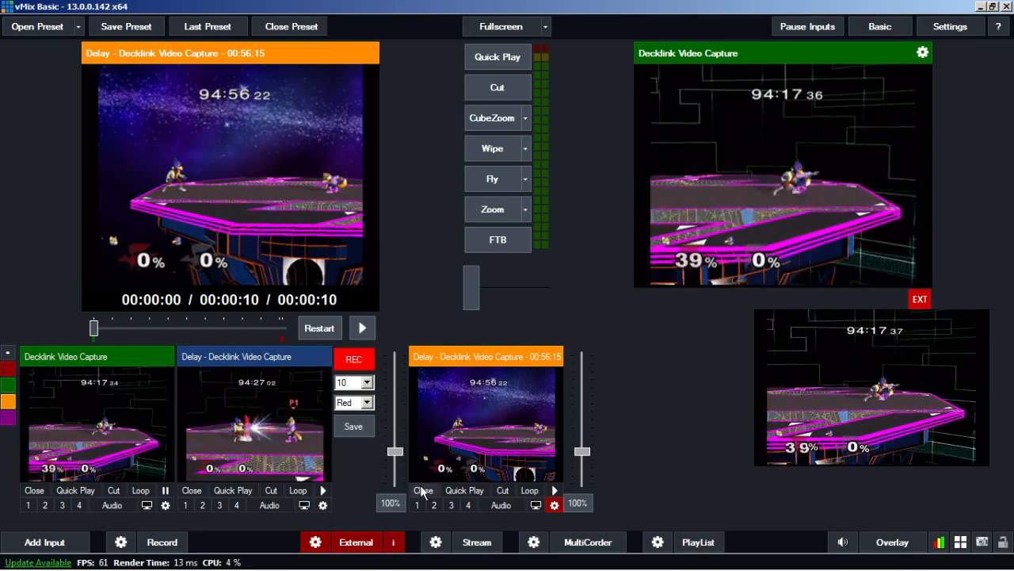
Close the saved 10-second replay clip input and reopen the save destination choices.
{"action": "left_click", "coordinate": [367, 403]}
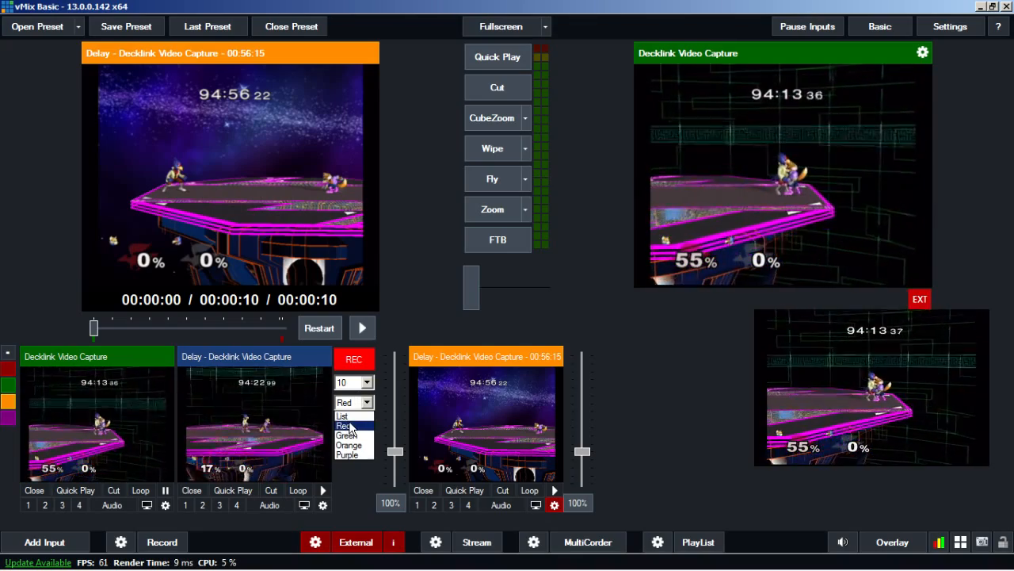
{"action": "left_click", "coordinate": [342, 425]}
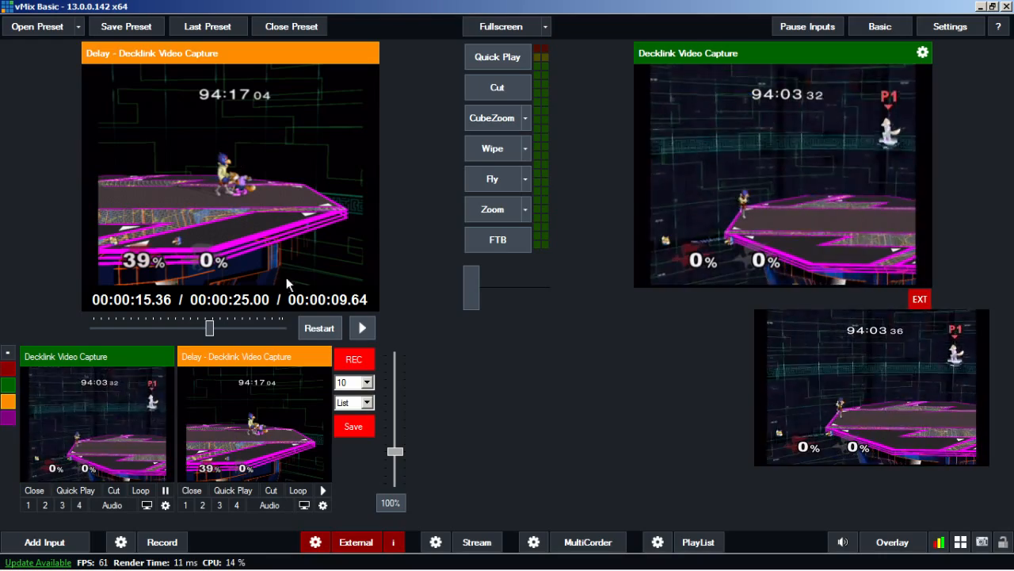
{"action": "mouse_move", "coordinate": [540, 385]}
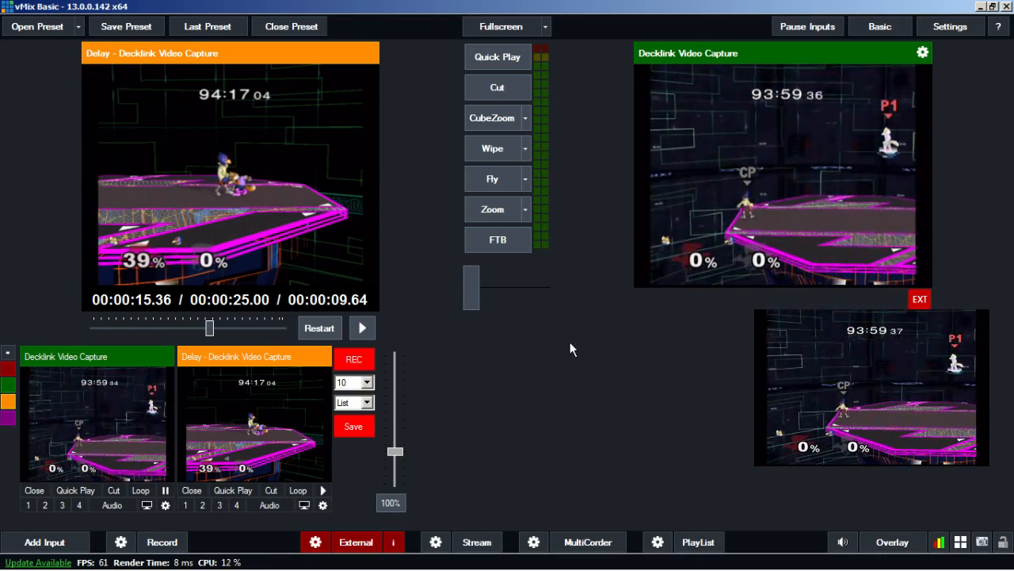
{"action": "mouse_move", "coordinate": [481, 408]}
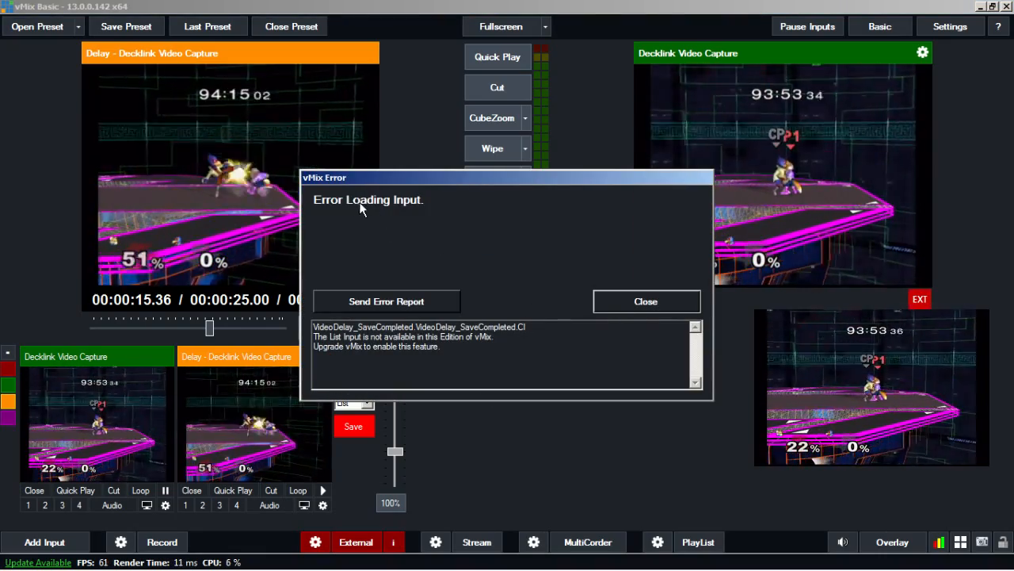
{"action": "mouse_move", "coordinate": [614, 319]}
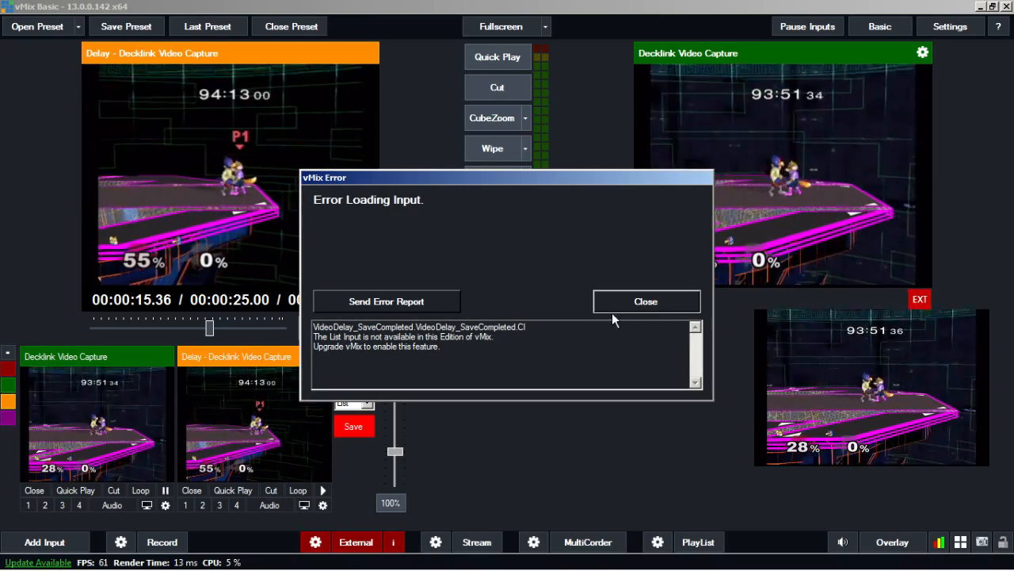
Dismiss the 'Error Loading Input' dialog about List being unavailable in this edition.
{"action": "left_click", "coordinate": [646, 301]}
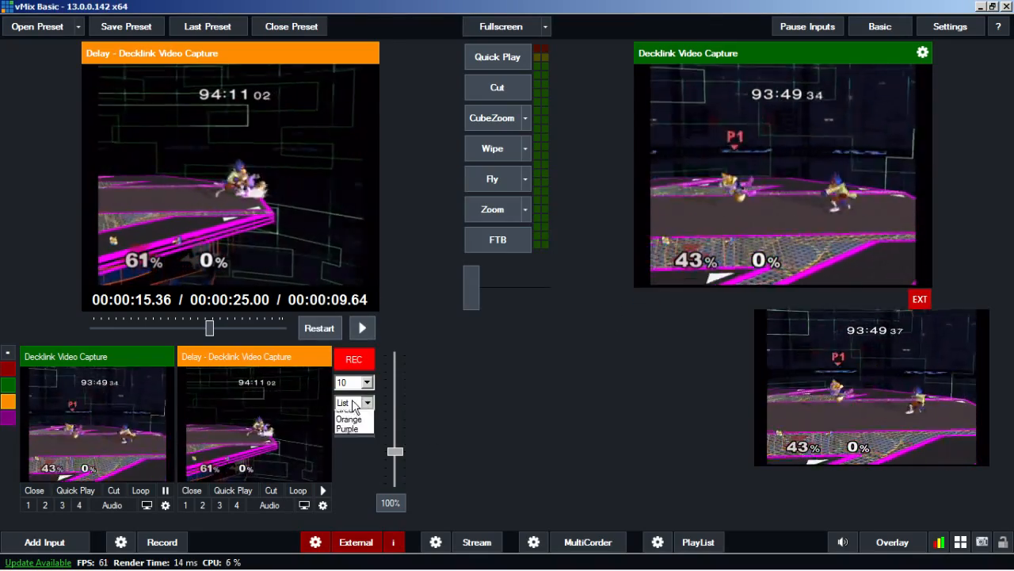
Send saved replays to the Red group and create a 10-second replay clip.
{"action": "left_click", "coordinate": [349, 403]}
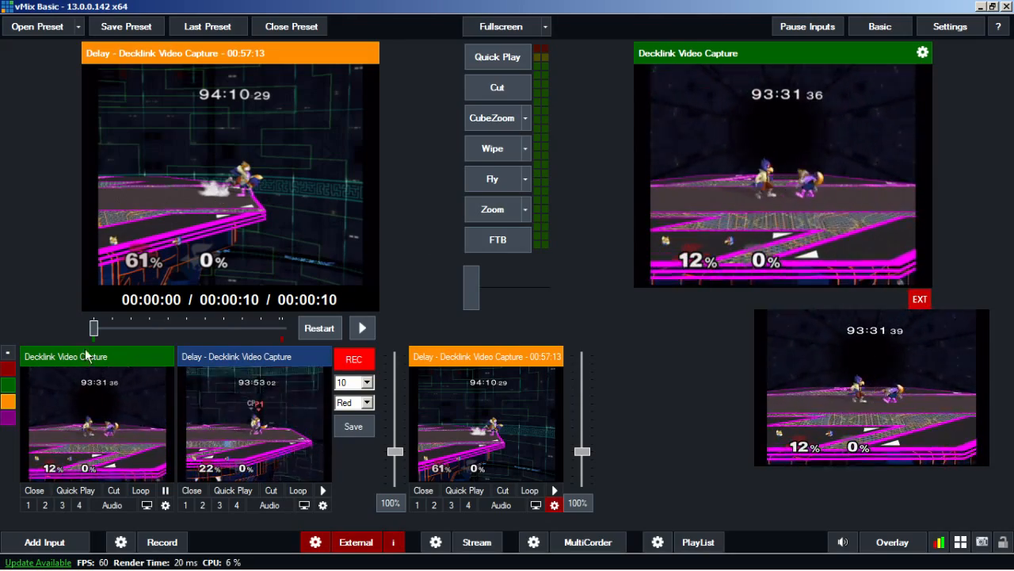
{"action": "left_click_drag", "start_coordinate": [94, 327], "coordinate": [134, 327]}
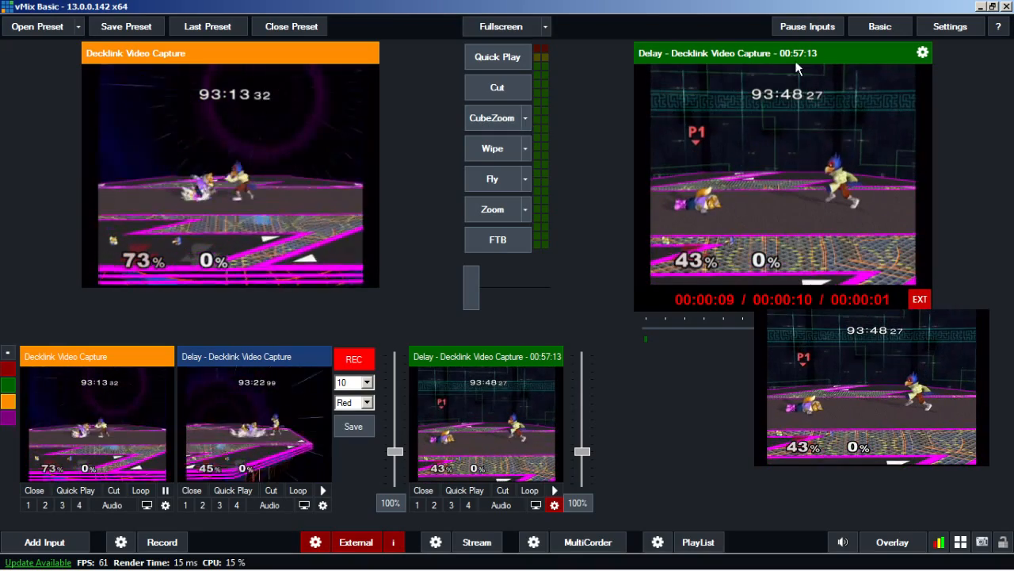
{"action": "mouse_move", "coordinate": [554, 165]}
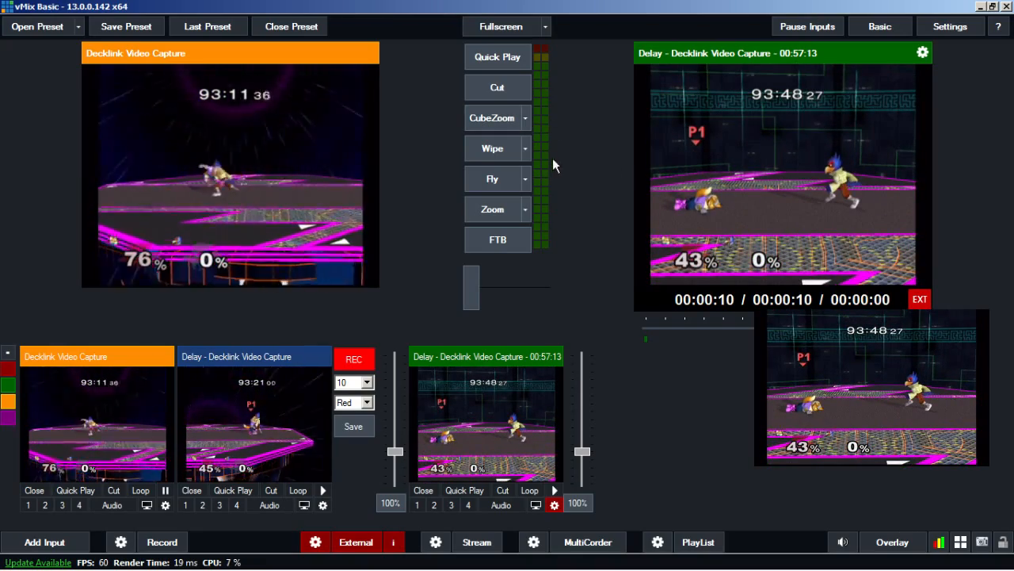
{"action": "mouse_move", "coordinate": [492, 117]}
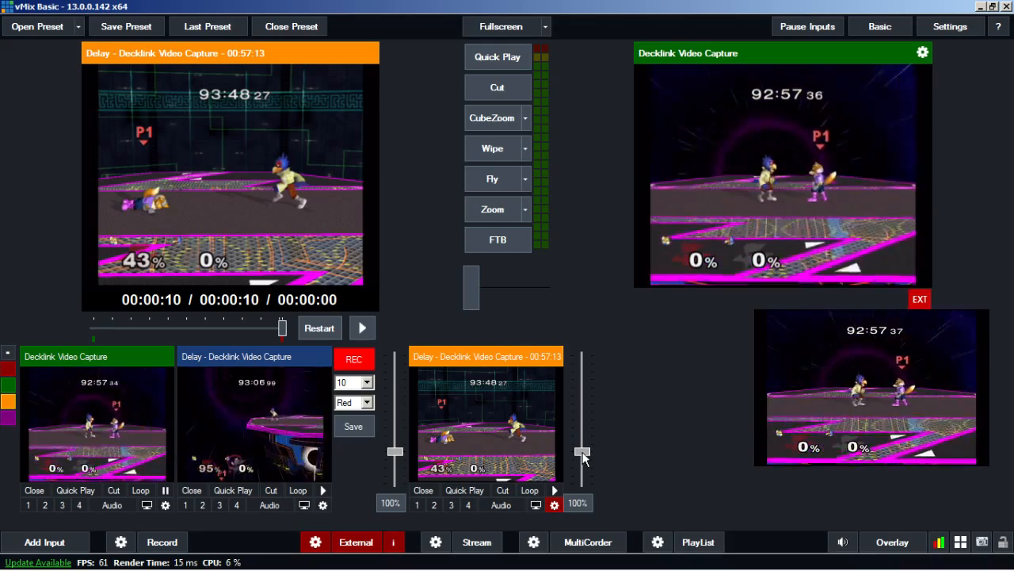
Play the replay clip on air at 50% from the start, then change speed to 20% and about 143%.
{"action": "left_click_drag", "start_coordinate": [582, 456], "coordinate": [583, 471]}
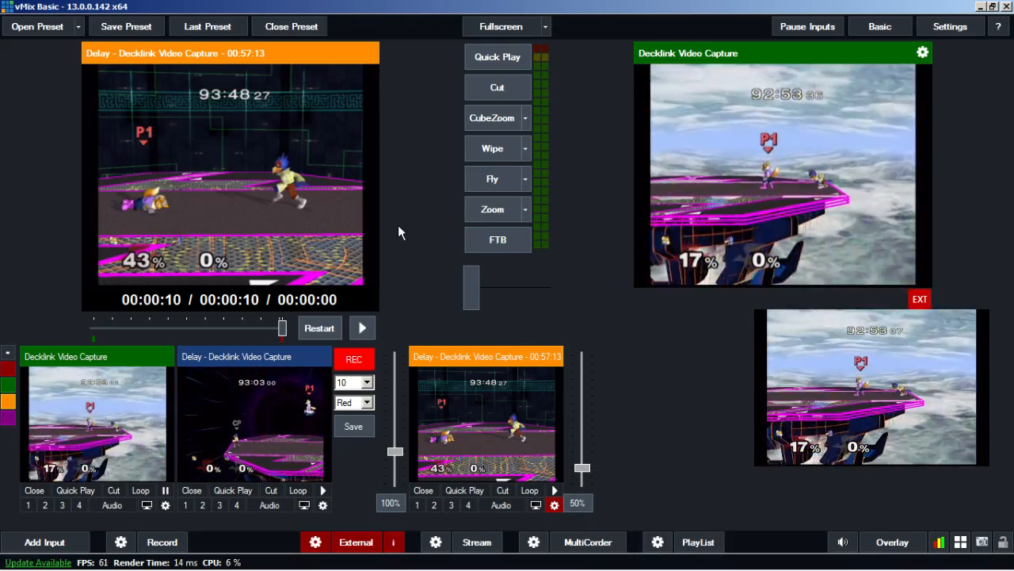
{"action": "left_click", "coordinate": [320, 327]}
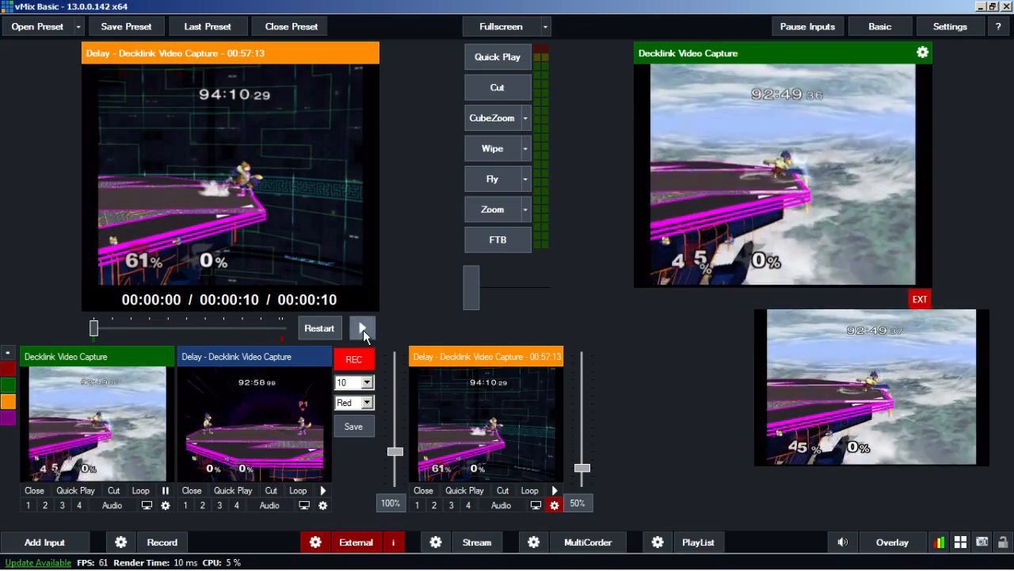
{"action": "left_click", "coordinate": [362, 327]}
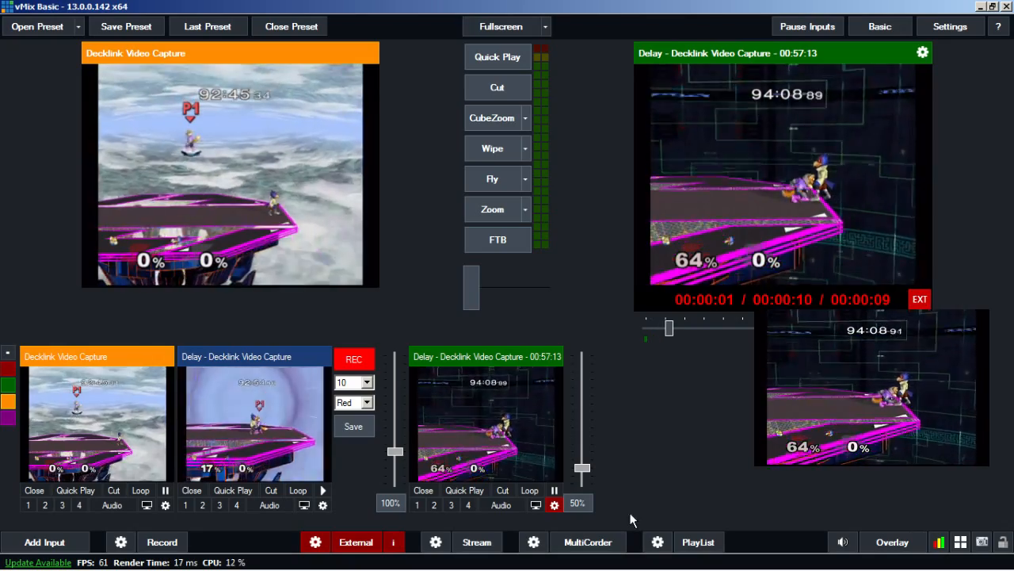
{"action": "left_click_drag", "start_coordinate": [582, 468], "coordinate": [582, 479]}
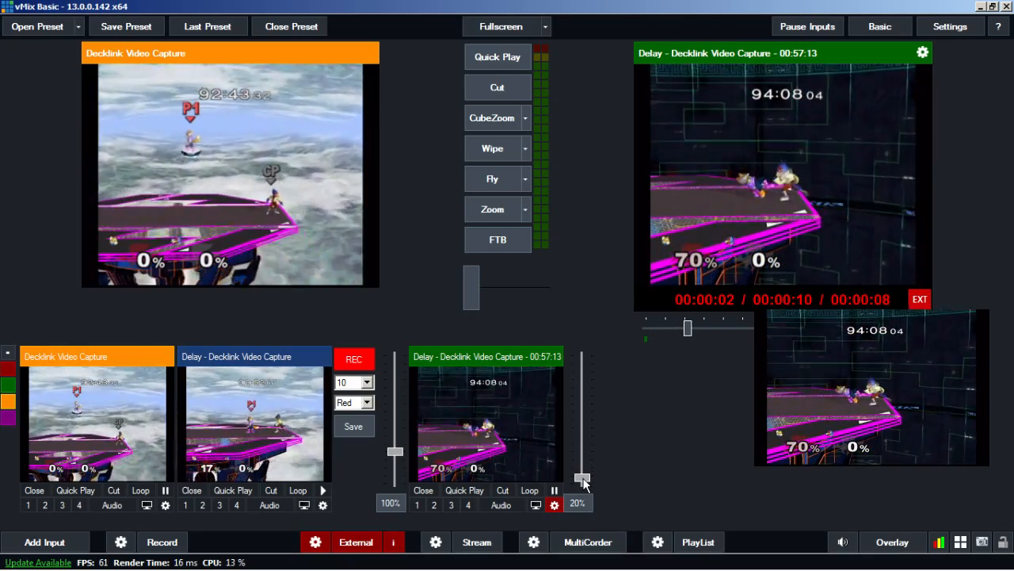
{"action": "left_click_drag", "start_coordinate": [582, 479], "coordinate": [582, 438]}
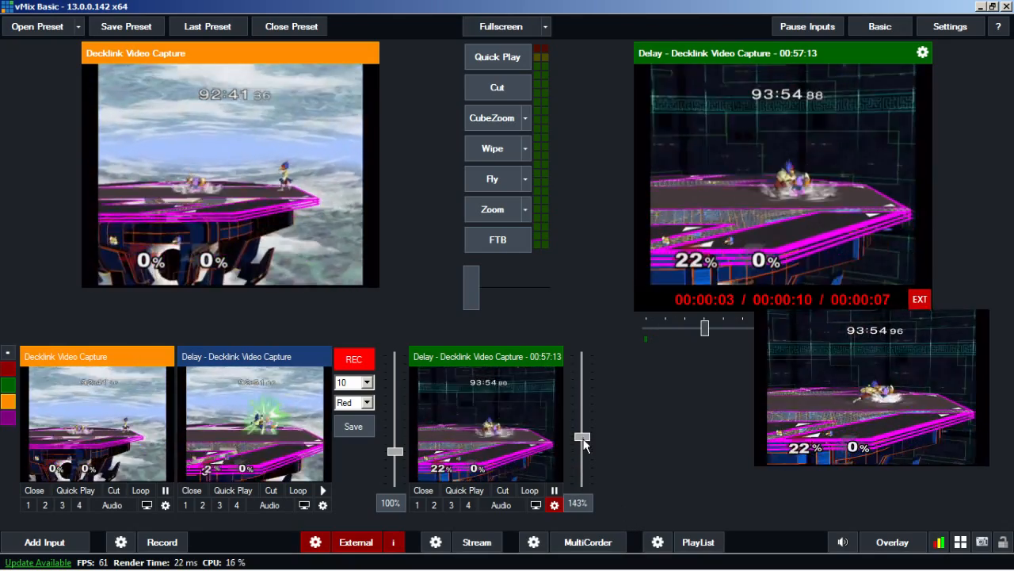
{"action": "left_click_drag", "start_coordinate": [583, 437], "coordinate": [583, 418]}
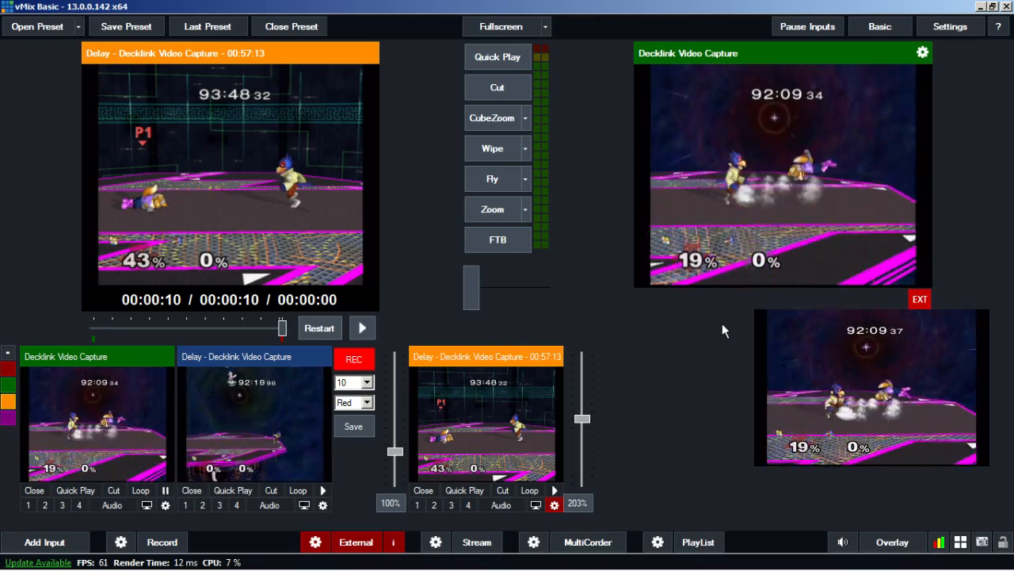
{"action": "mouse_move", "coordinate": [364, 417]}
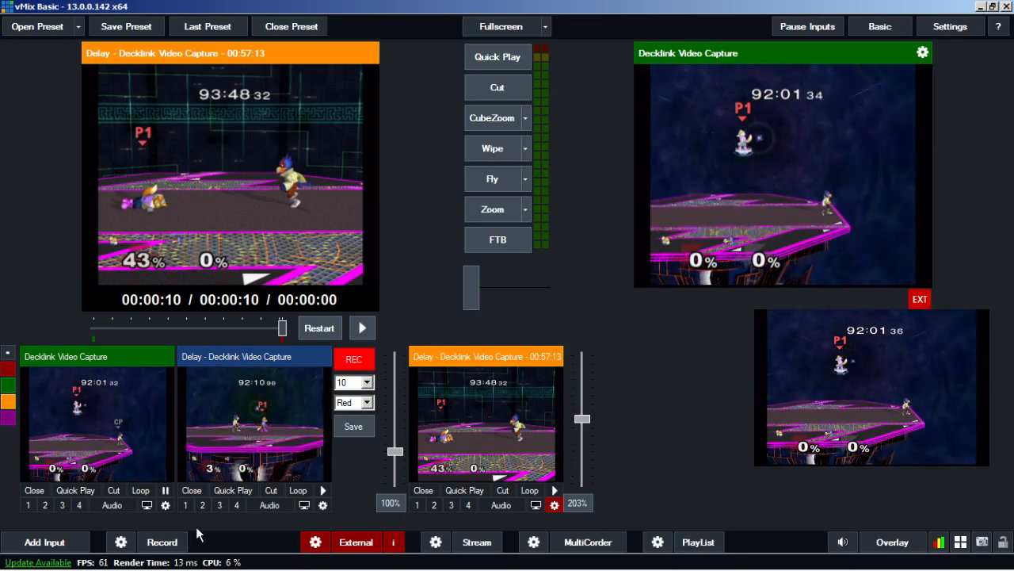
Add rec_big.gif as a video input with alpha channel enabled.
{"action": "left_click", "coordinate": [44, 542]}
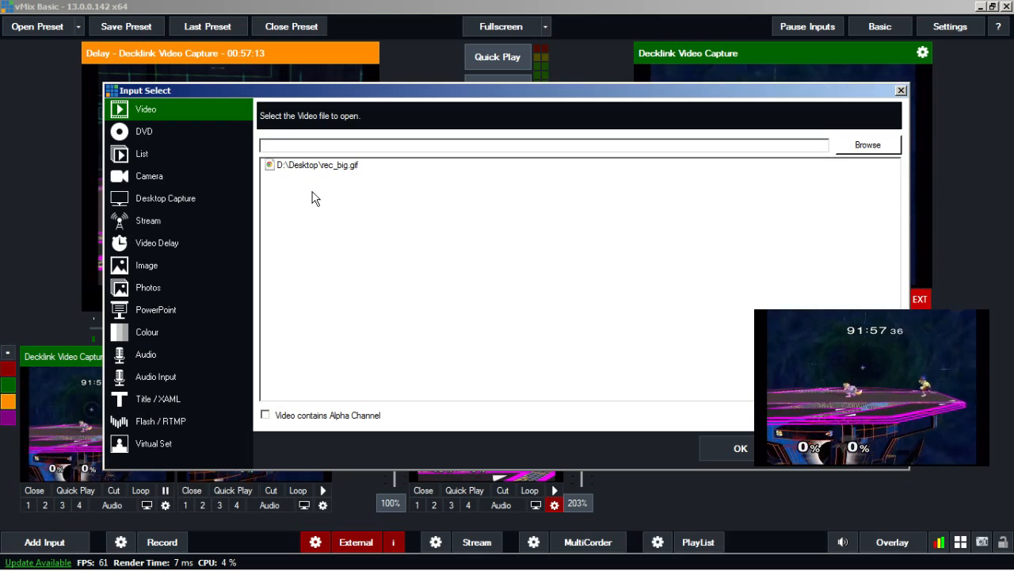
{"action": "left_click", "coordinate": [317, 165]}
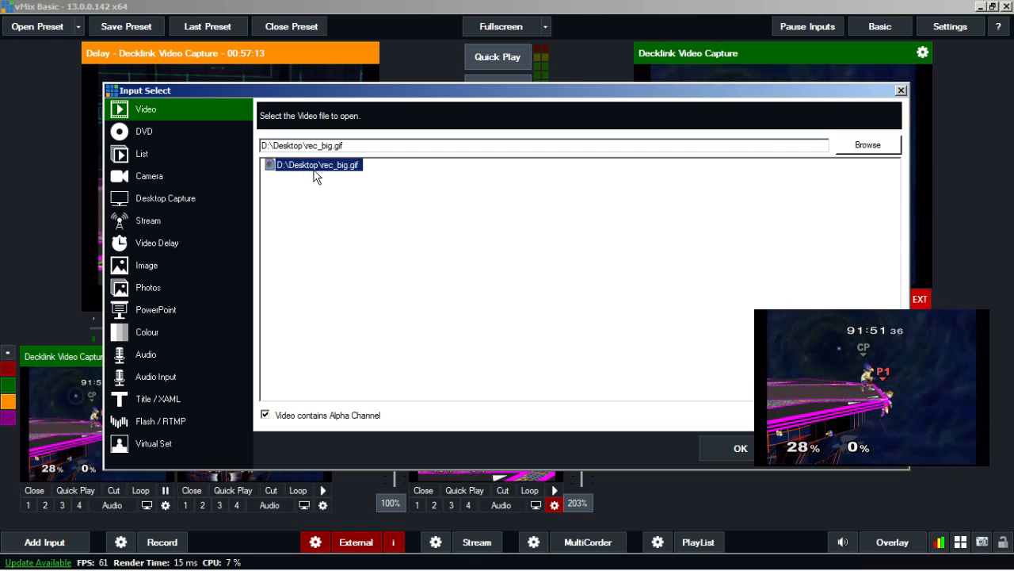
{"action": "mouse_move", "coordinate": [166, 141]}
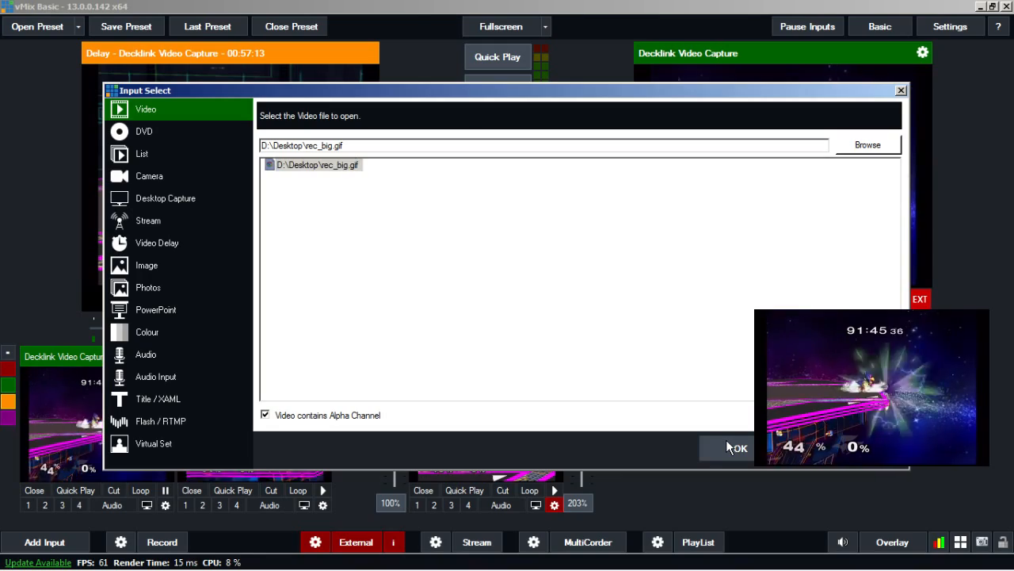
{"action": "left_click", "coordinate": [735, 448]}
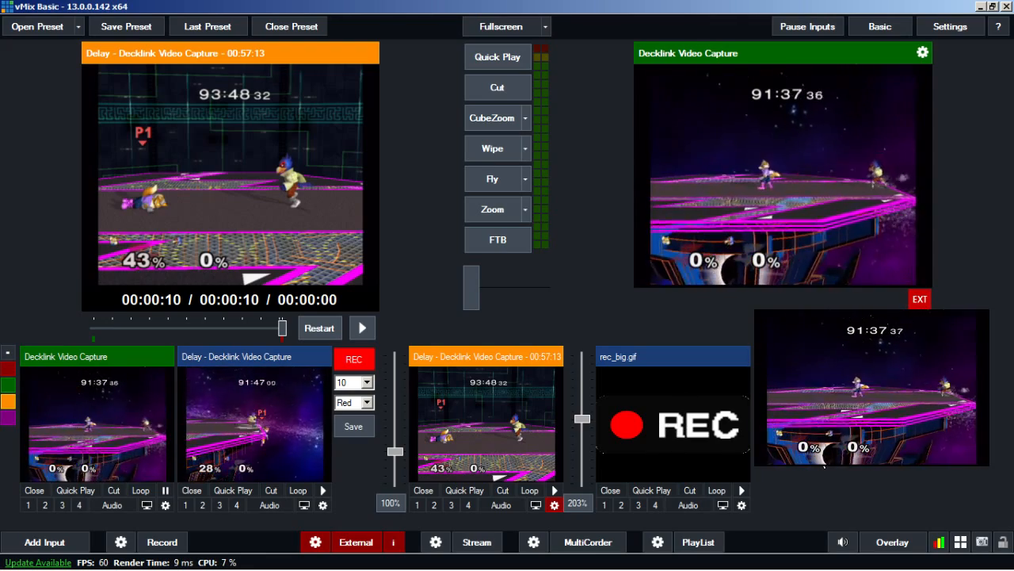
{"action": "left_click", "coordinate": [892, 542]}
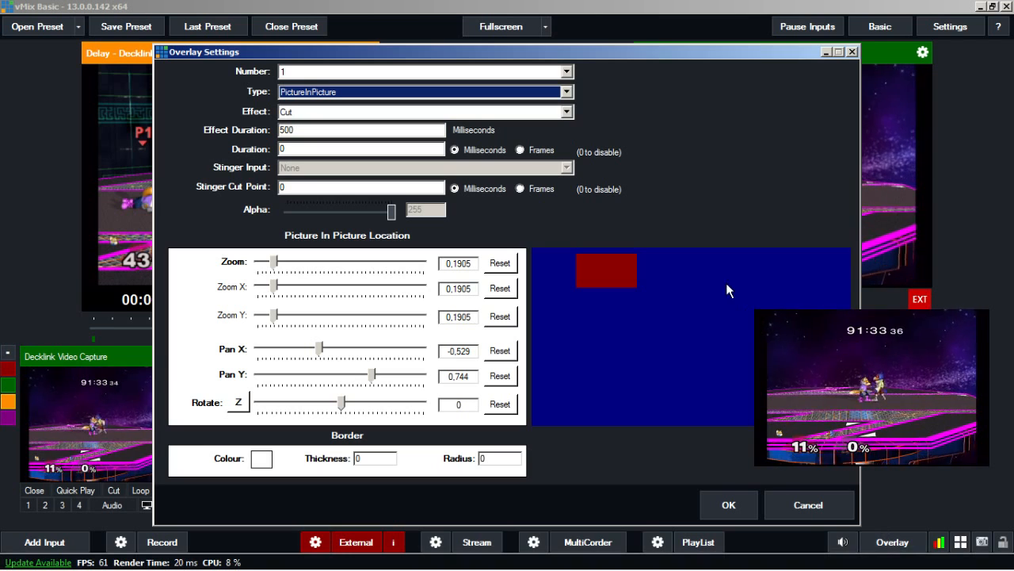
{"action": "left_click", "coordinate": [566, 71]}
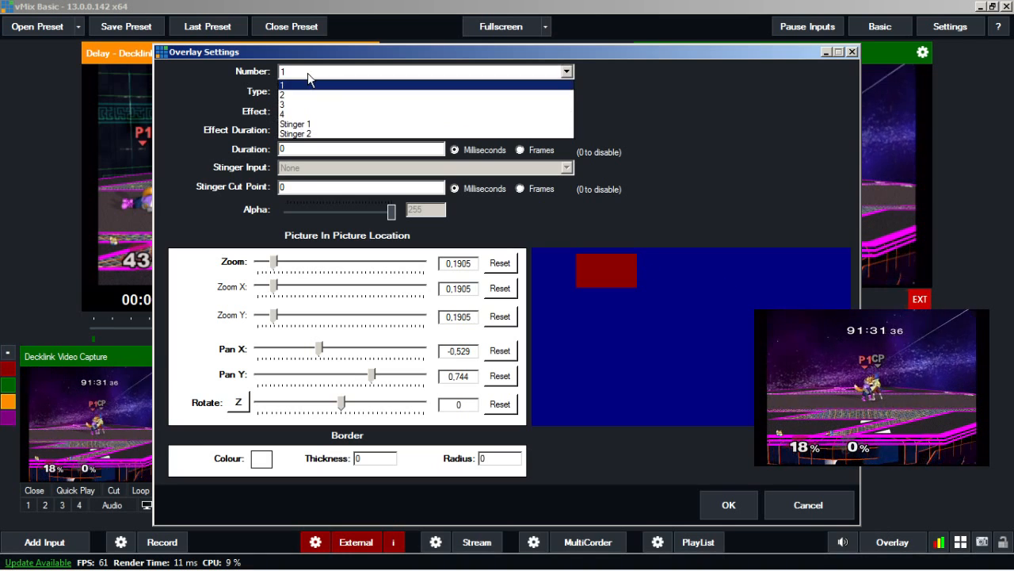
{"action": "left_click", "coordinate": [282, 84]}
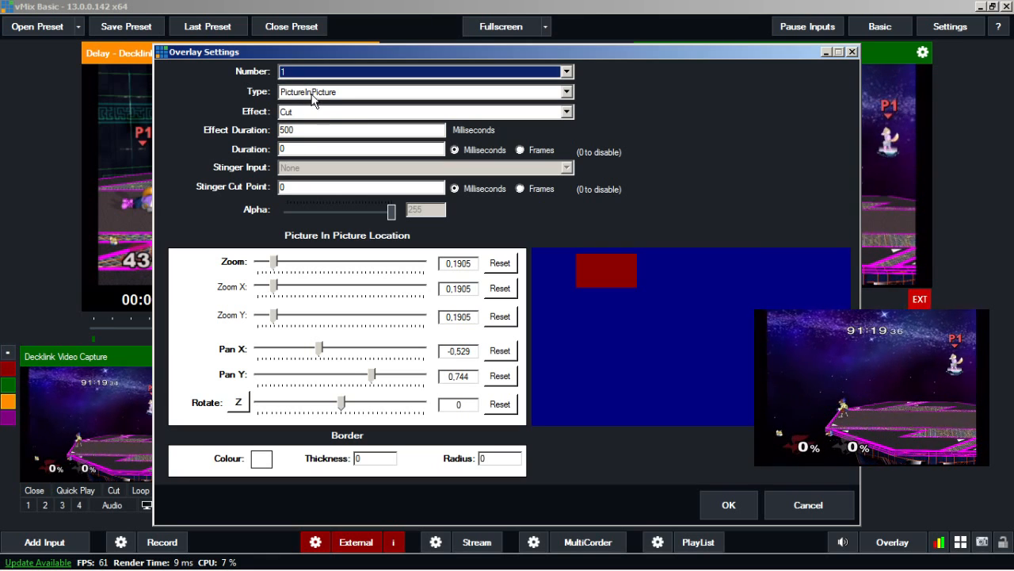
{"action": "left_click", "coordinate": [566, 92]}
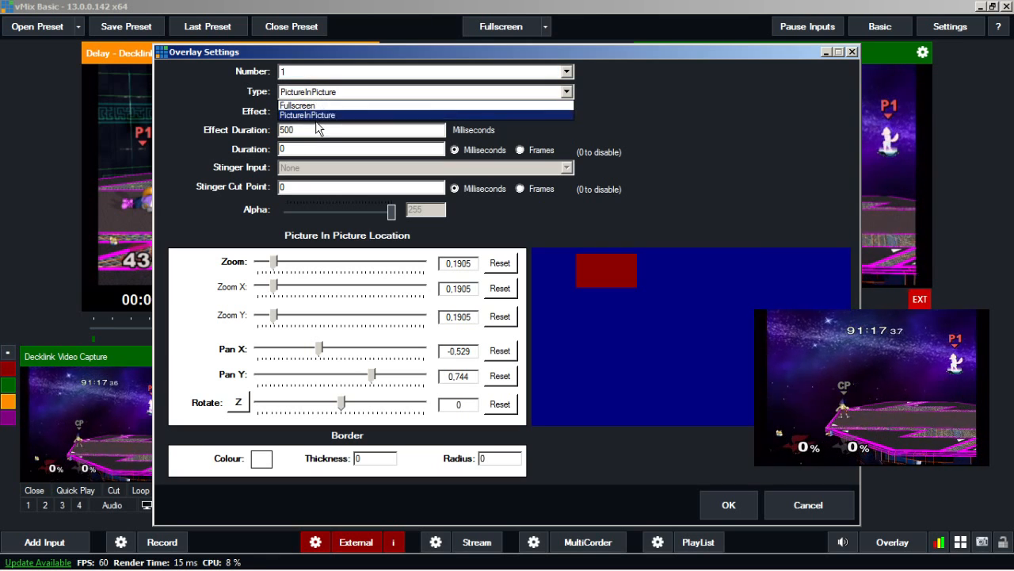
{"action": "left_click", "coordinate": [306, 114]}
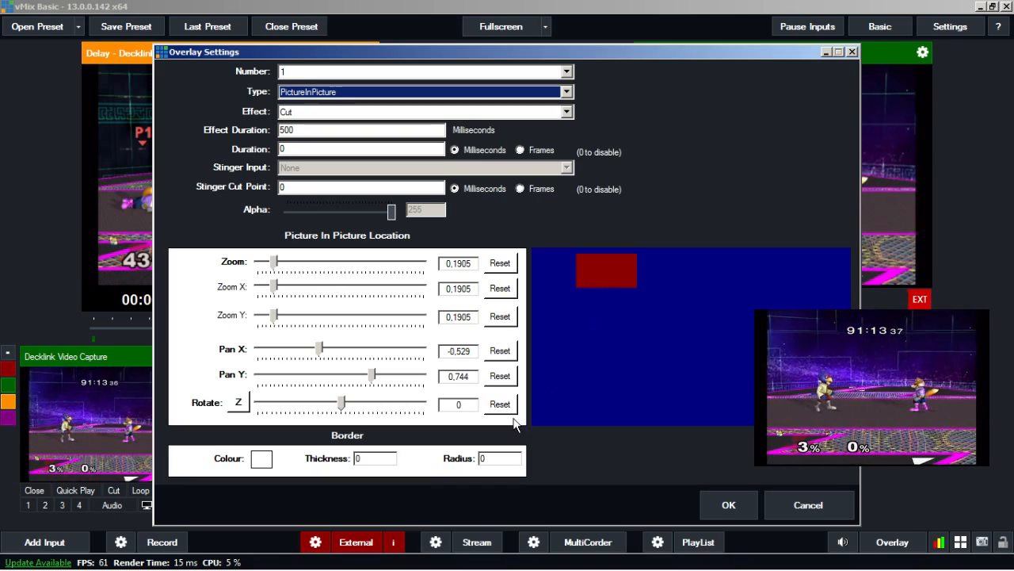
{"action": "mouse_move", "coordinate": [531, 276]}
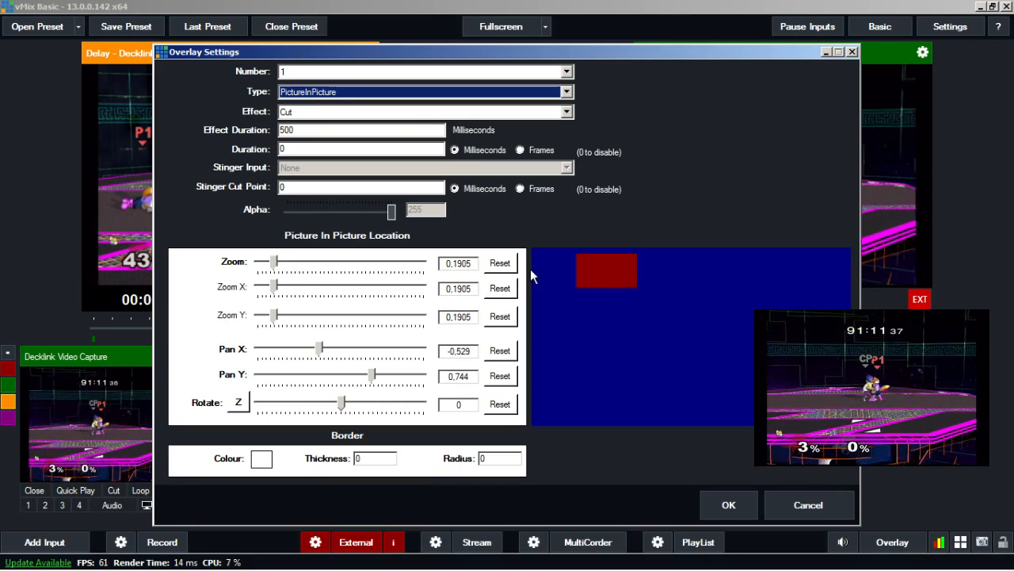
{"action": "mouse_move", "coordinate": [603, 274]}
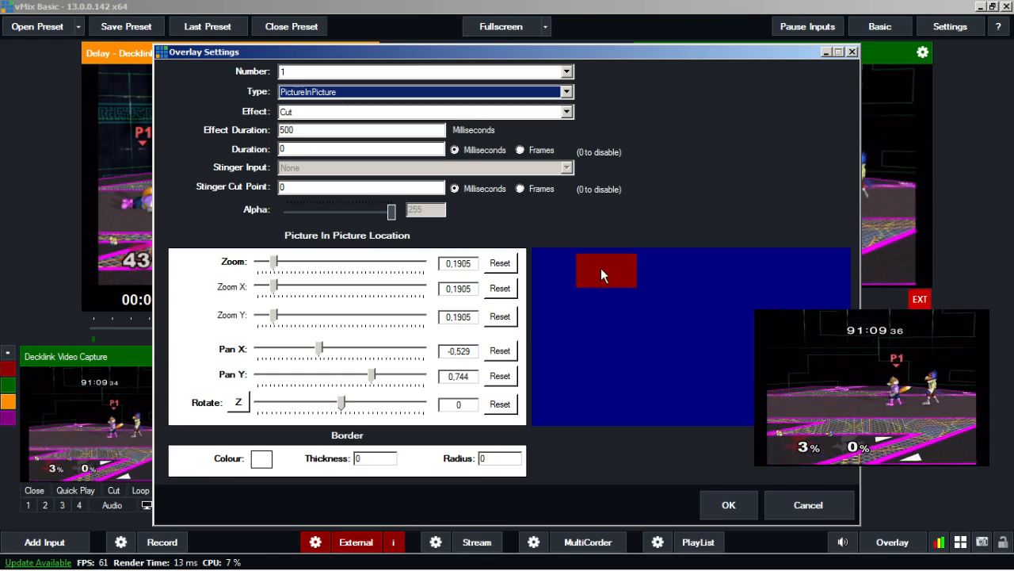
{"action": "mouse_move", "coordinate": [610, 275]}
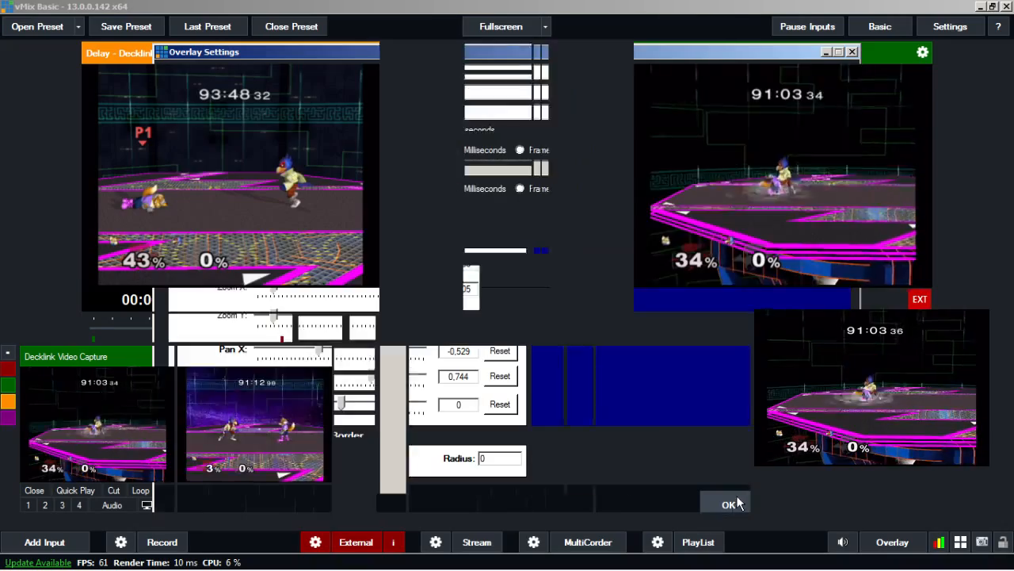
{"action": "left_click", "coordinate": [728, 504]}
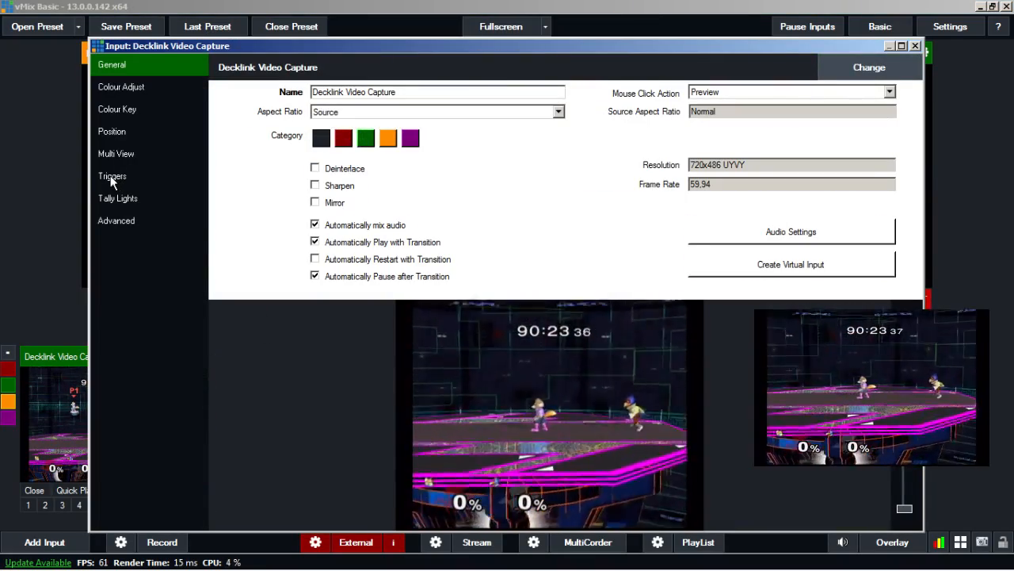
Add an OnTransitionOut trigger on the Decklink input running OverlayInput1 with rec_big.gif.
{"action": "left_click", "coordinate": [112, 175]}
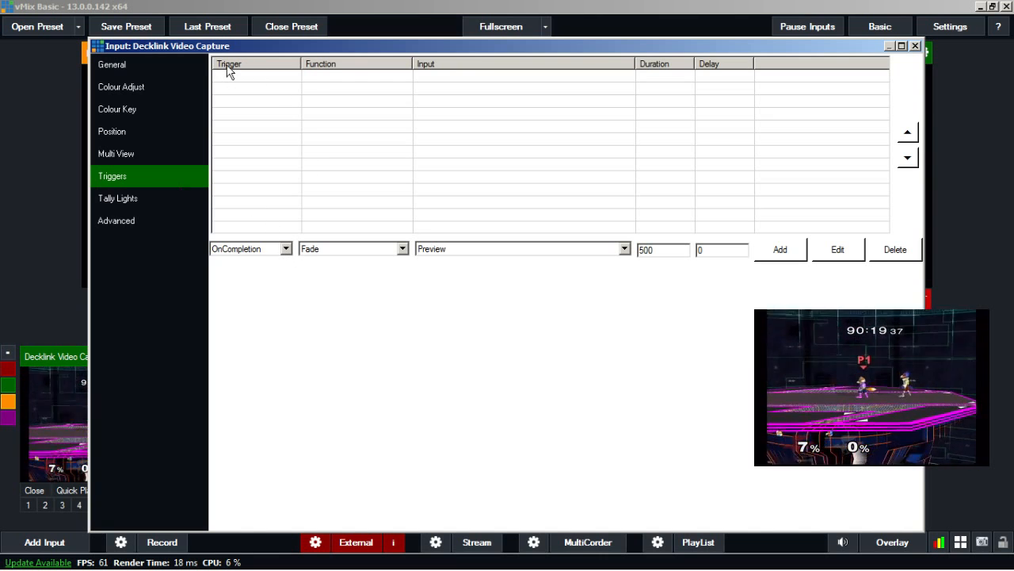
{"action": "mouse_move", "coordinate": [333, 199]}
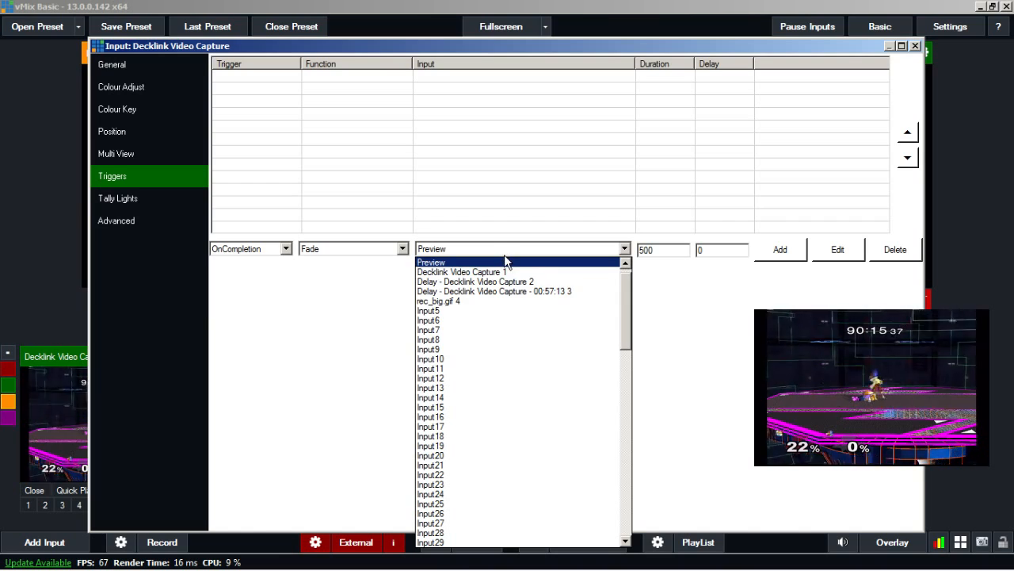
{"action": "left_click", "coordinate": [437, 300]}
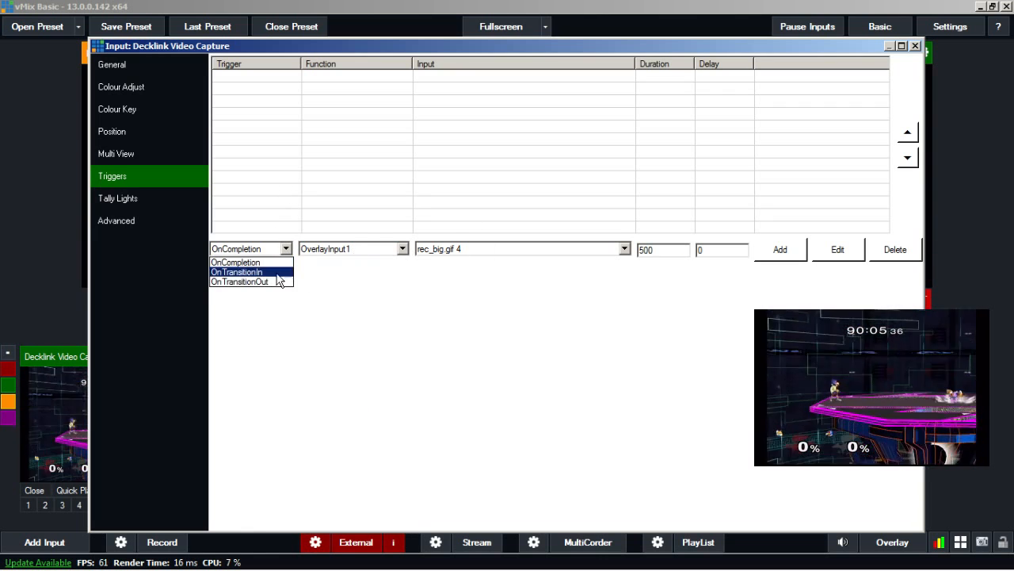
{"action": "left_click", "coordinate": [239, 281]}
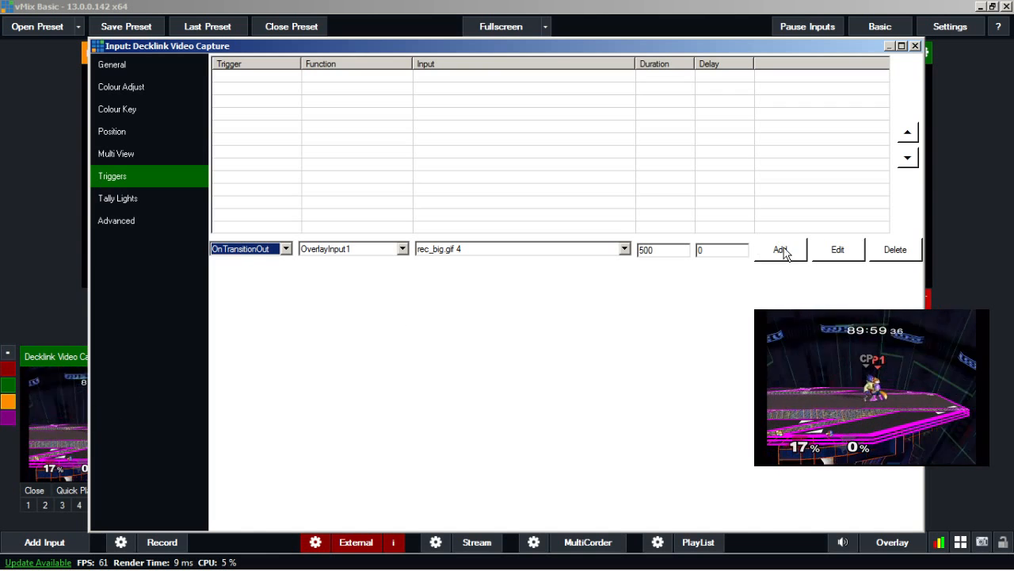
{"action": "left_click", "coordinate": [780, 249]}
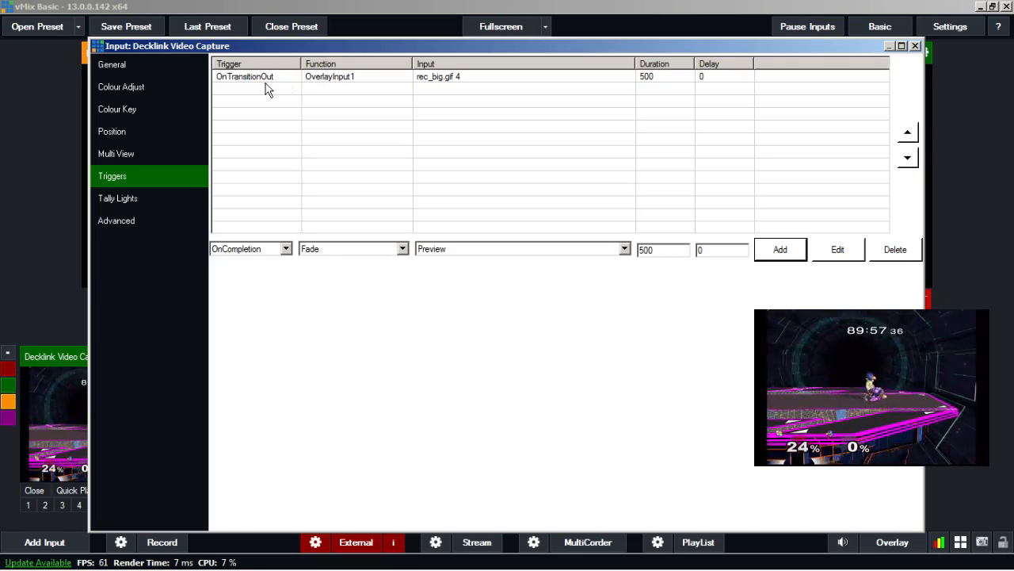
{"action": "left_click", "coordinate": [915, 45]}
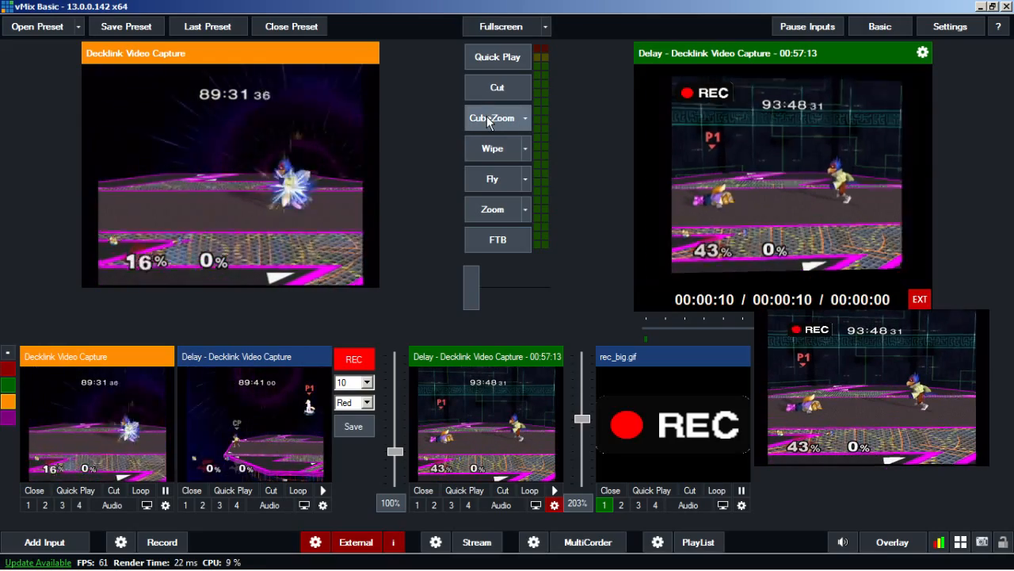
Return the live camera to air with the REC overlay and reopen the Decklink triggers.
{"action": "left_click", "coordinate": [497, 87]}
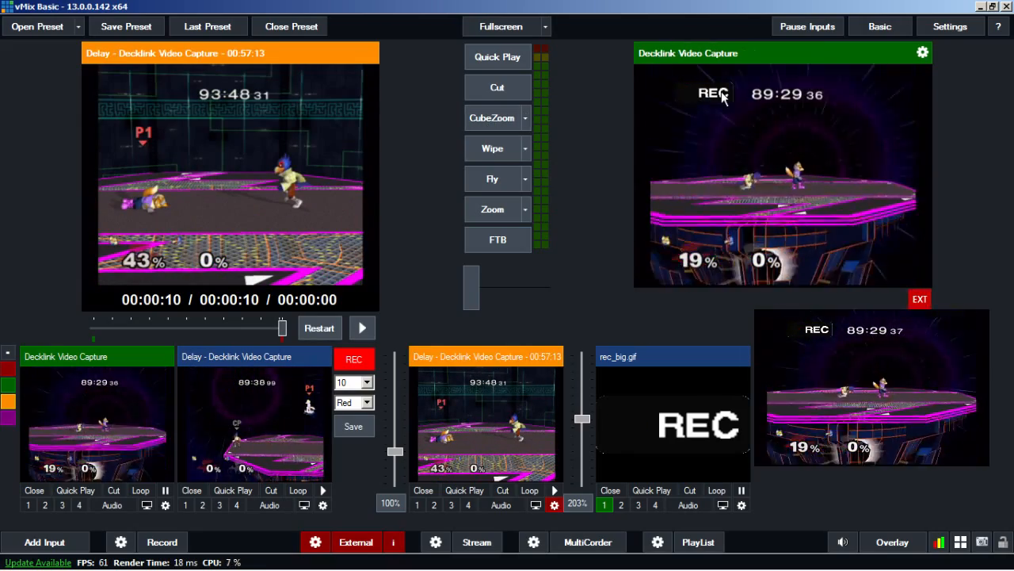
{"action": "left_click", "coordinate": [921, 52]}
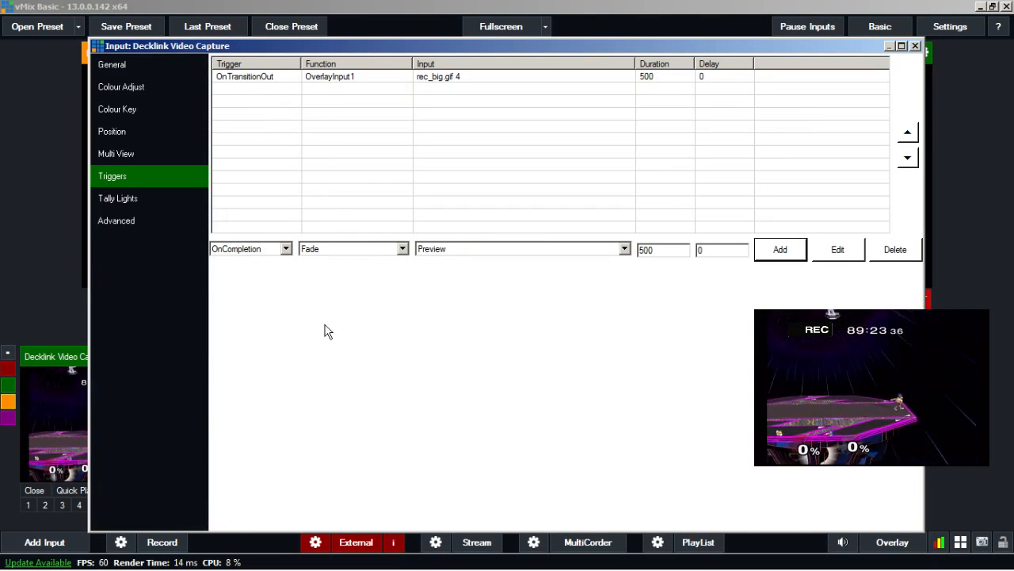
Add an OnTransitionIn trigger running OverlayInput1Off on rec_big.gif to the camera input.
{"action": "left_click", "coordinate": [284, 248]}
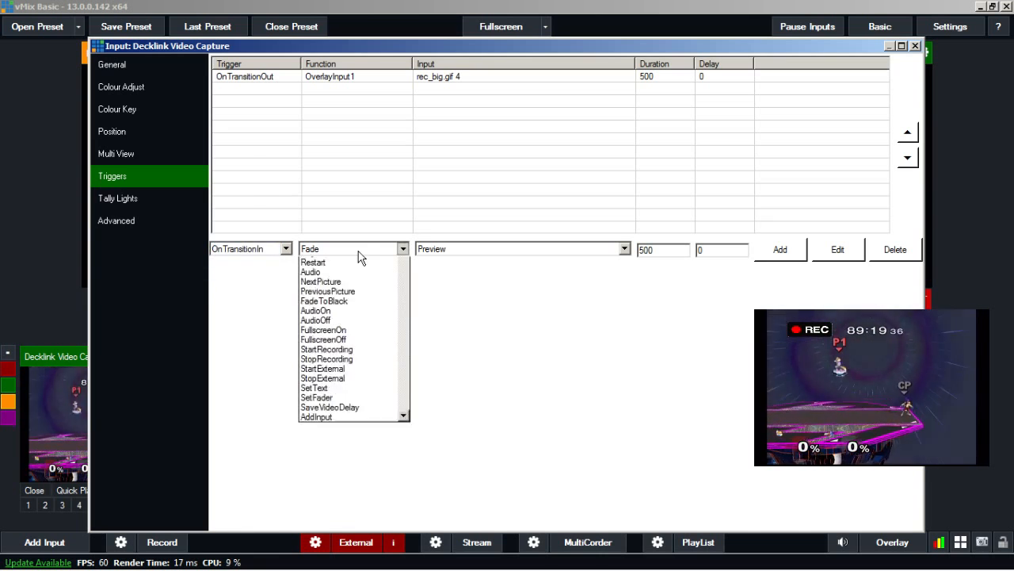
{"action": "scroll", "scroll_direction": "down", "scroll_amount": 3}
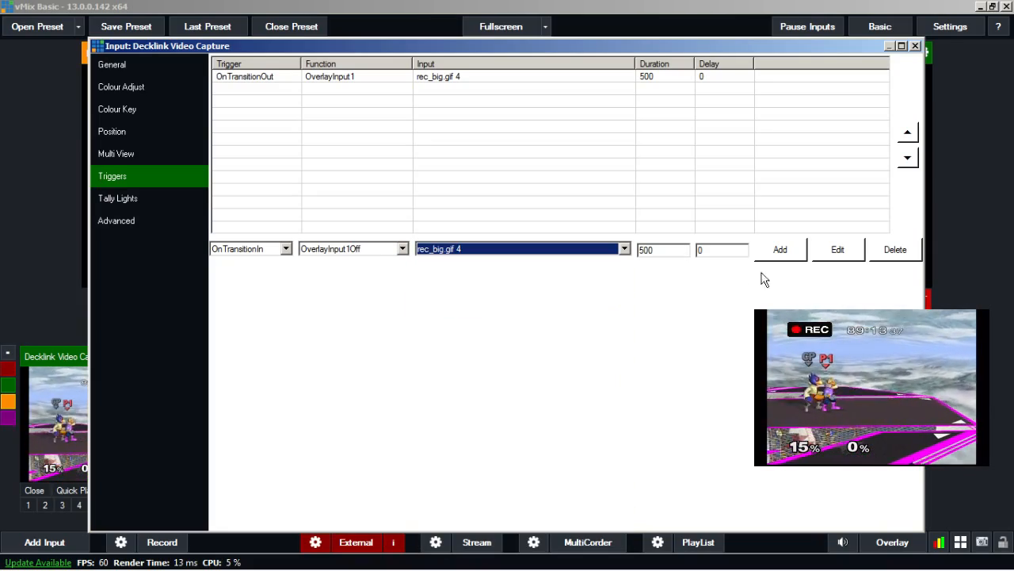
{"action": "left_click", "coordinate": [915, 45]}
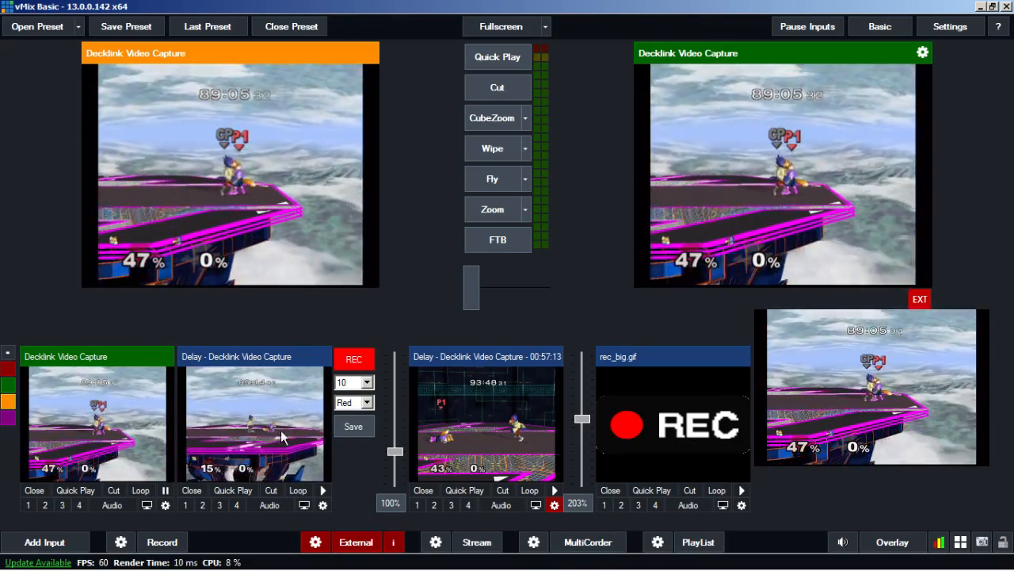
Cut to the delayed replay to show the REC badge, then back to Decklink to clear it.
{"action": "left_click", "coordinate": [254, 424]}
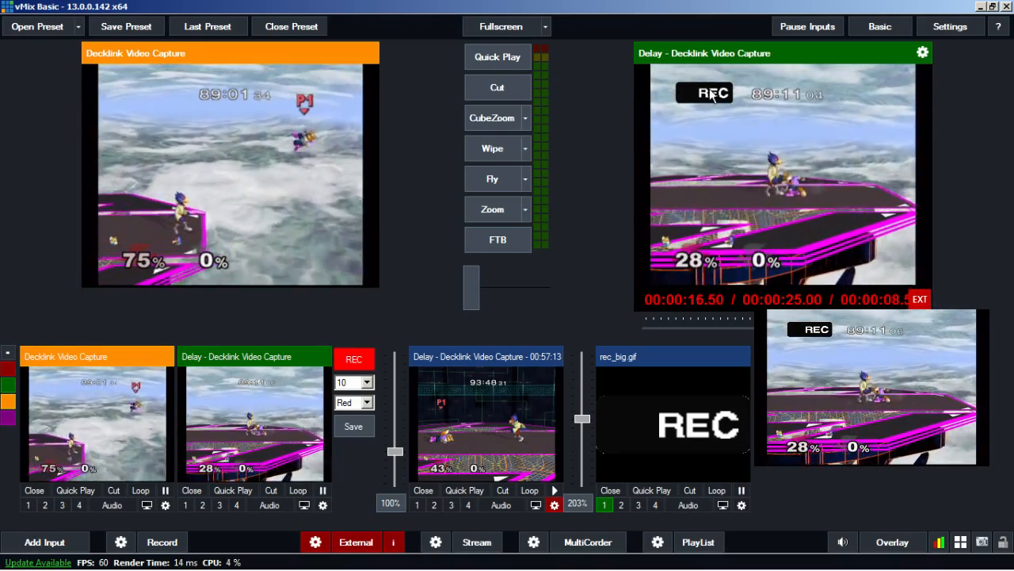
{"action": "left_click", "coordinate": [492, 117]}
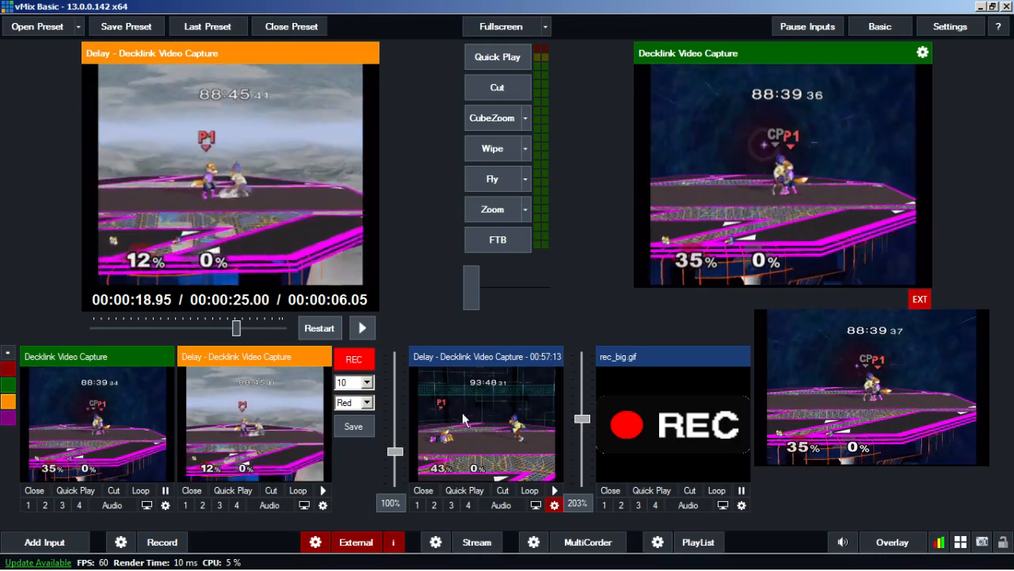
{"action": "left_click", "coordinate": [353, 426]}
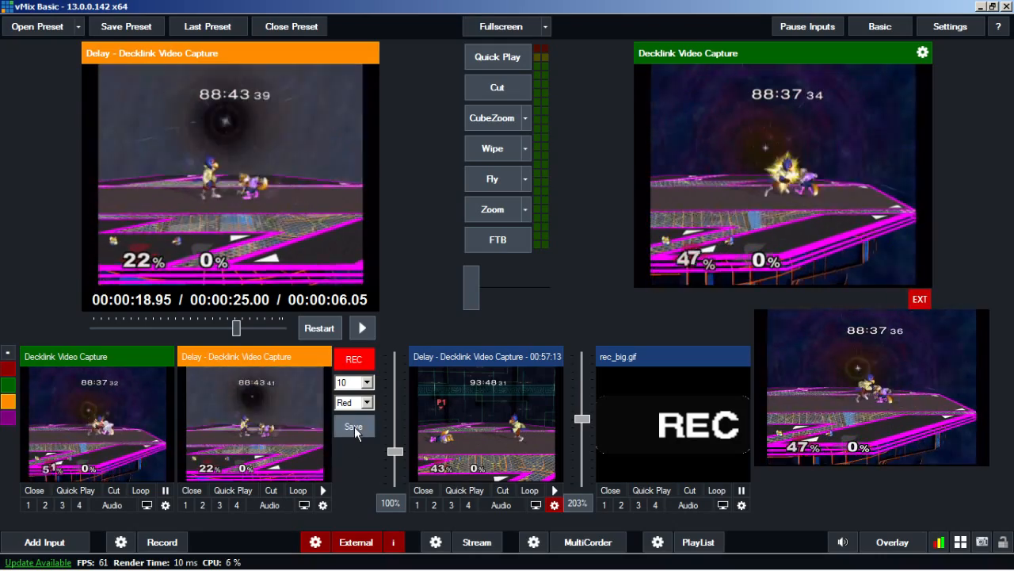